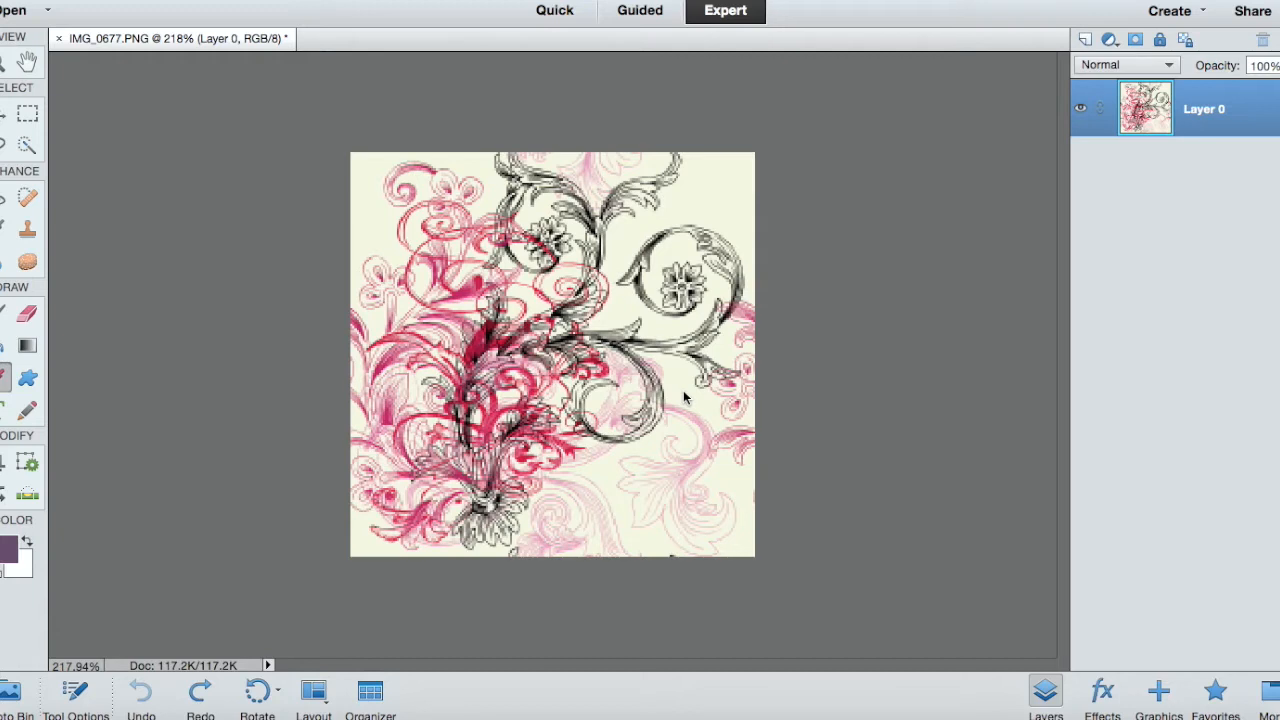
mouse_move(336, 518)
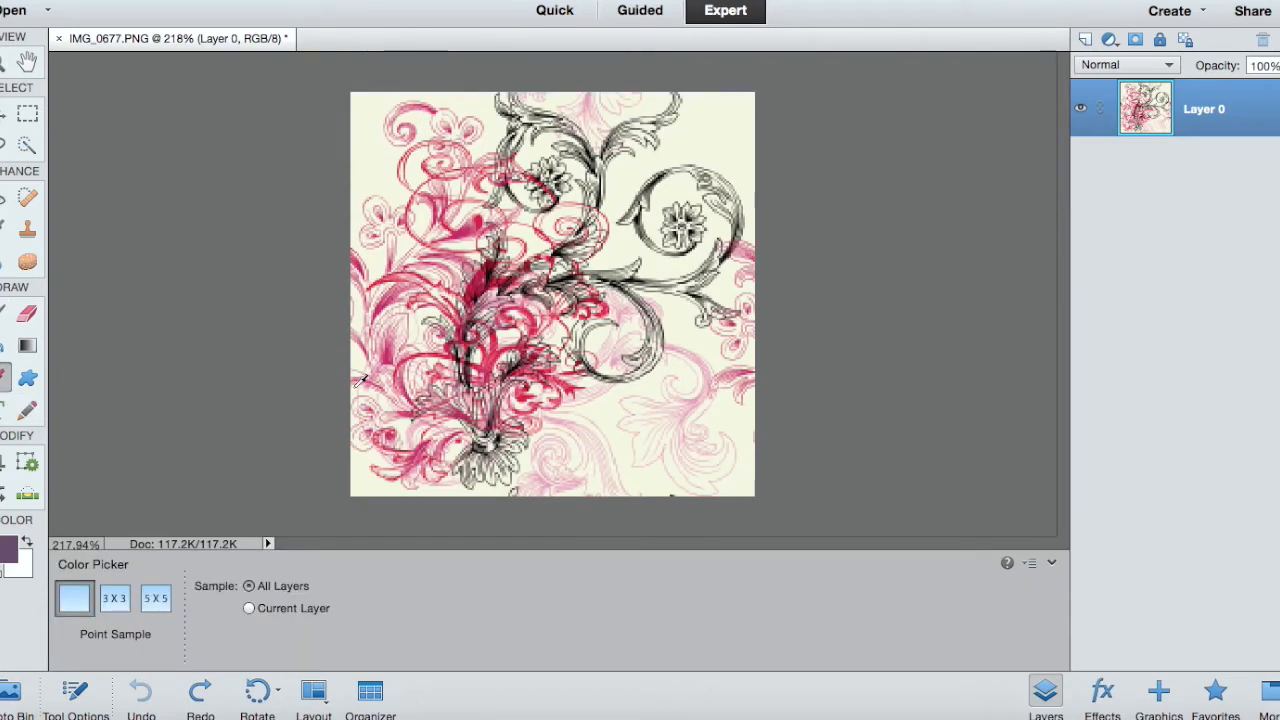
mouse_move(378, 156)
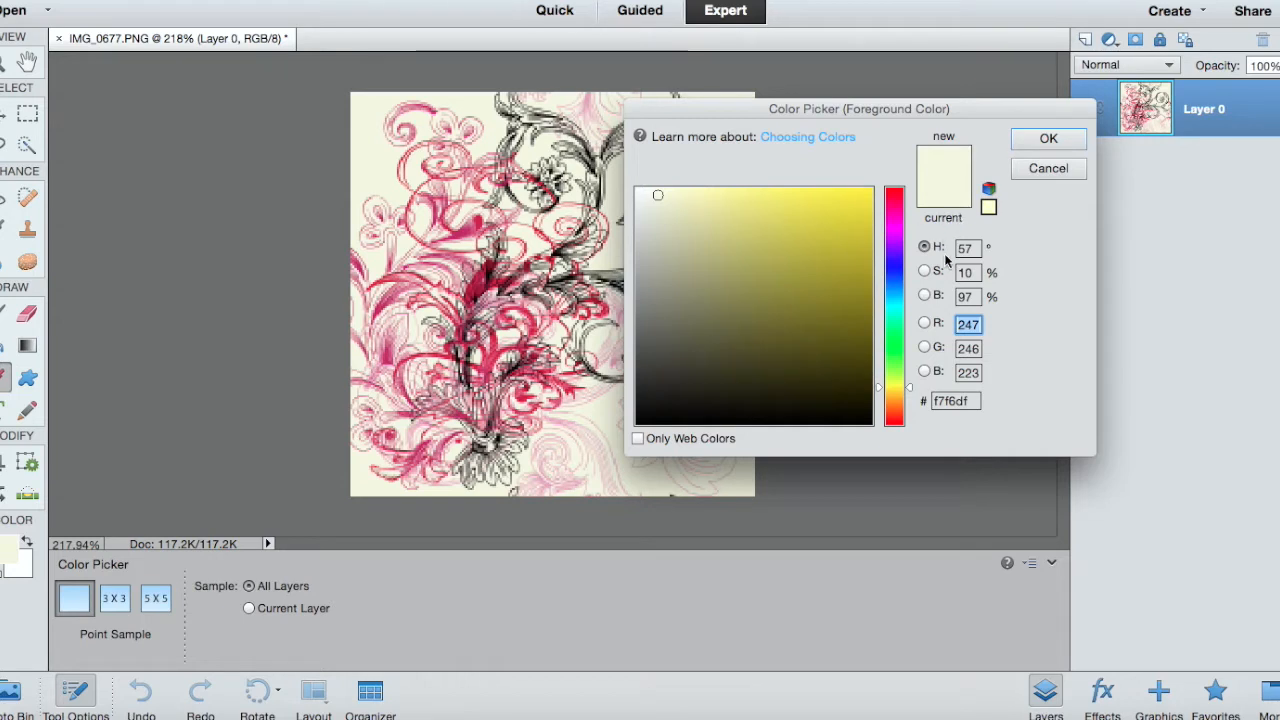
mouse_move(784, 156)
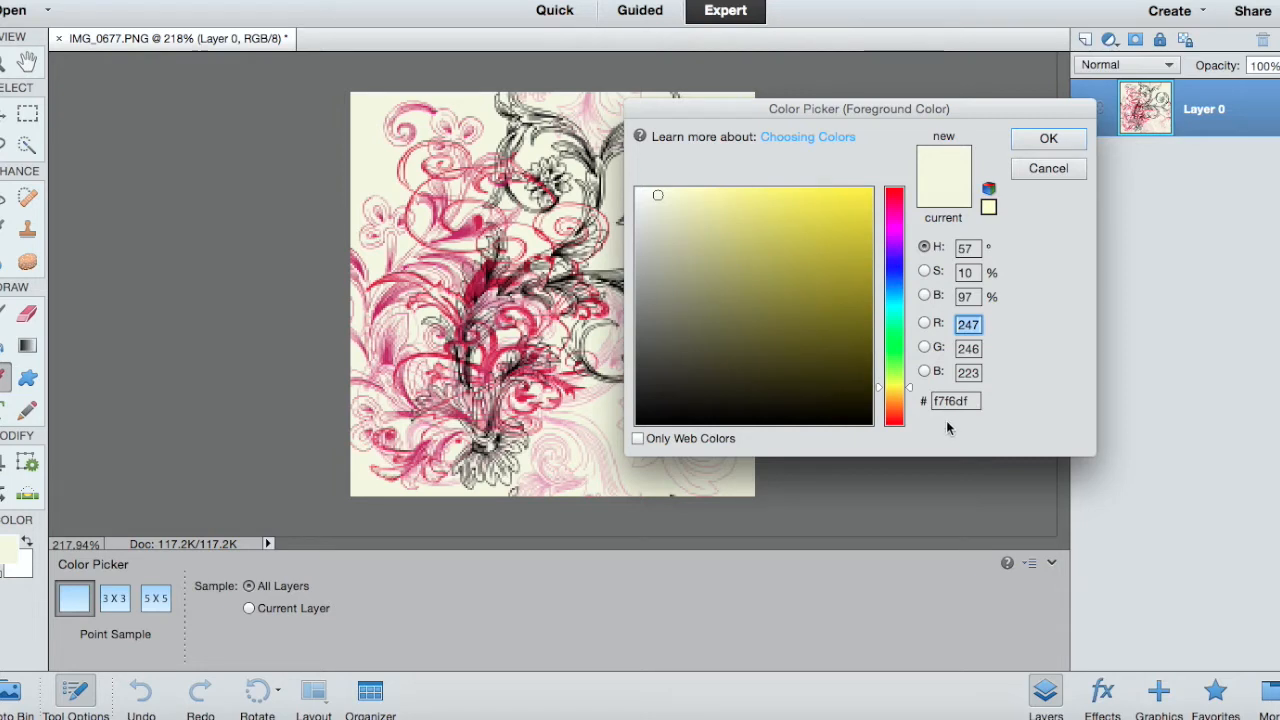
mouse_move(968, 418)
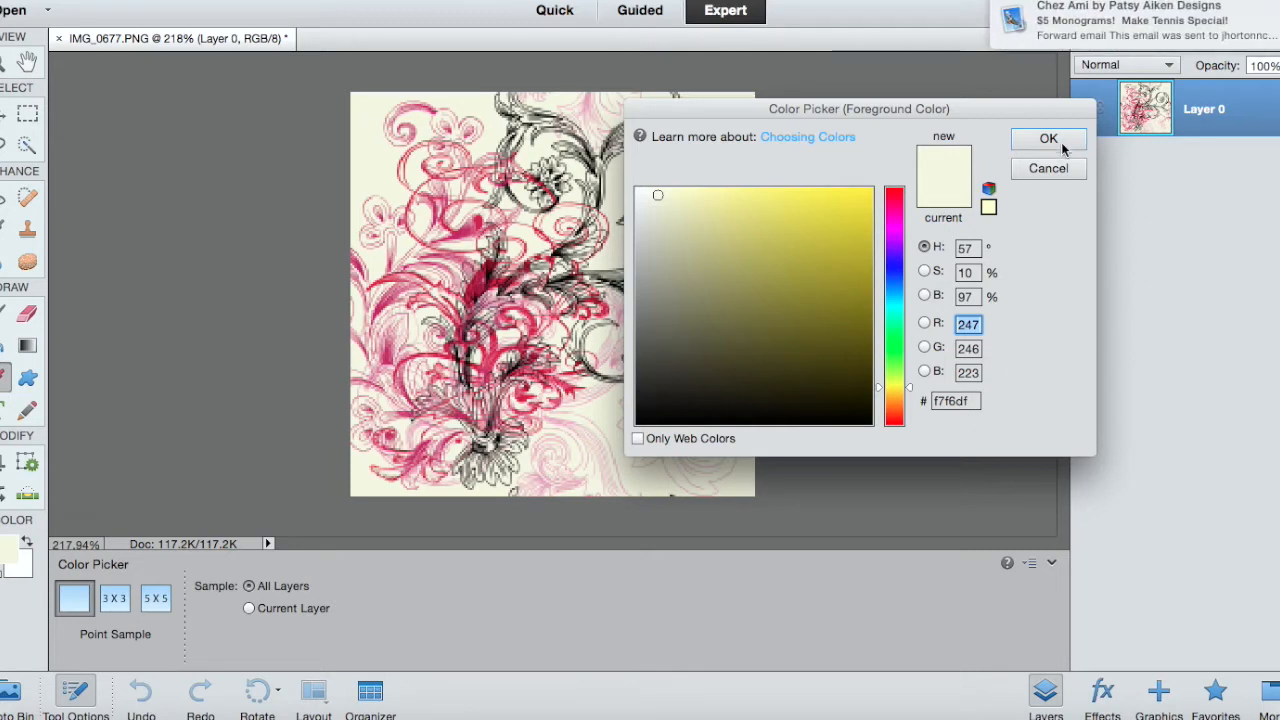
Step: Confirm the cream background's hex code f7f6df and close the Color Picker
left_click(1048, 138)
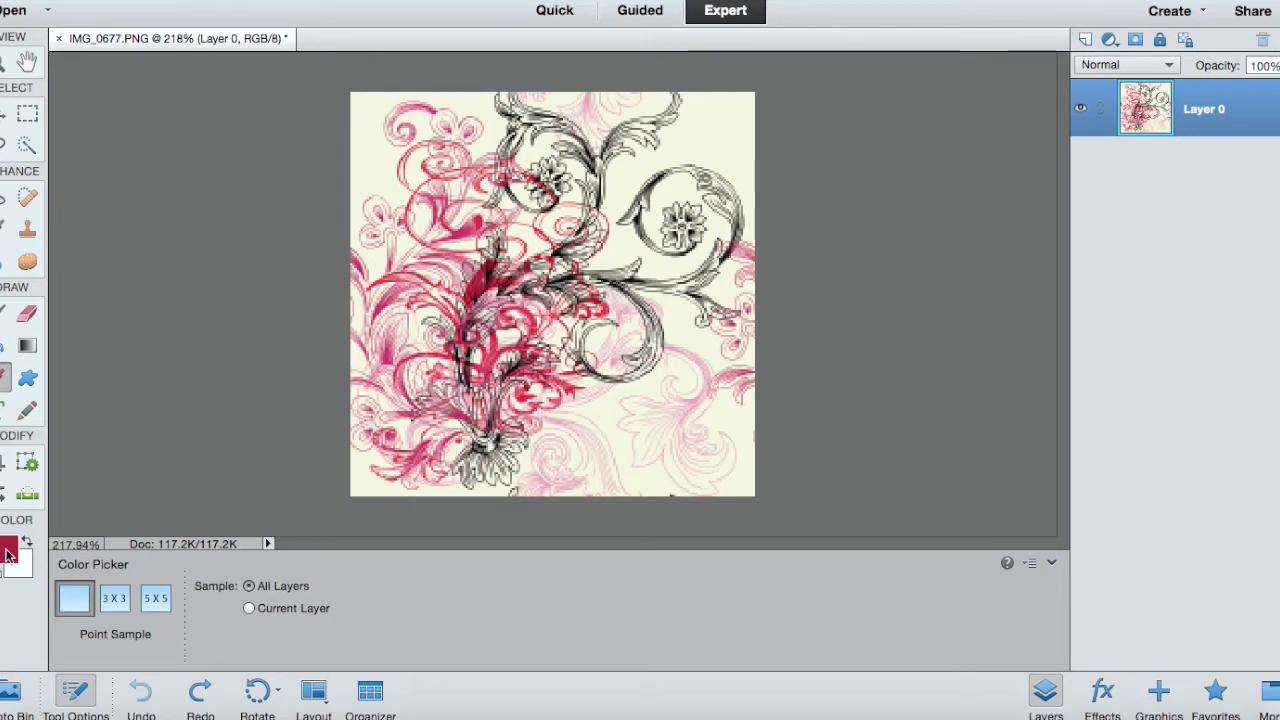
Step: Read the deep red 9a2041 and light pink e7afc3 codes from the sampled flower colours
left_click(12, 552)
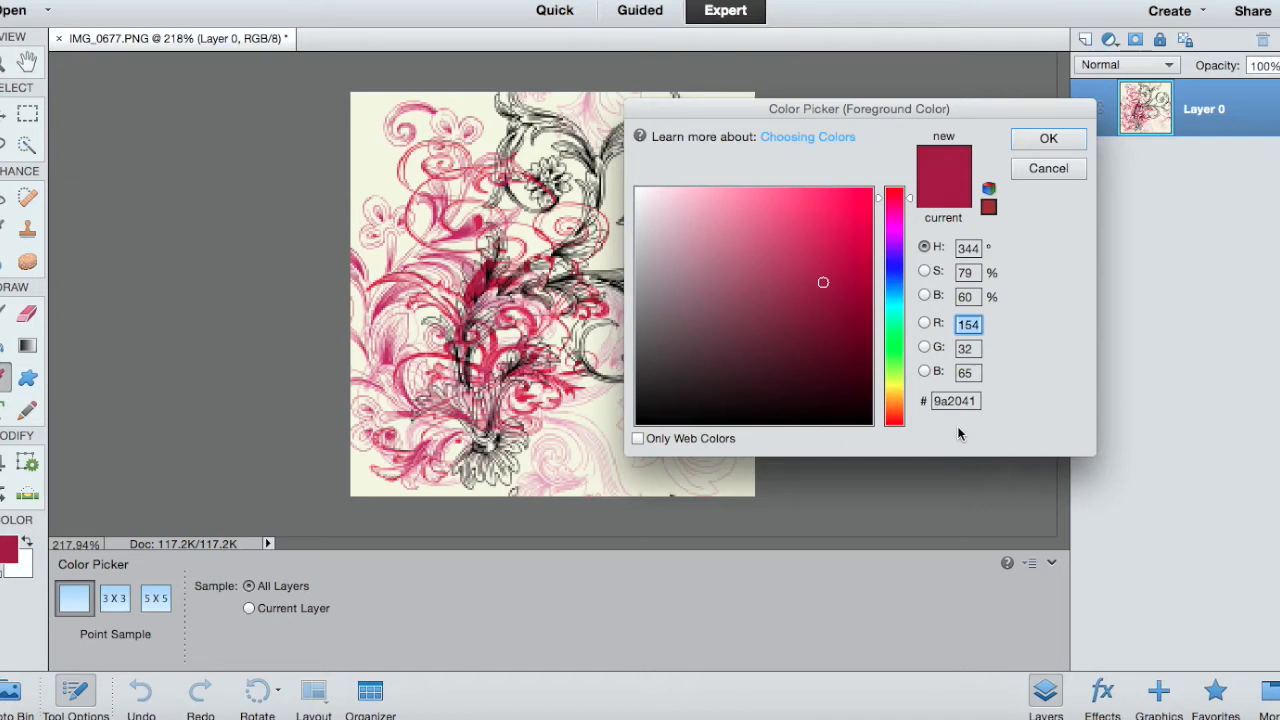
mouse_move(588, 432)
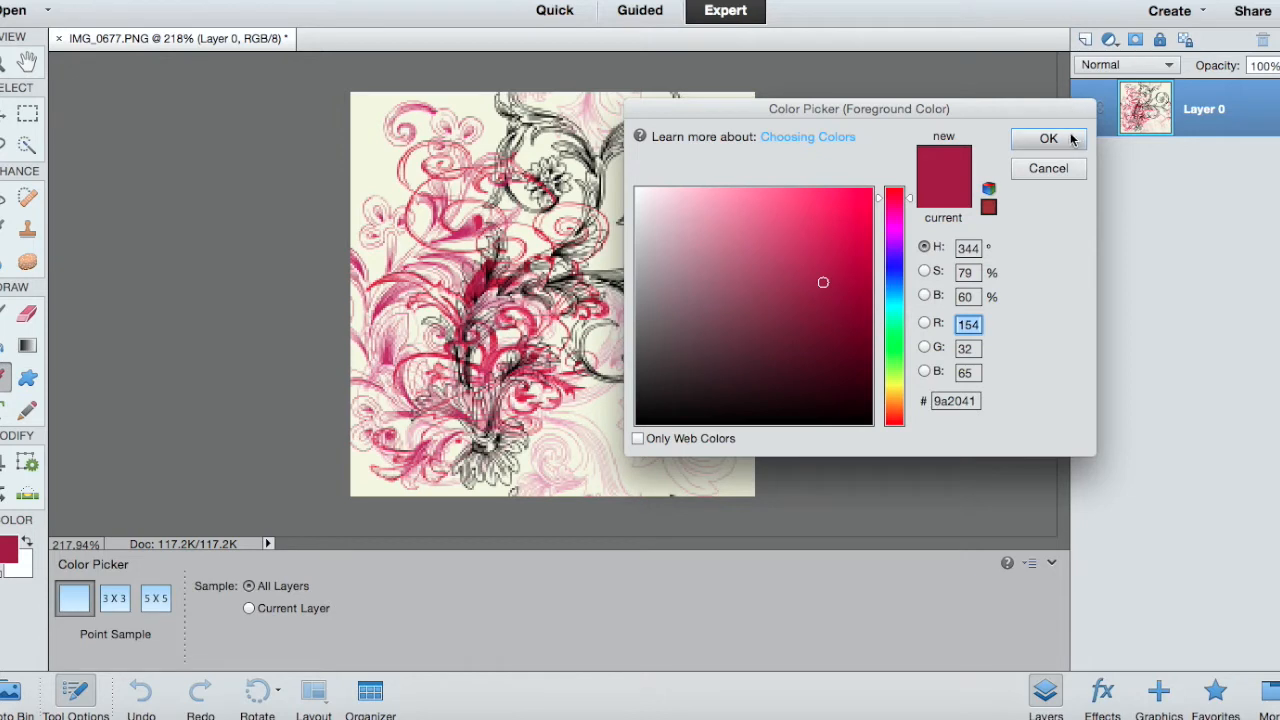
left_click(1048, 138)
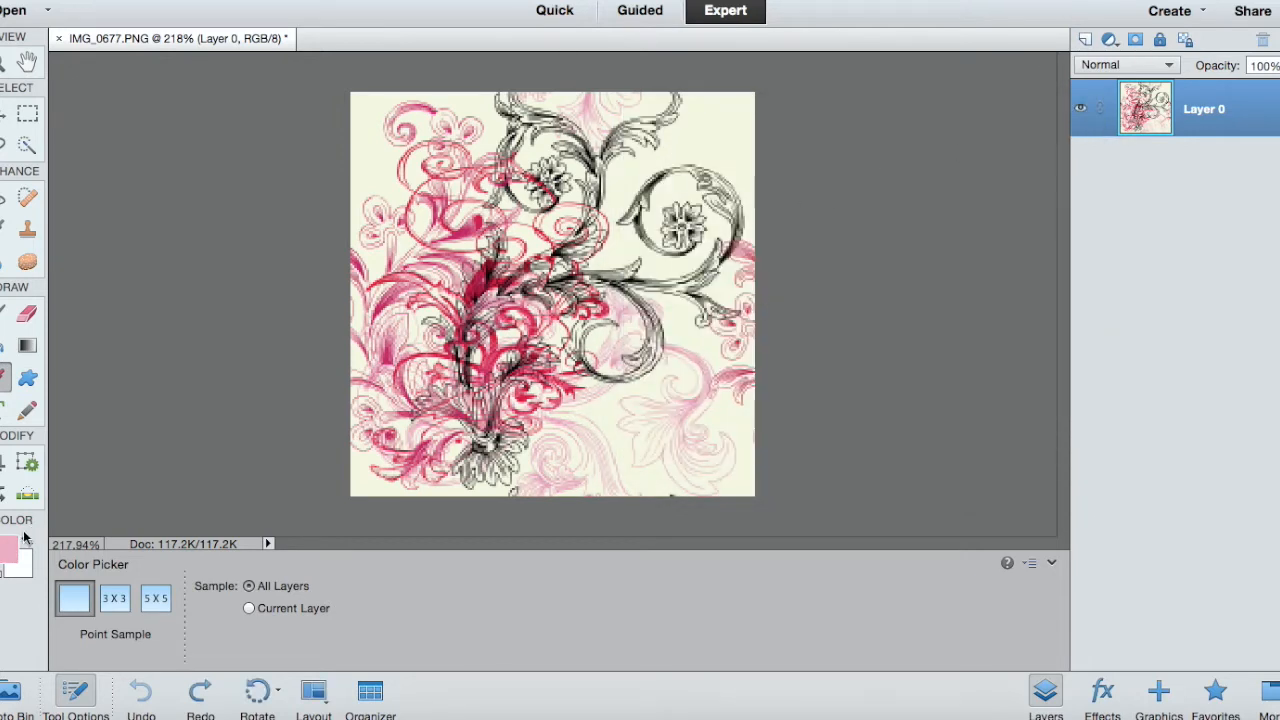
left_click(12, 548)
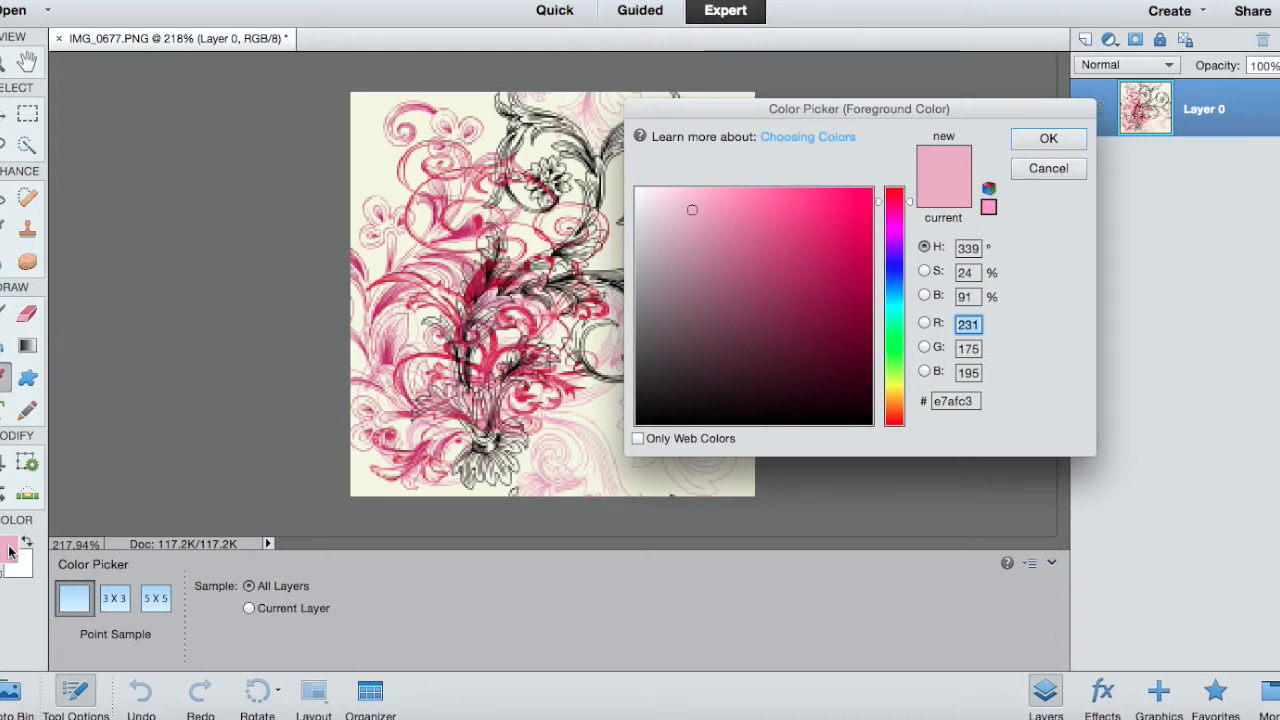
mouse_move(196, 348)
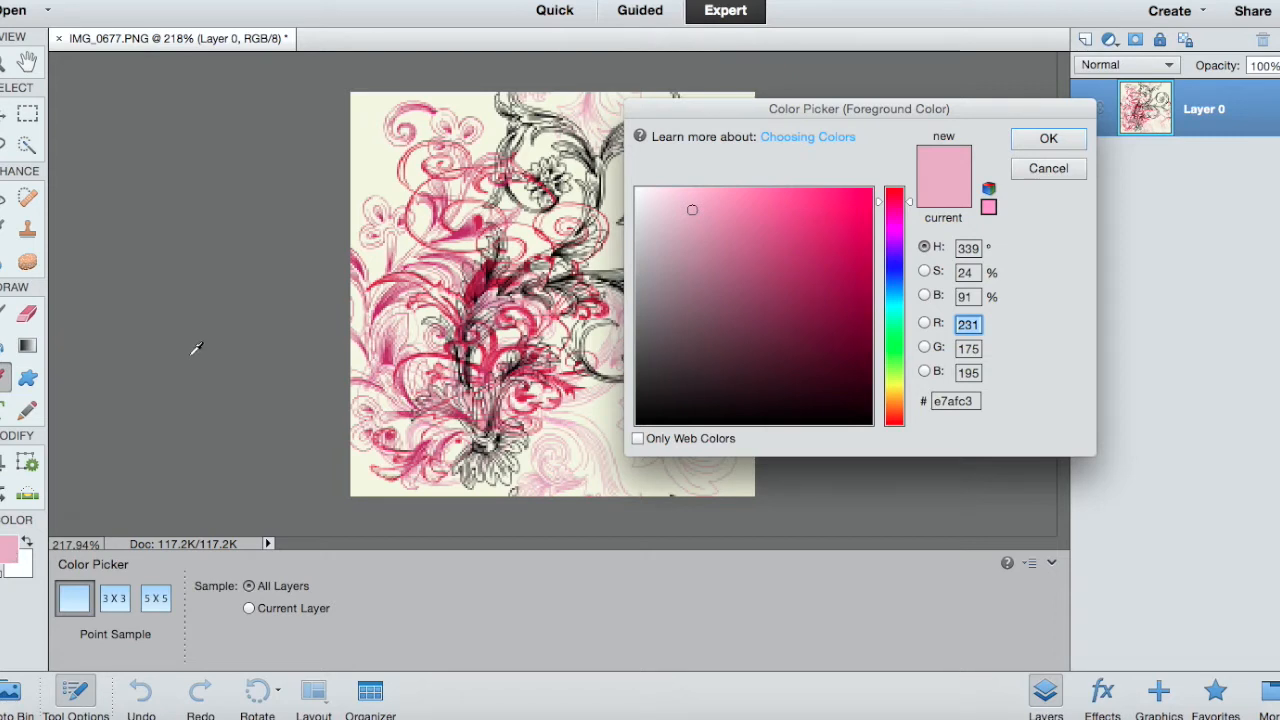
left_click(1048, 138)
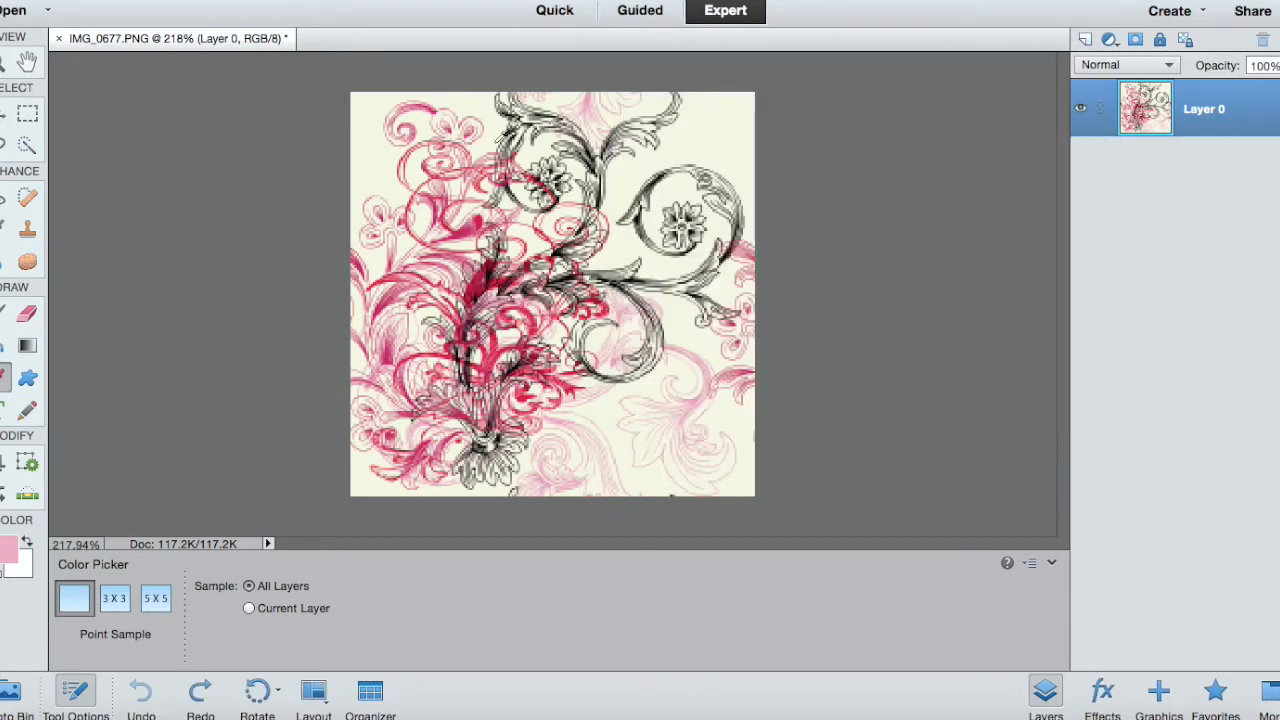
mouse_move(862, 348)
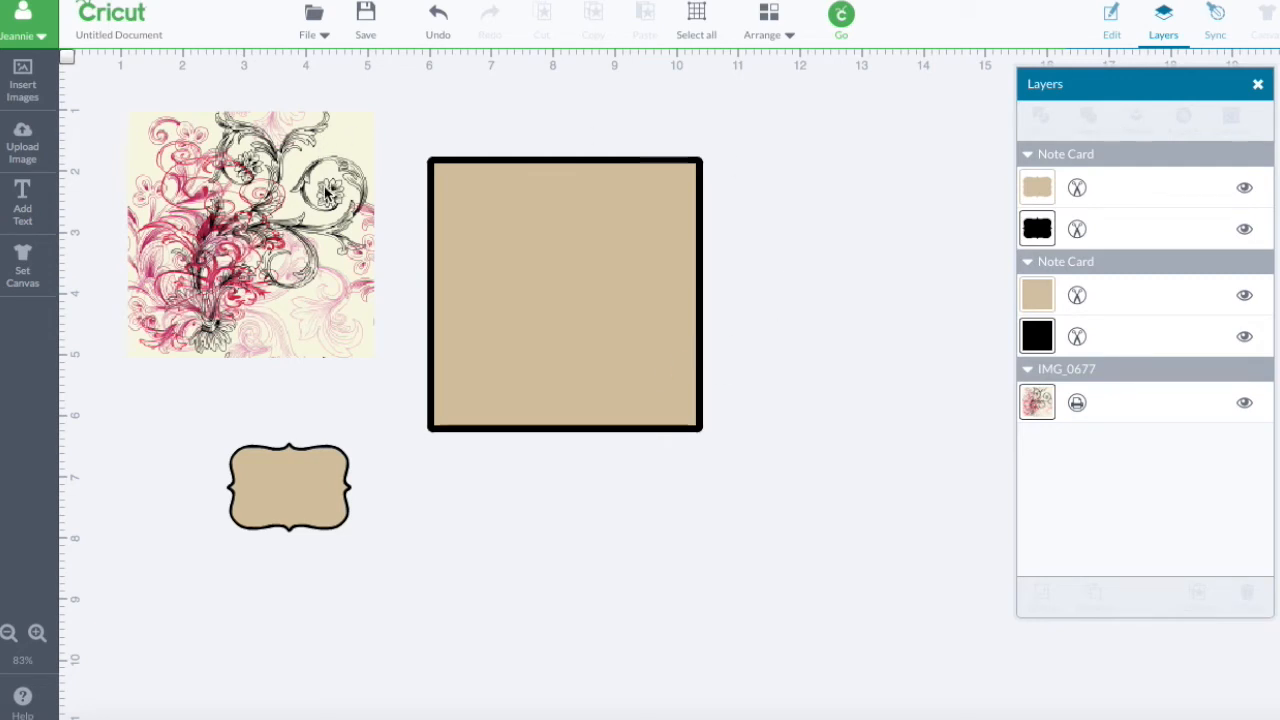
mouse_move(210, 178)
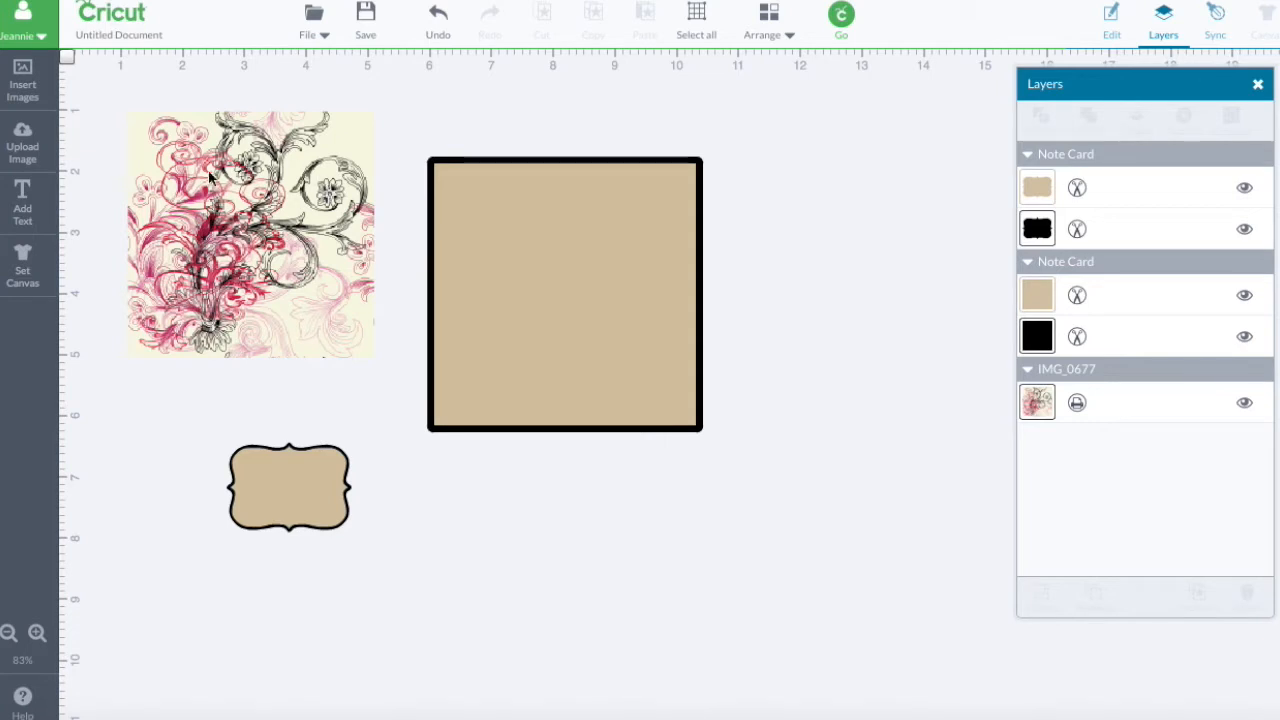
mouse_move(232, 248)
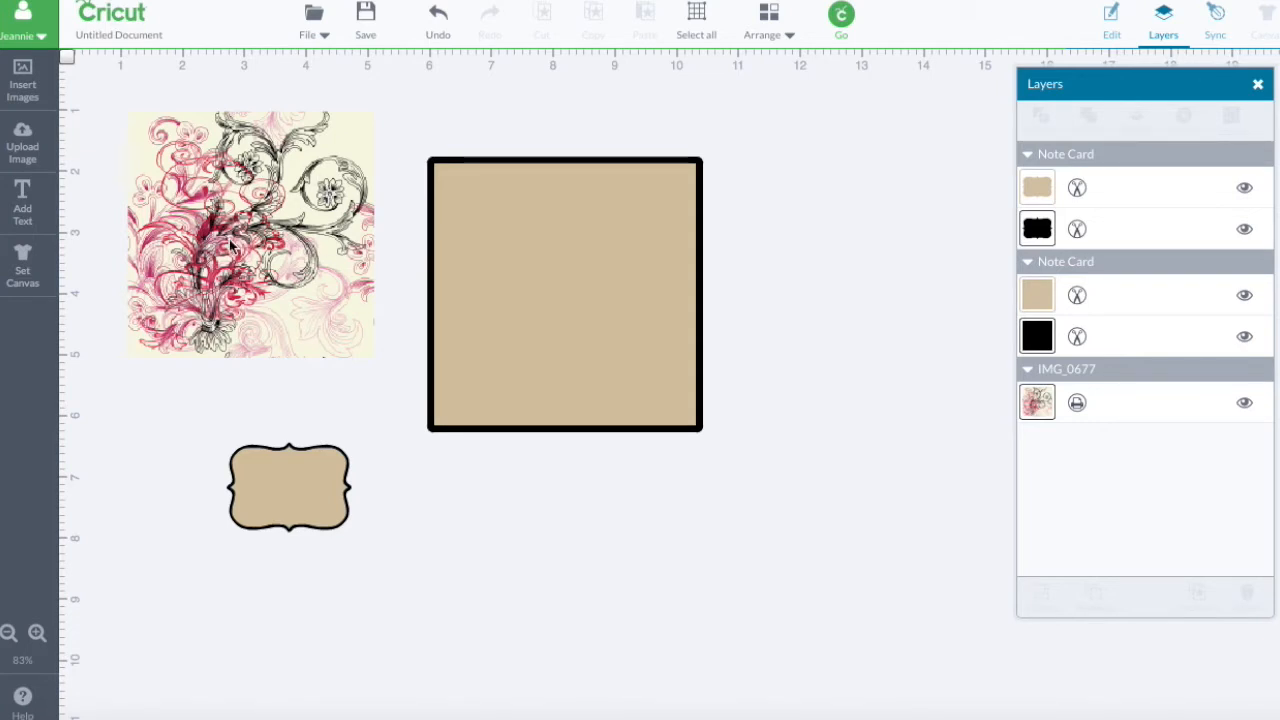
mouse_move(436, 172)
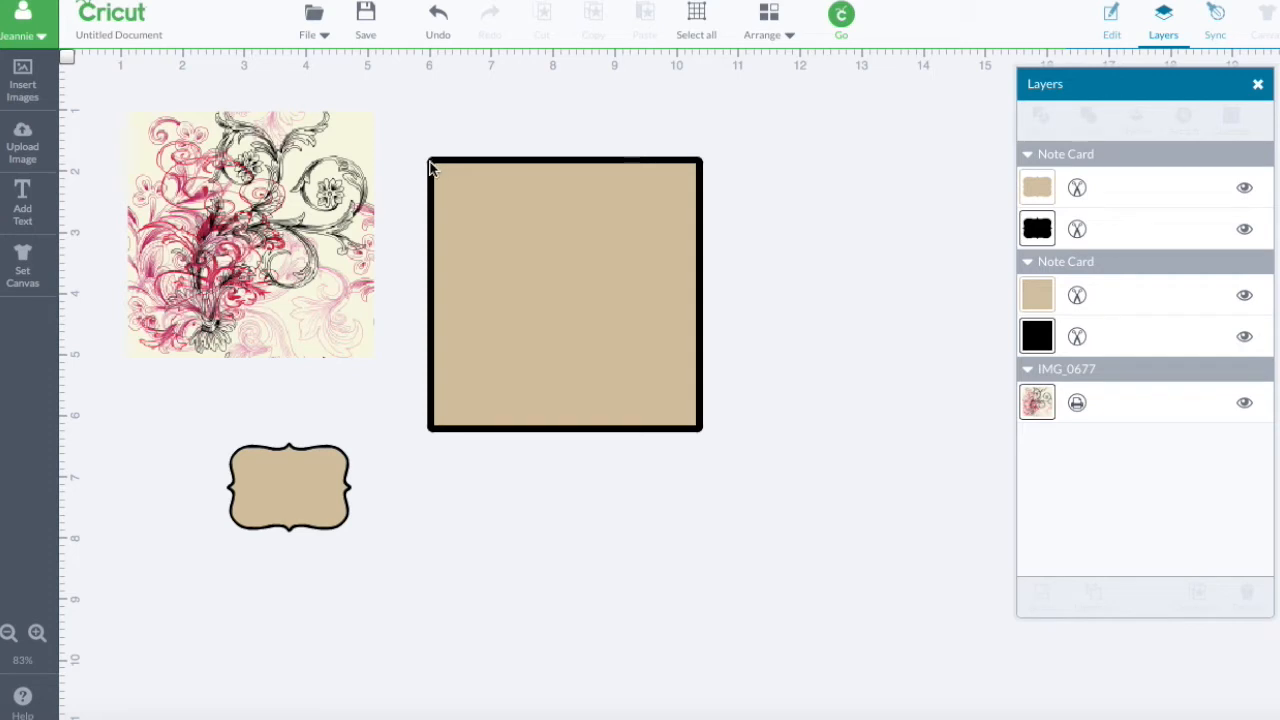
mouse_move(904, 228)
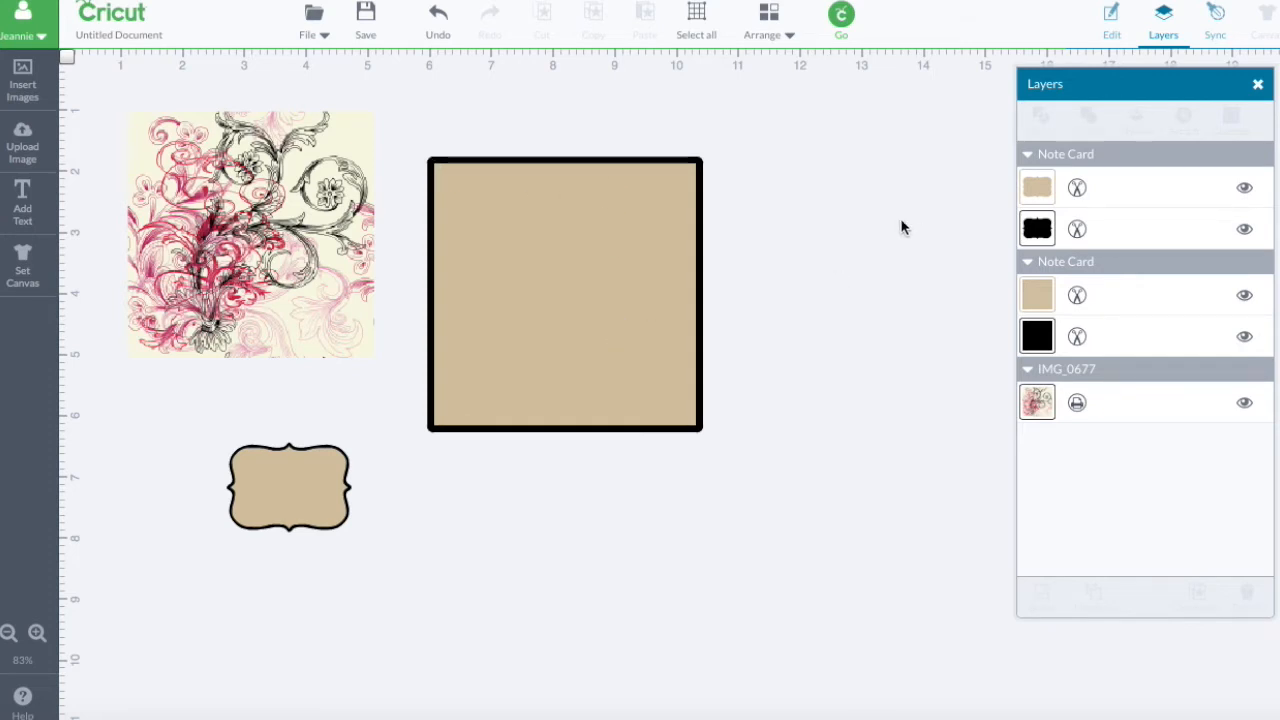
mouse_move(754, 272)
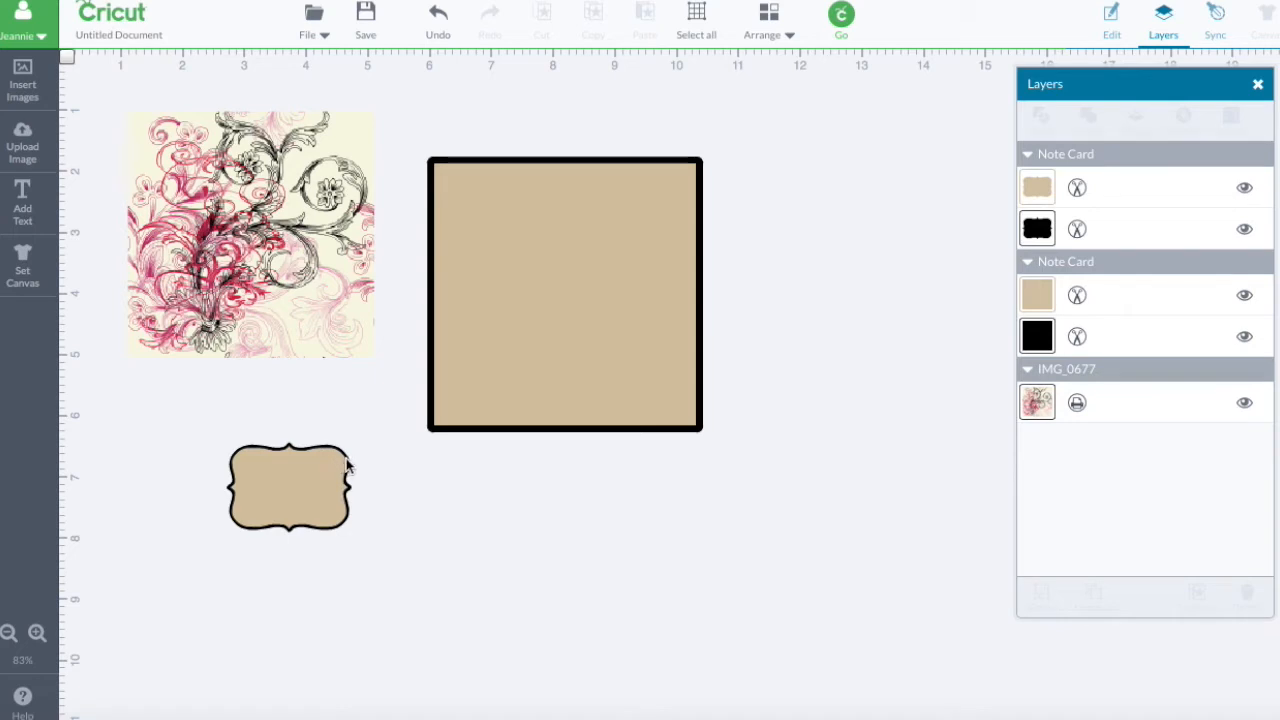
mouse_move(710, 326)
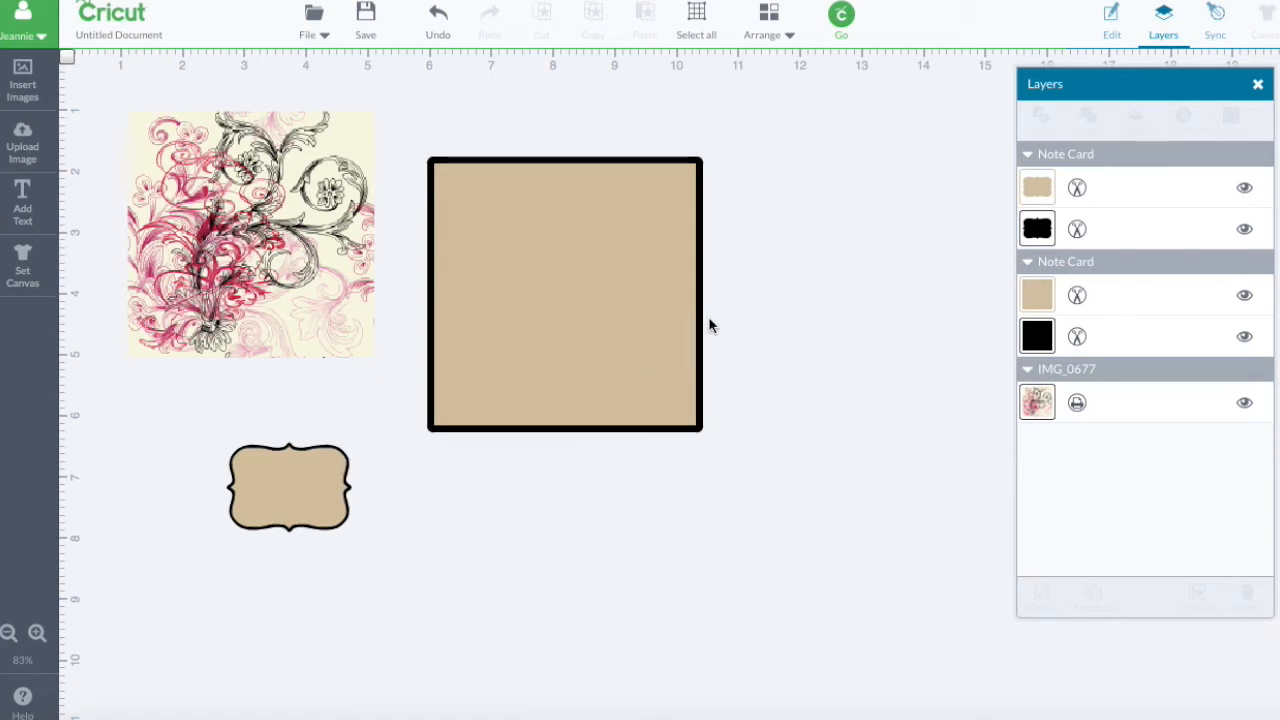
mouse_move(532, 404)
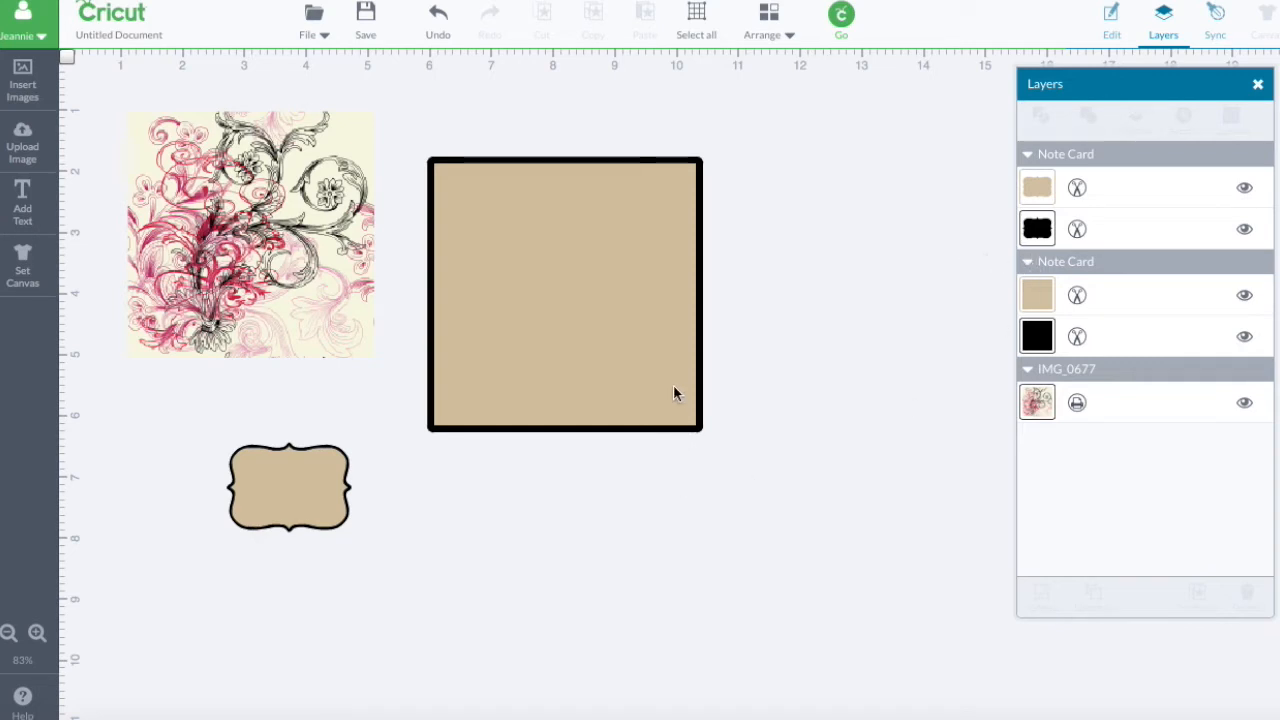
mouse_move(804, 512)
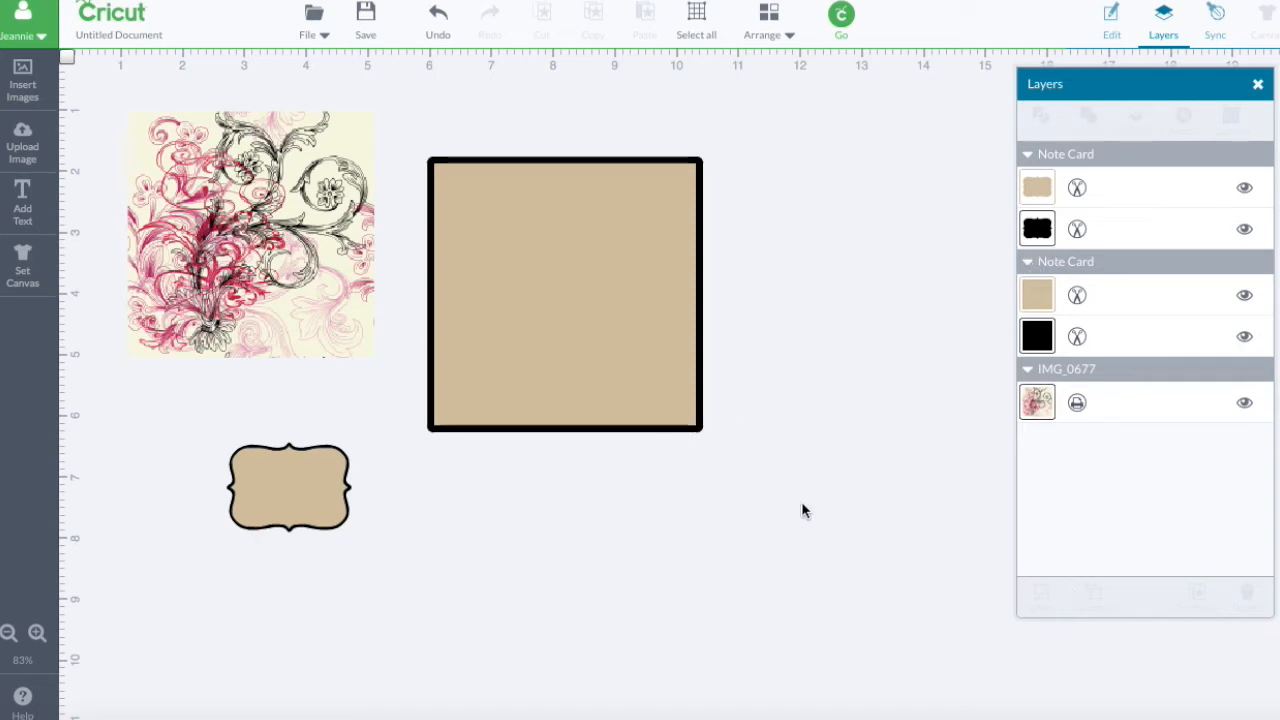
mouse_move(620, 348)
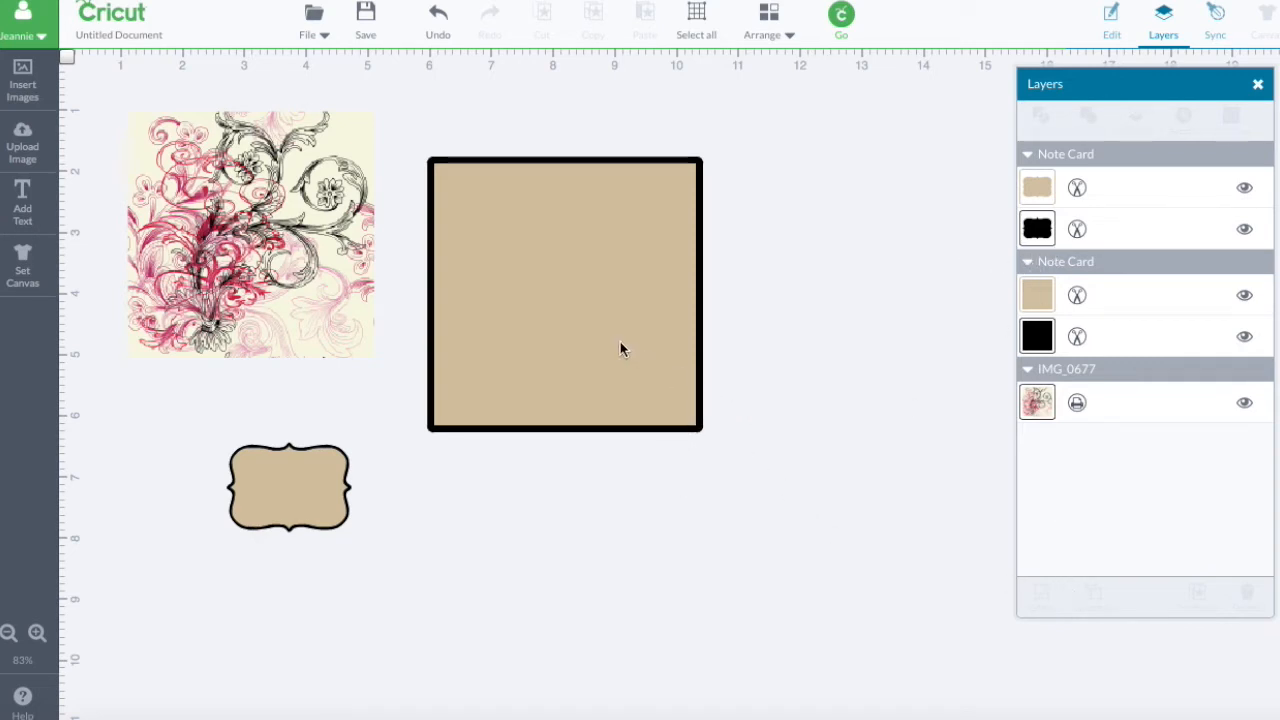
mouse_move(348, 472)
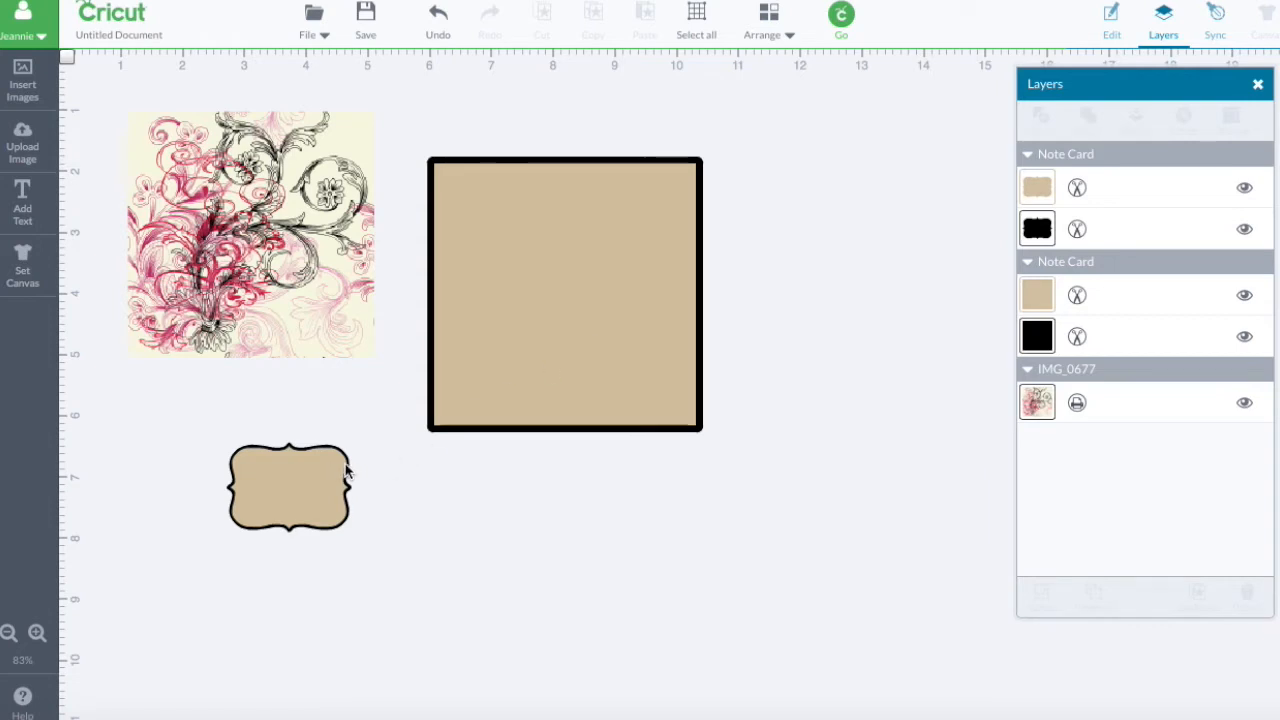
mouse_move(614, 348)
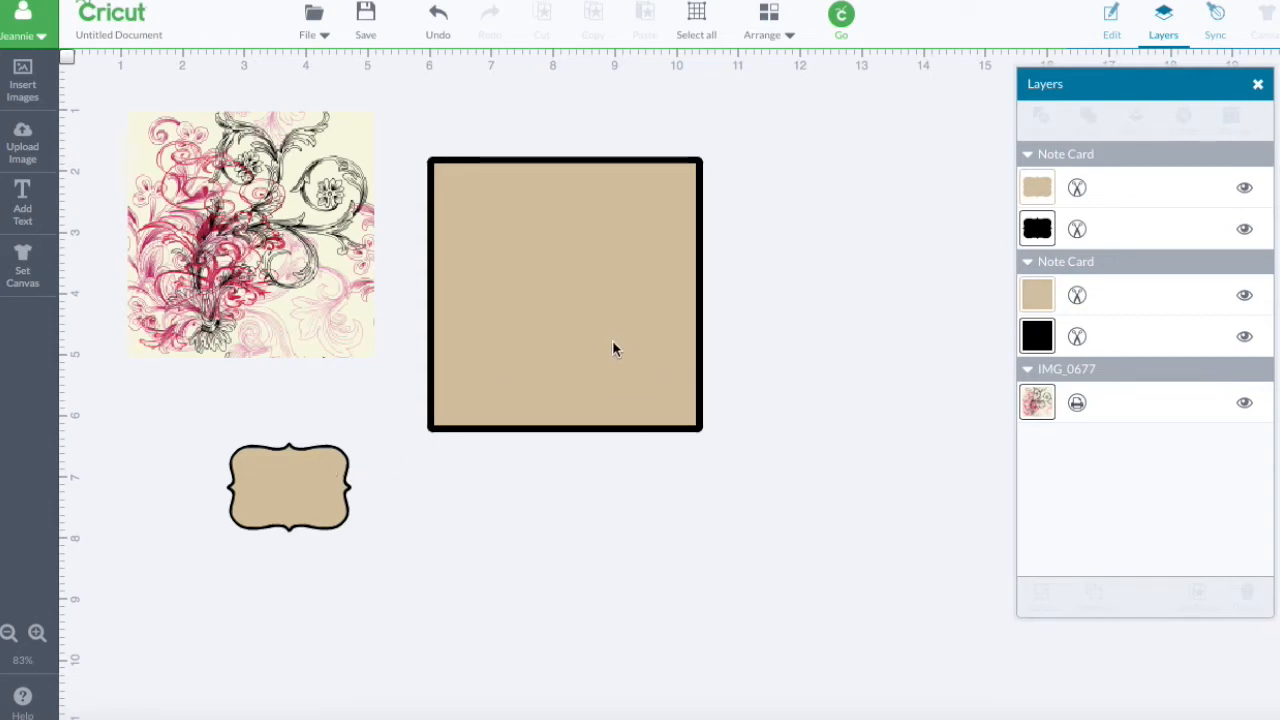
mouse_move(700, 344)
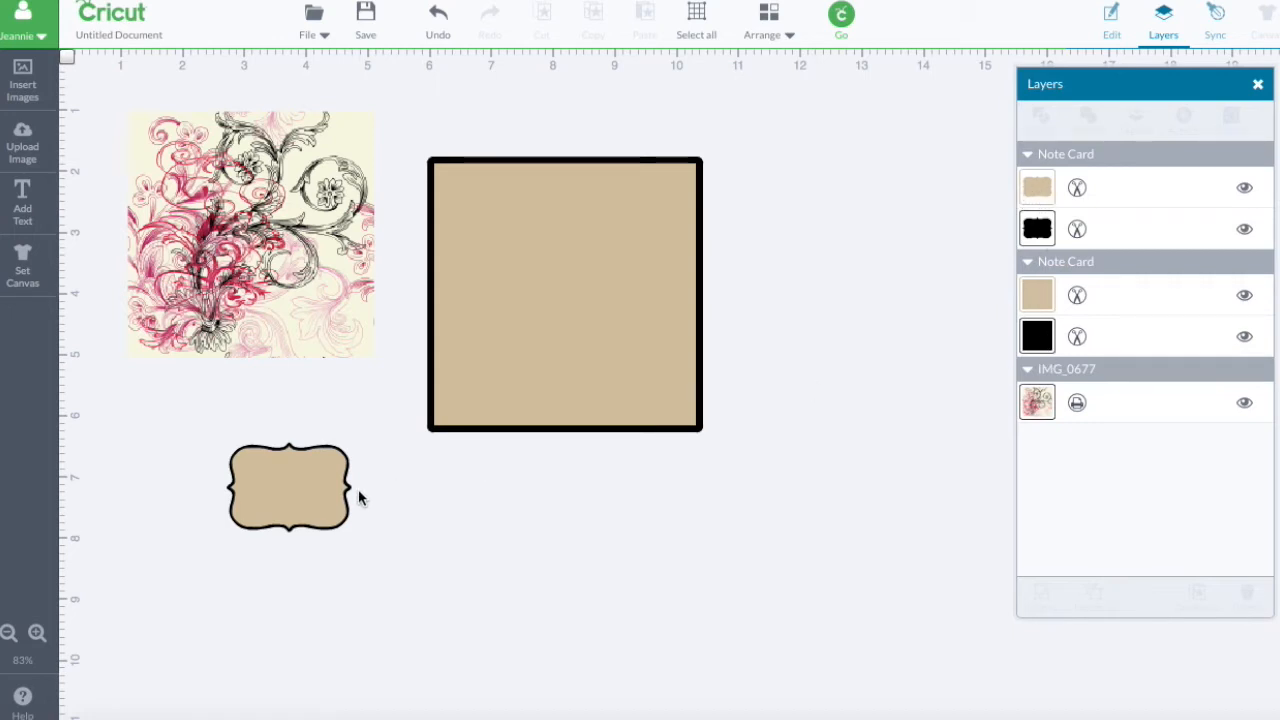
mouse_move(296, 316)
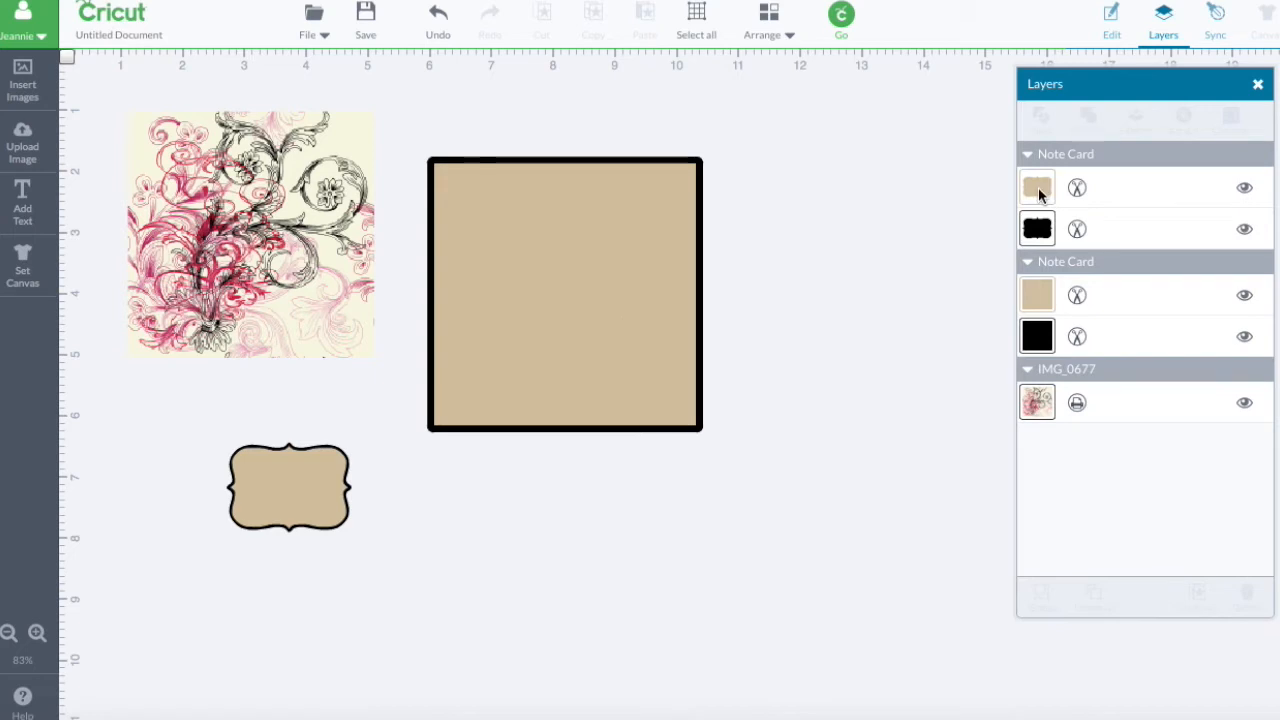
Step: Give the label tag's front layer a custom hex colour in place of tan
left_click(1036, 188)
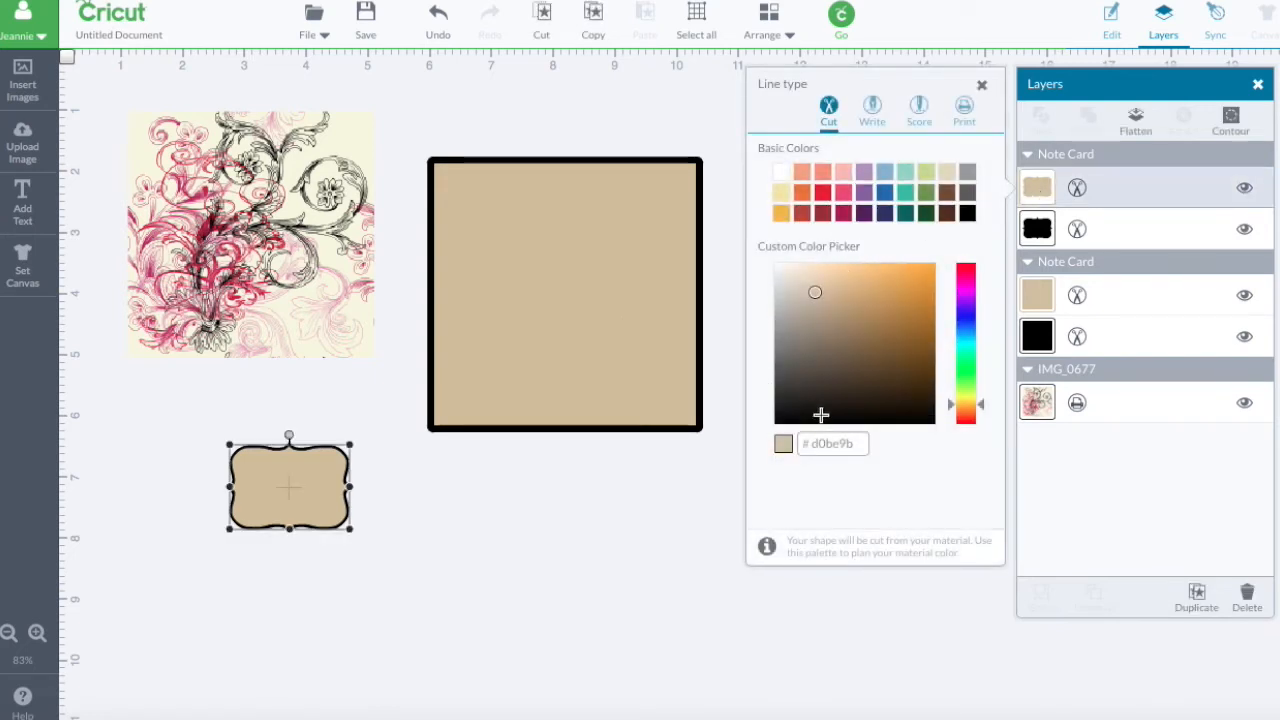
mouse_move(822, 212)
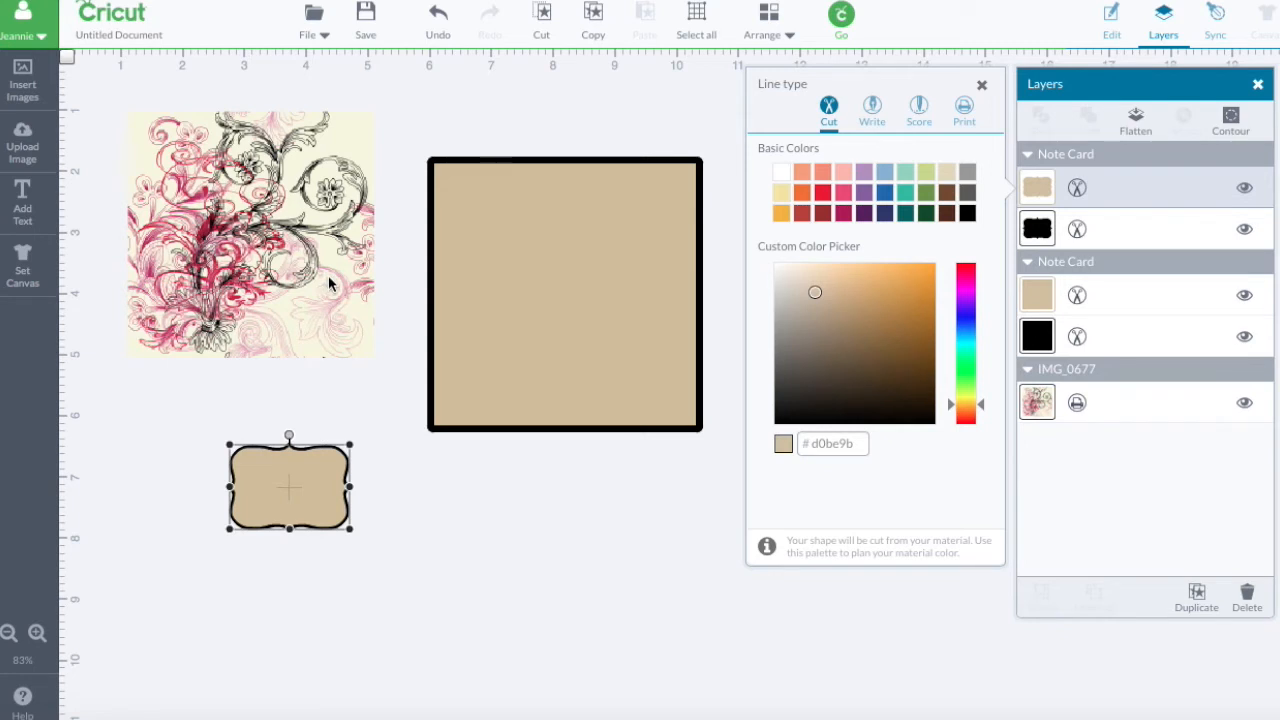
mouse_move(282, 498)
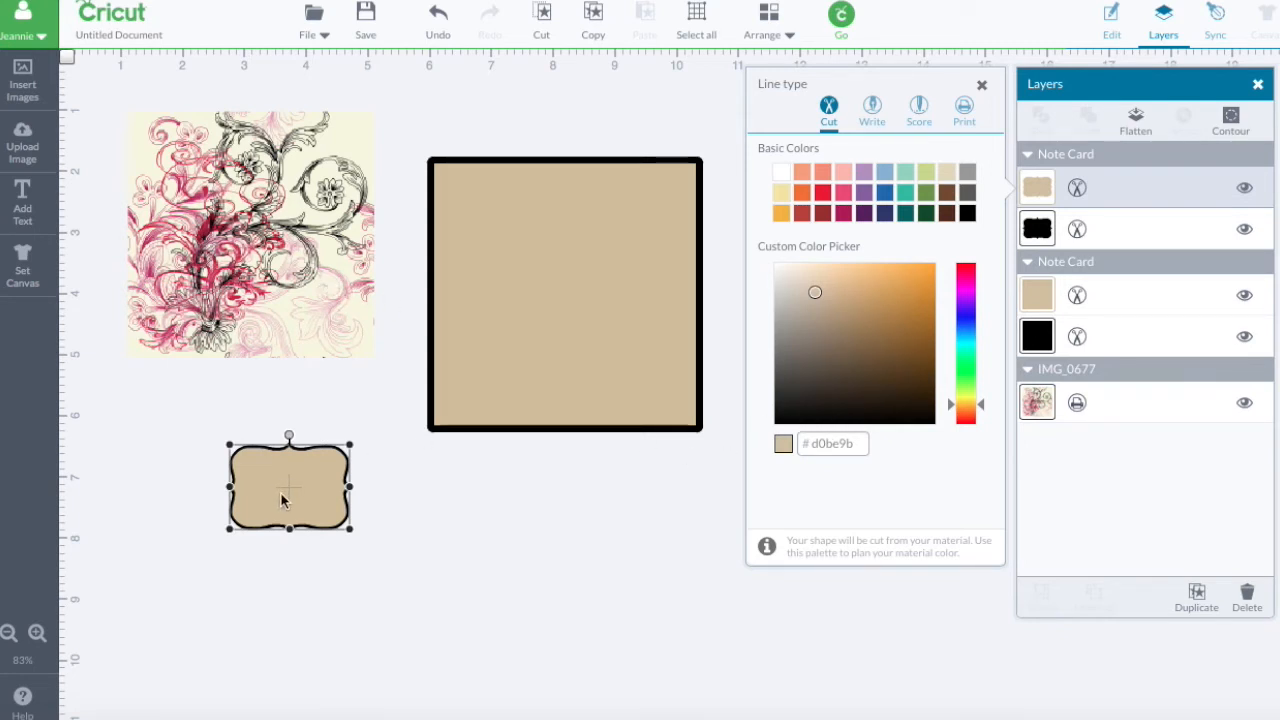
mouse_move(312, 488)
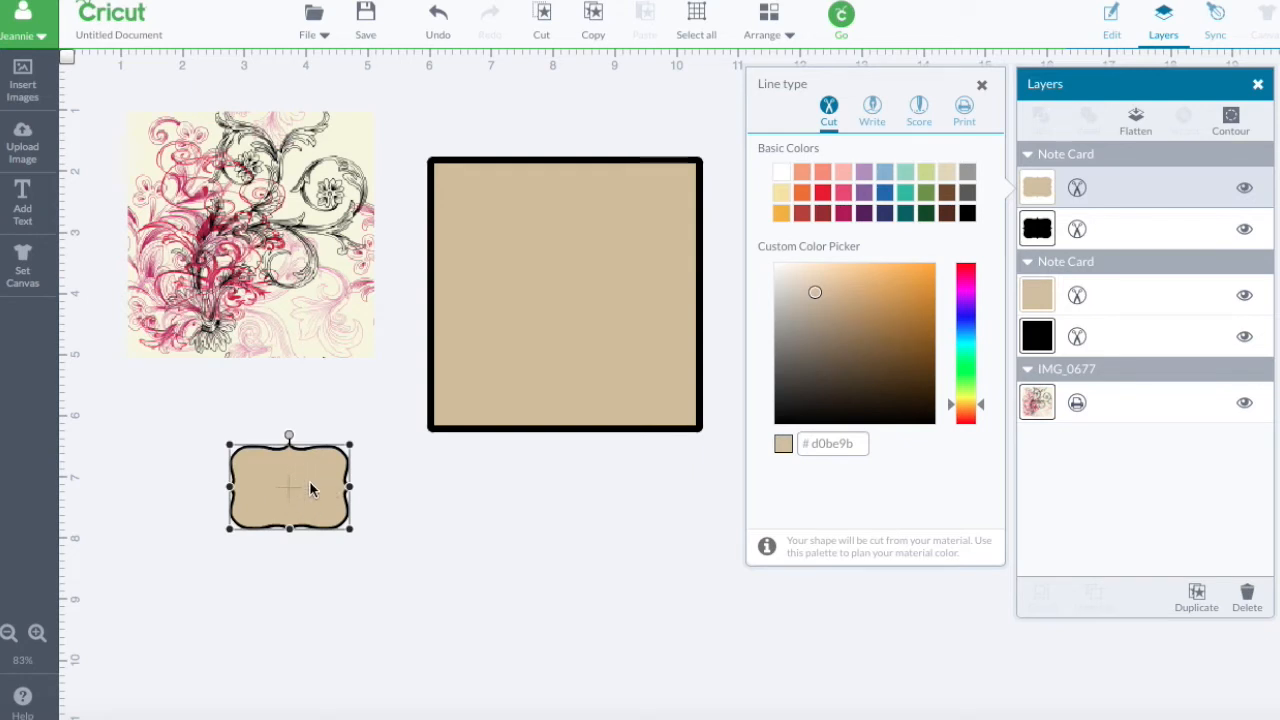
left_click(832, 444)
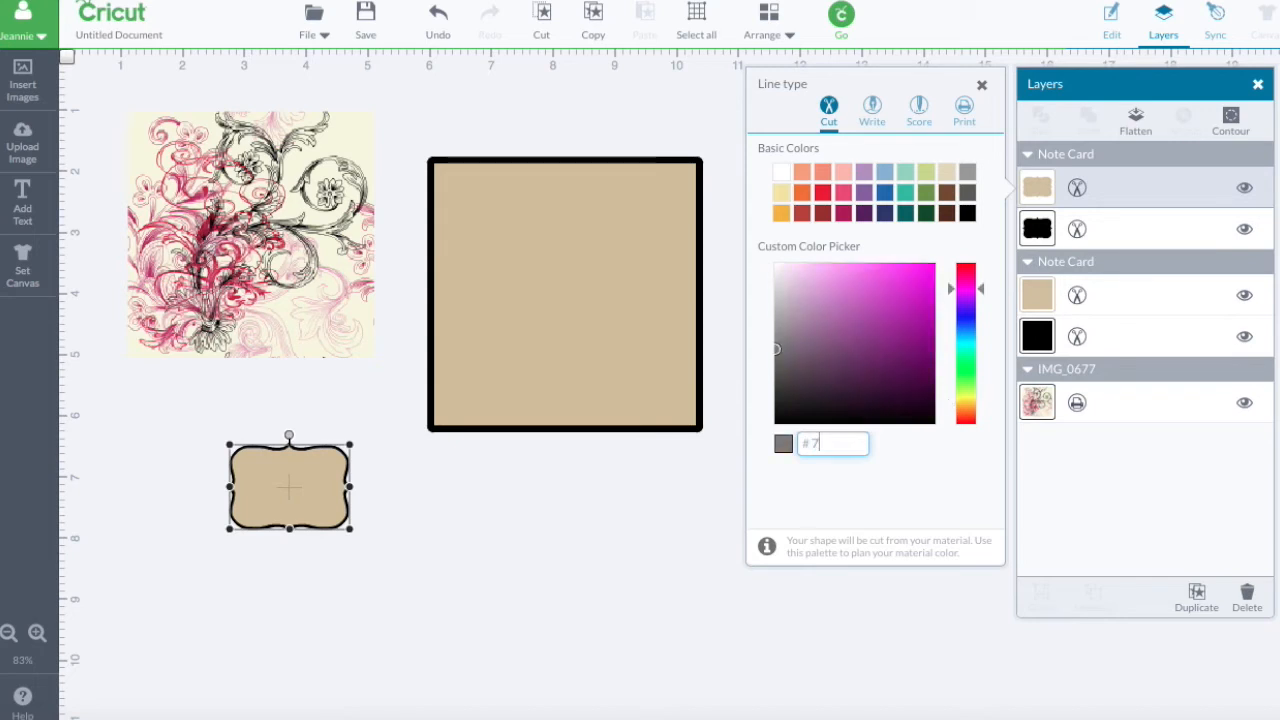
type("f6df0")
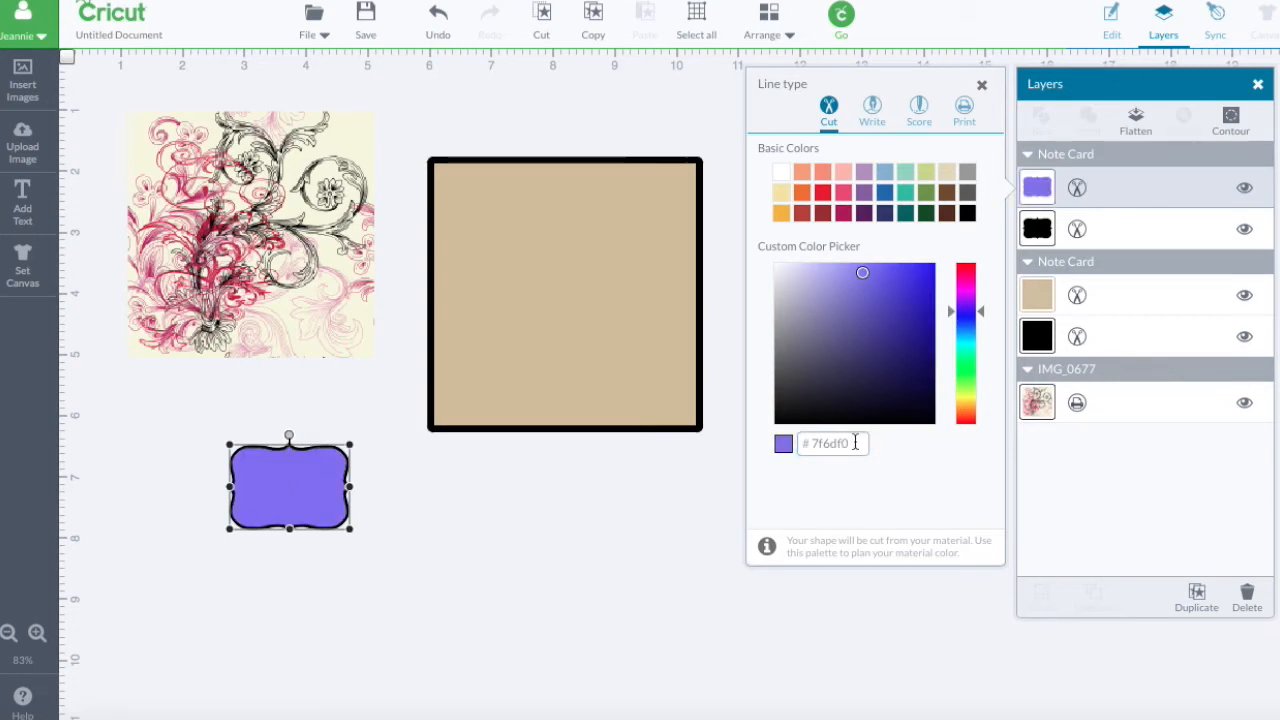
left_click(980, 84)
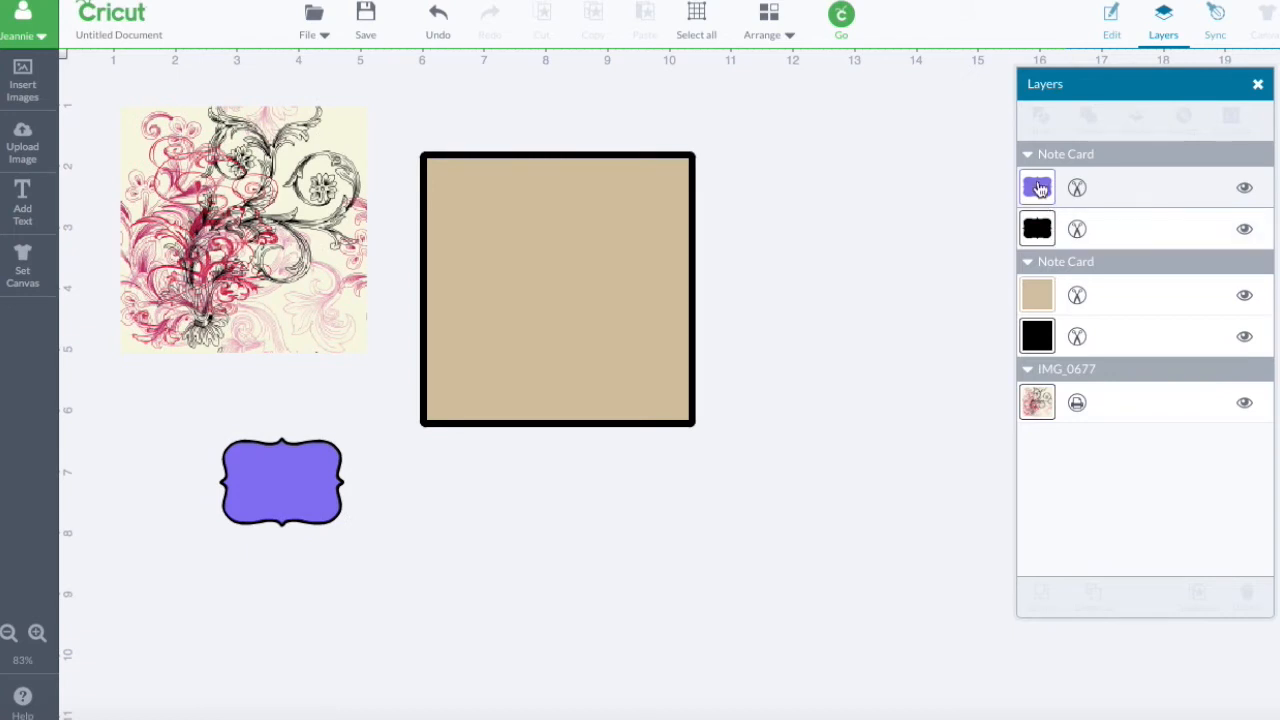
Step: Switch the label's front layer to a paler cream shade
left_click(1036, 188)
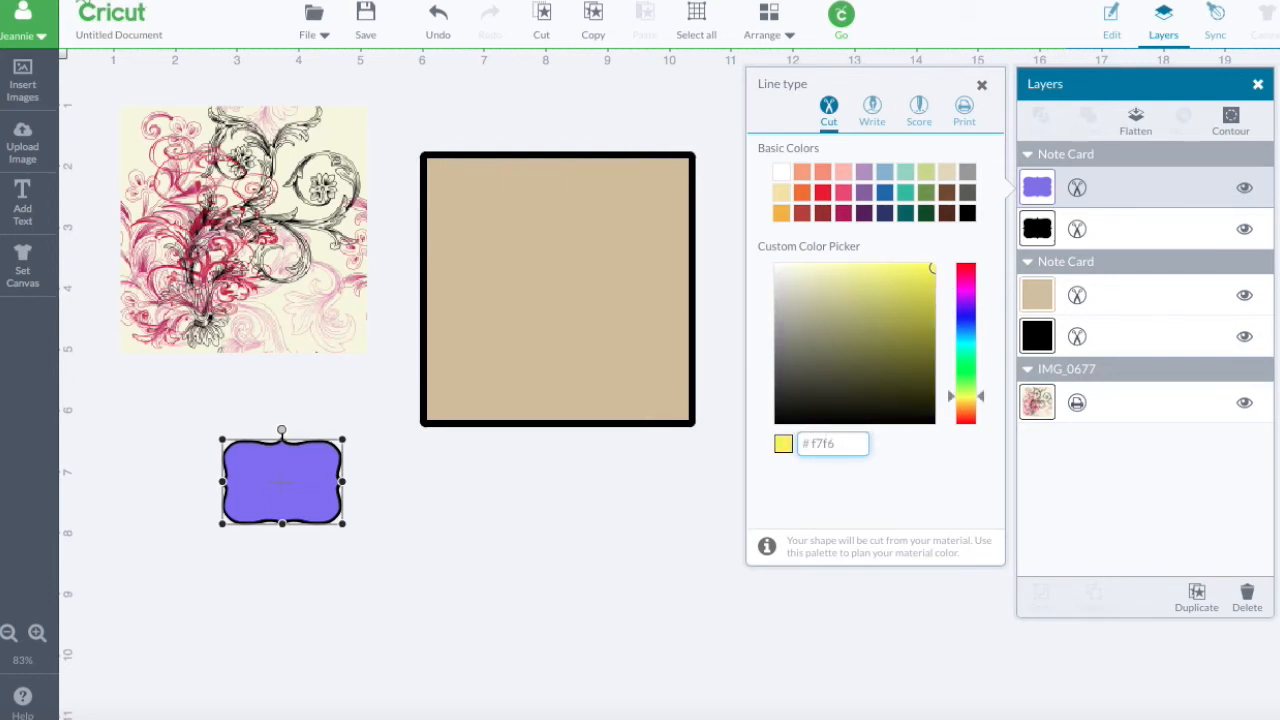
left_click(790, 268)
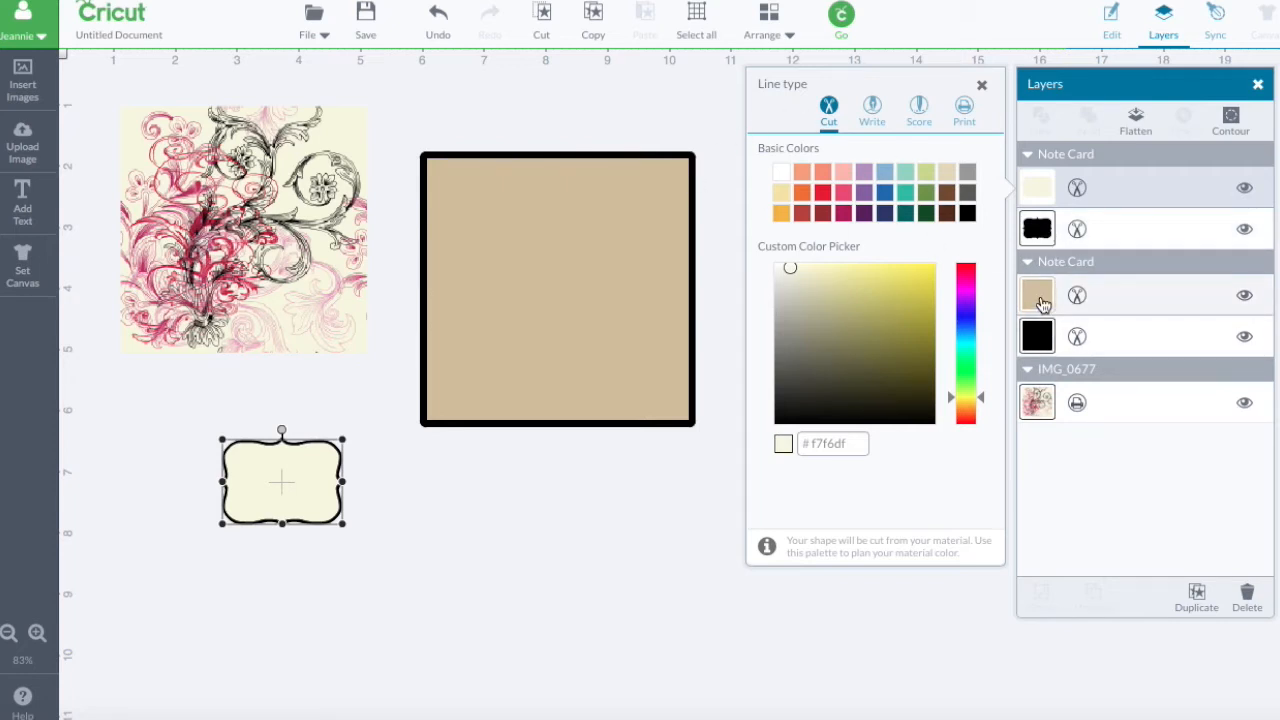
Step: Fill the square note card's top layer with deep red #9a2041
left_click(816, 292)
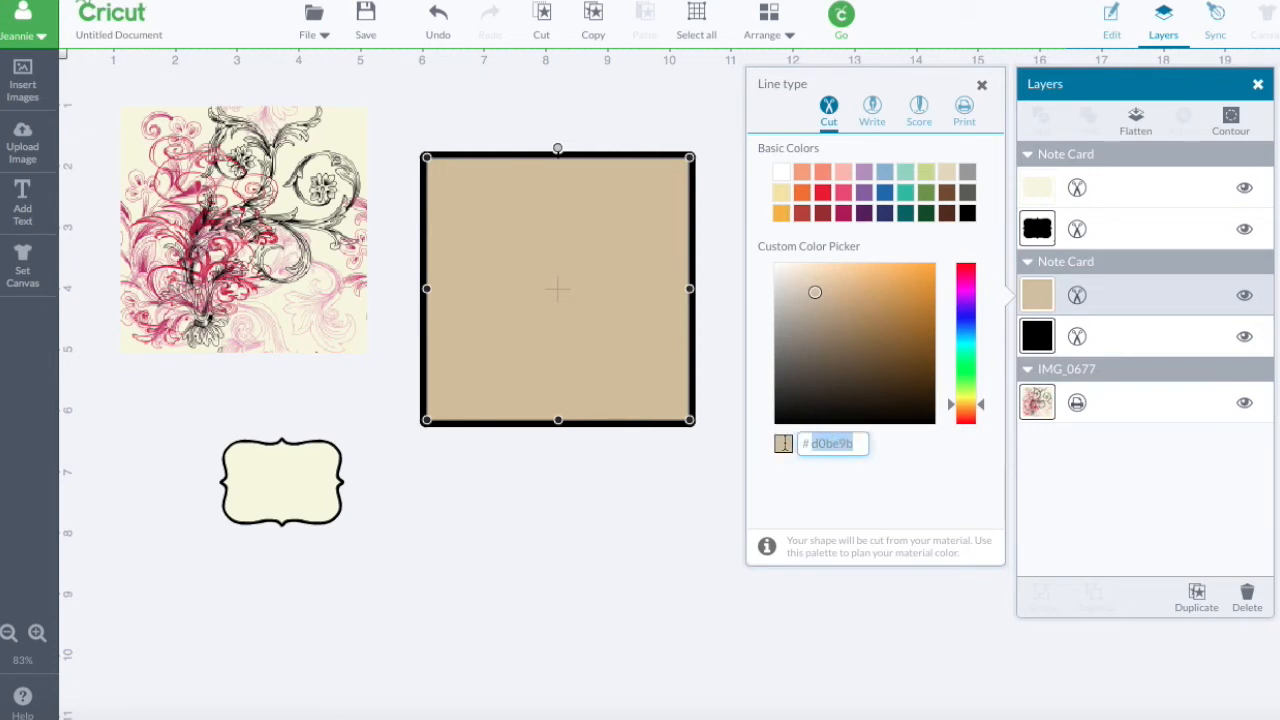
type("9a2041")
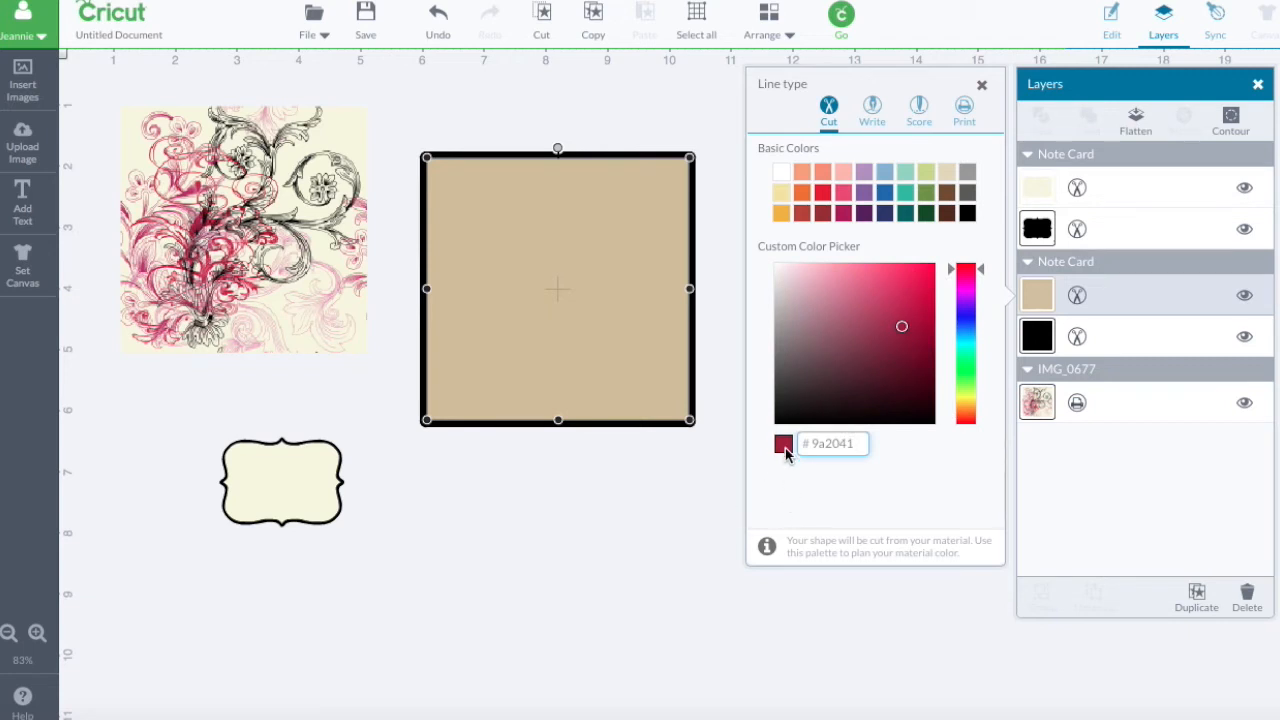
left_click(784, 444)
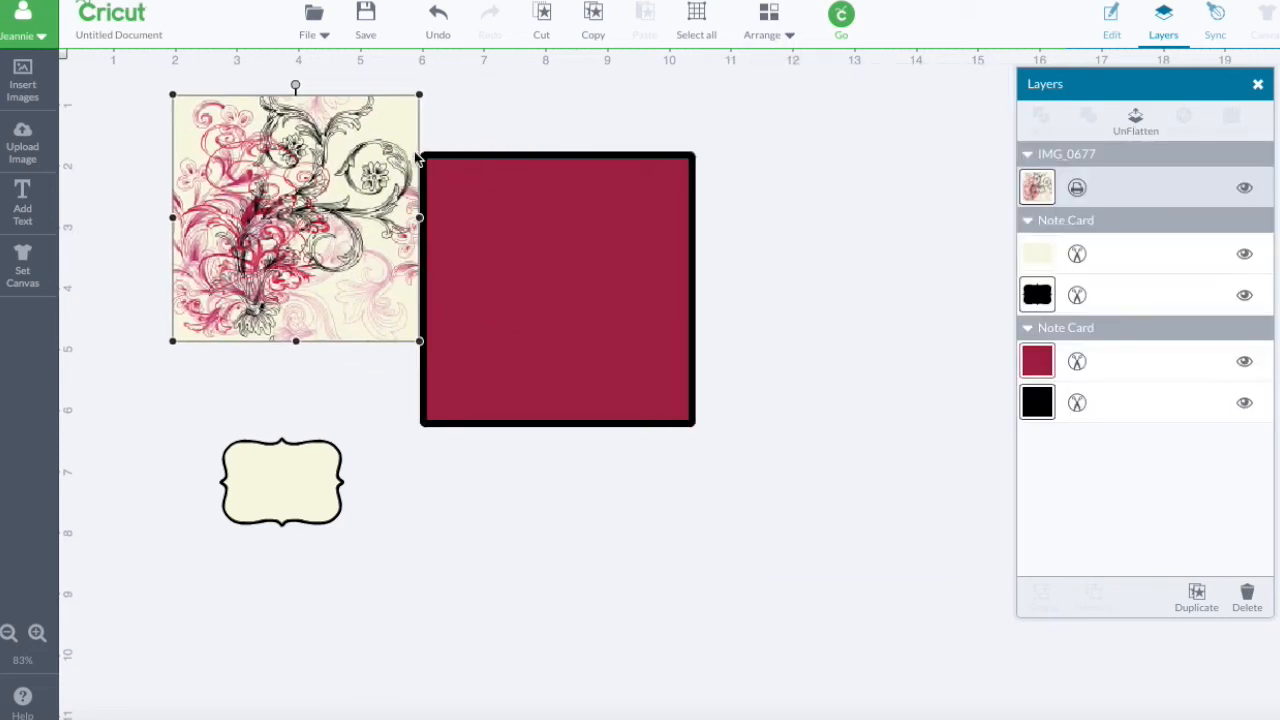
Step: Centre the floral image on the red card and bring the label's cream front to the top
left_click_drag(296, 216, 558, 290)
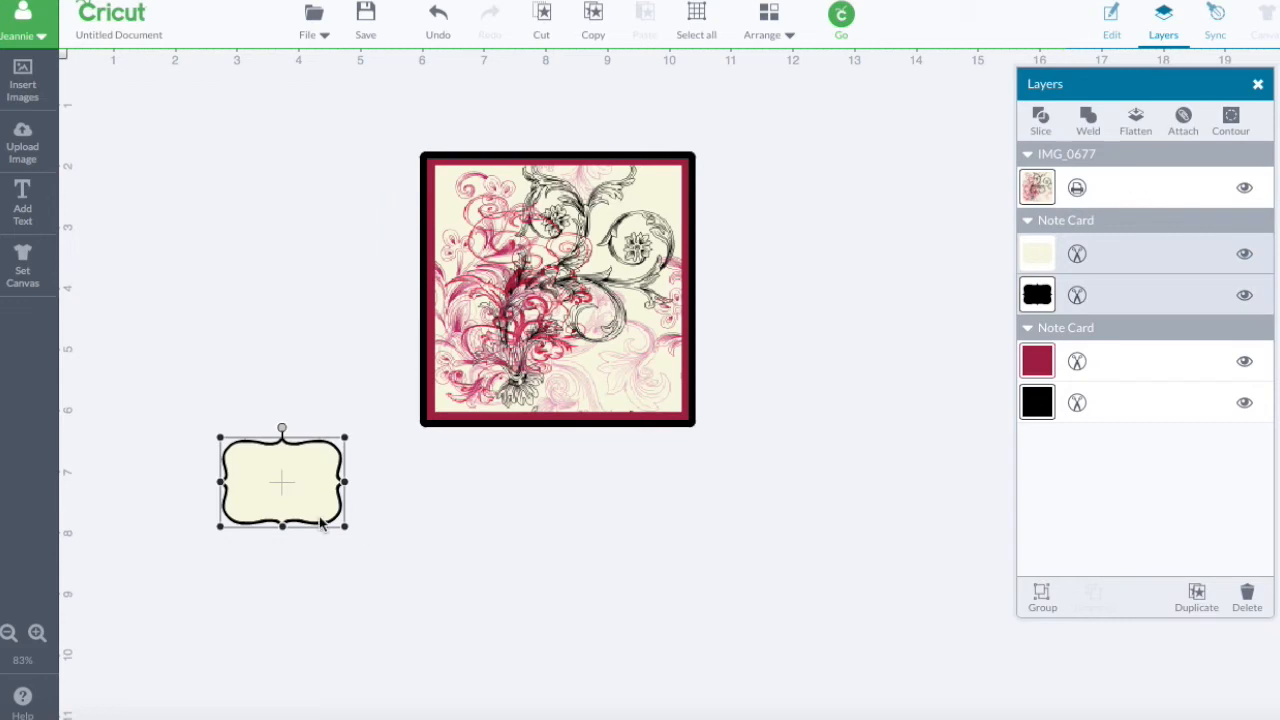
left_click_drag(282, 482, 828, 336)
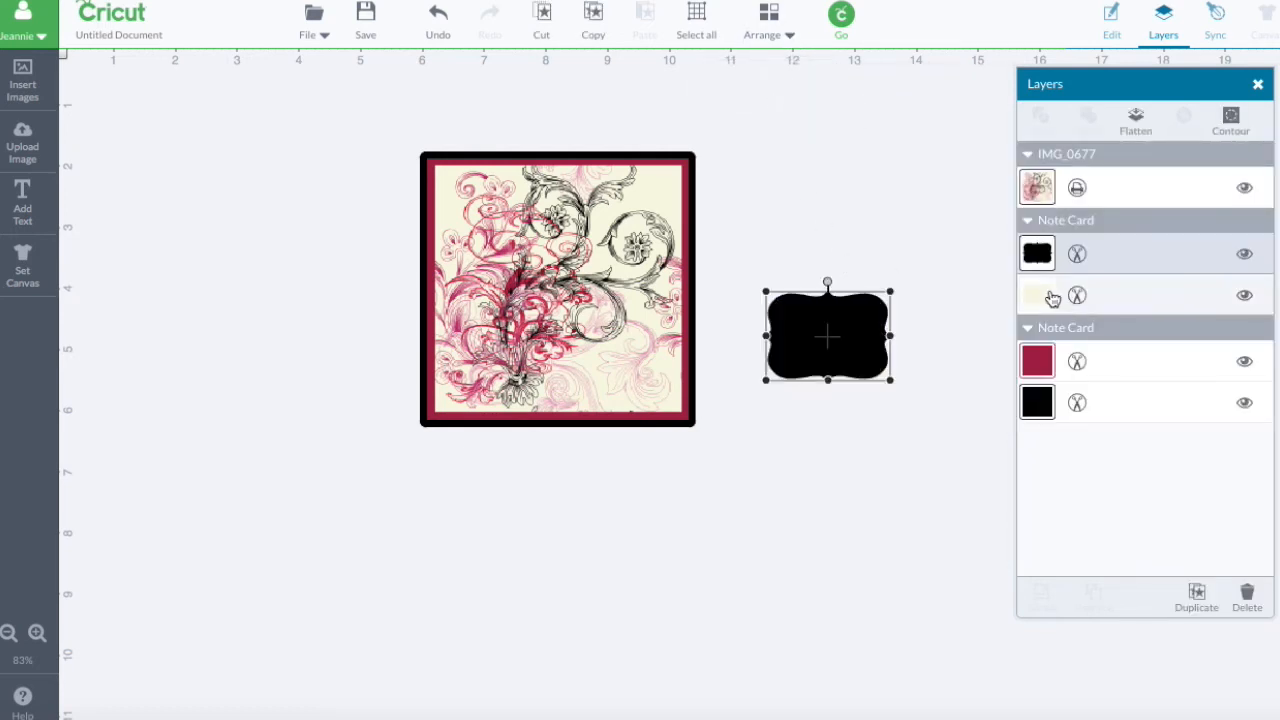
left_click(1036, 294)
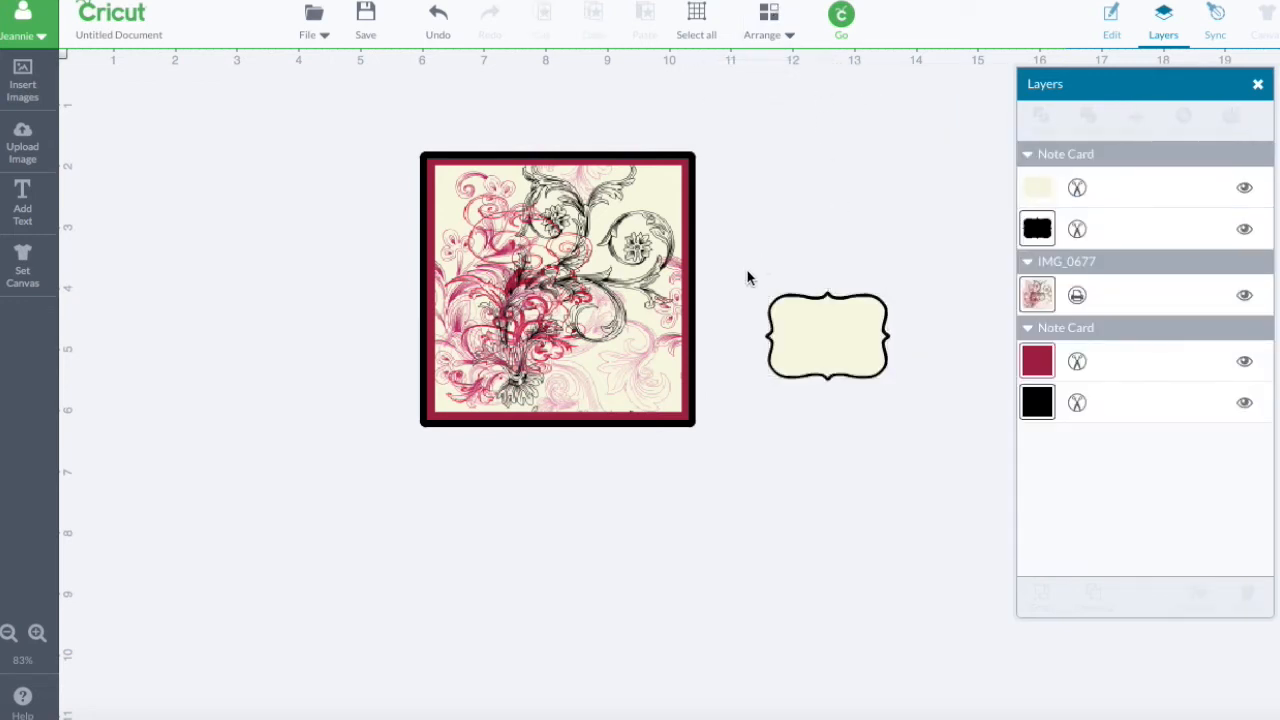
Step: Place the cream label tag over the card's lower right corner
left_click(828, 336)
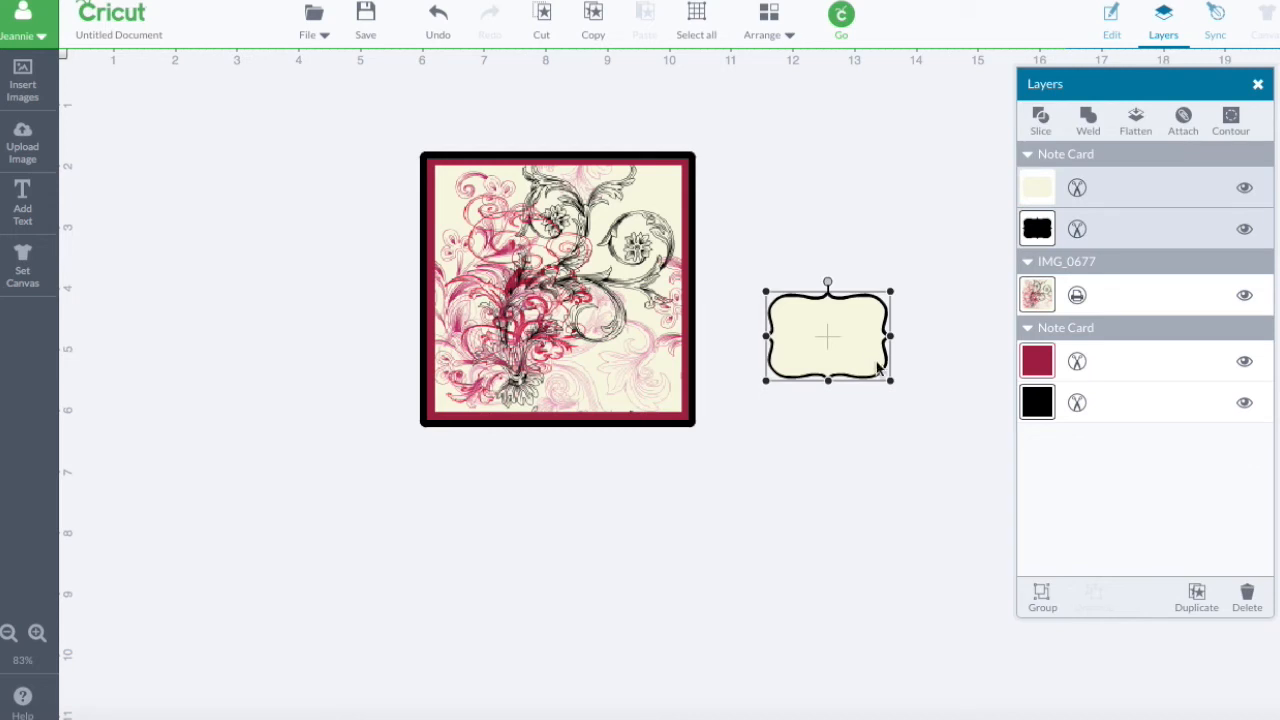
left_click_drag(828, 332, 608, 356)
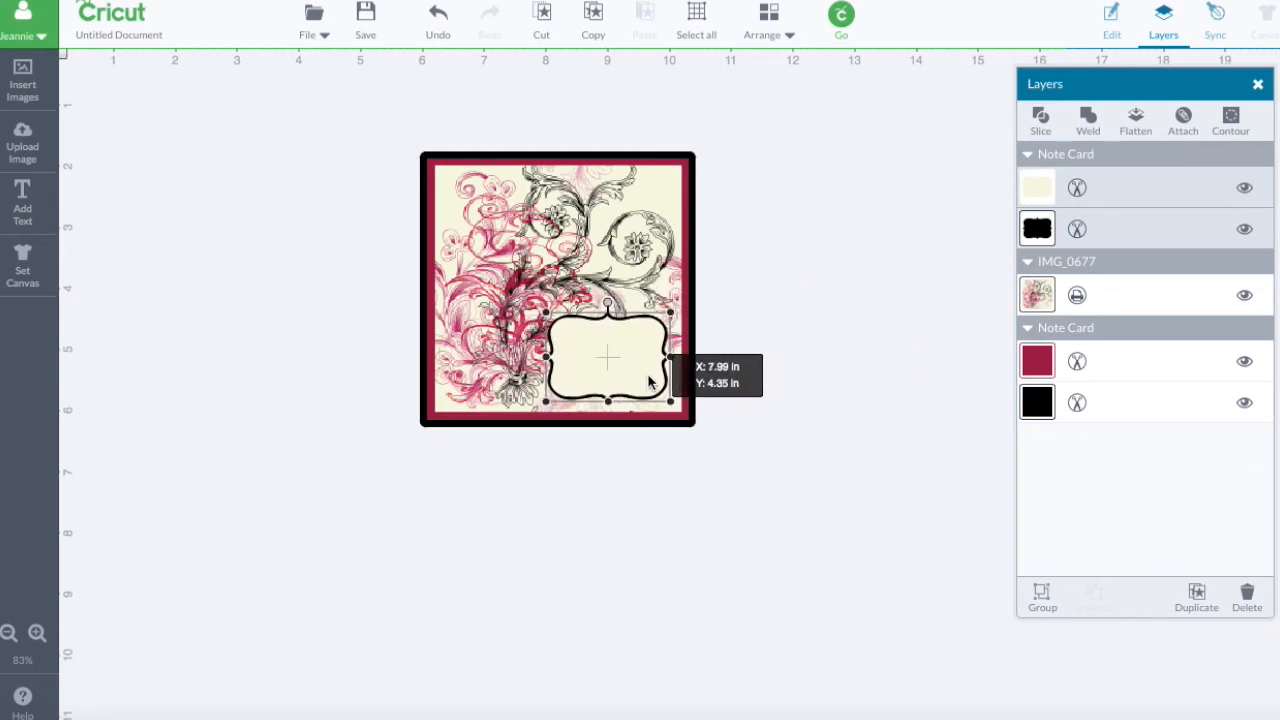
left_click_drag(608, 360, 608, 356)
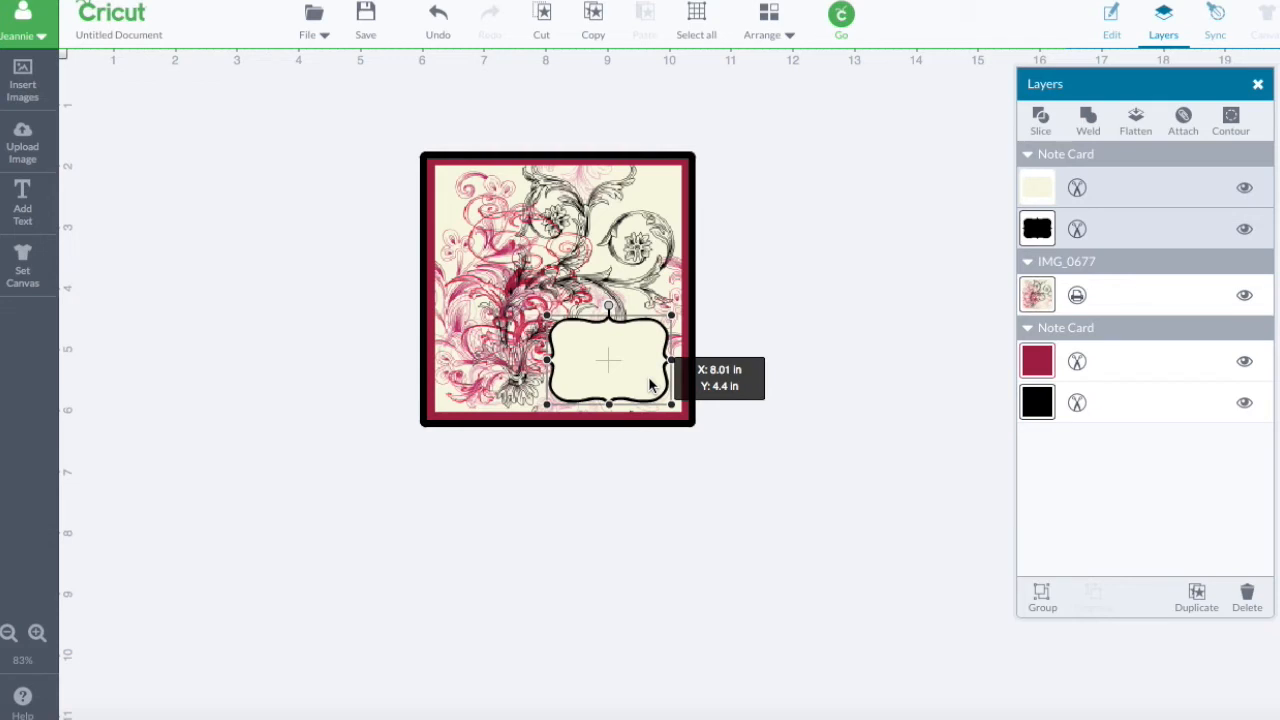
Step: Move the label left of the card and pull its black backing away from the cream front
left_click_drag(608, 360, 278, 300)
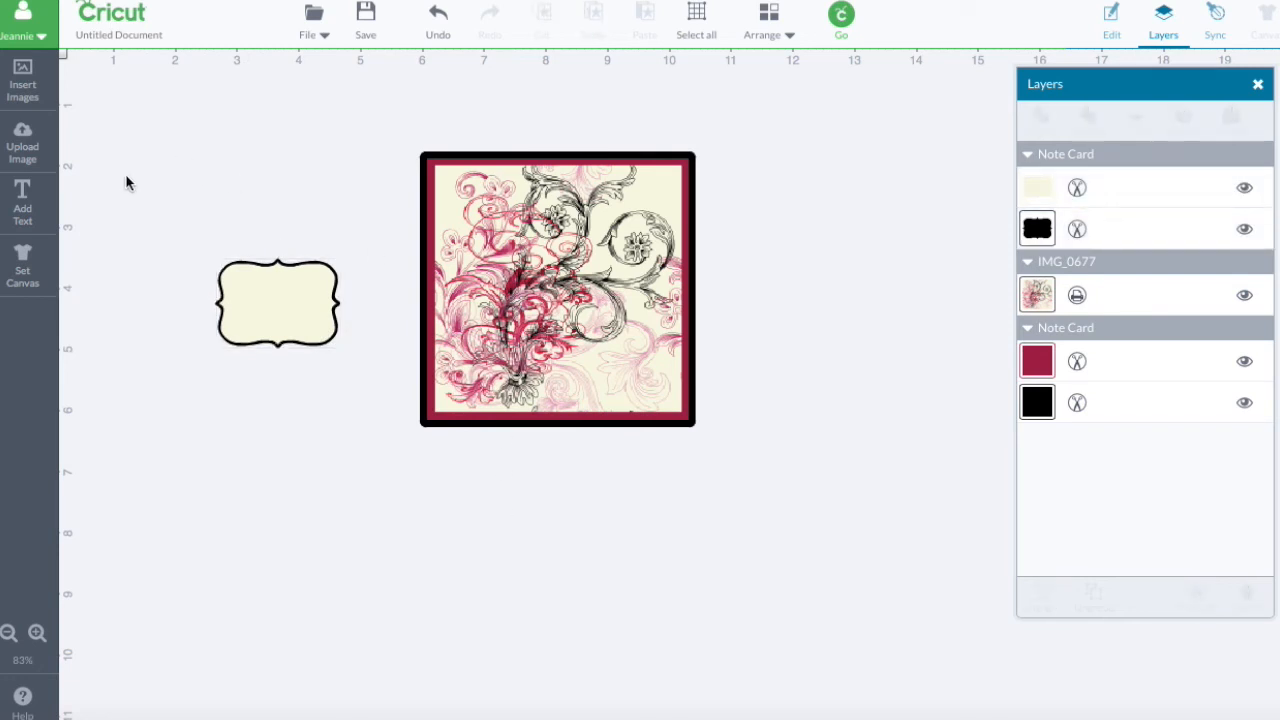
left_click(276, 304)
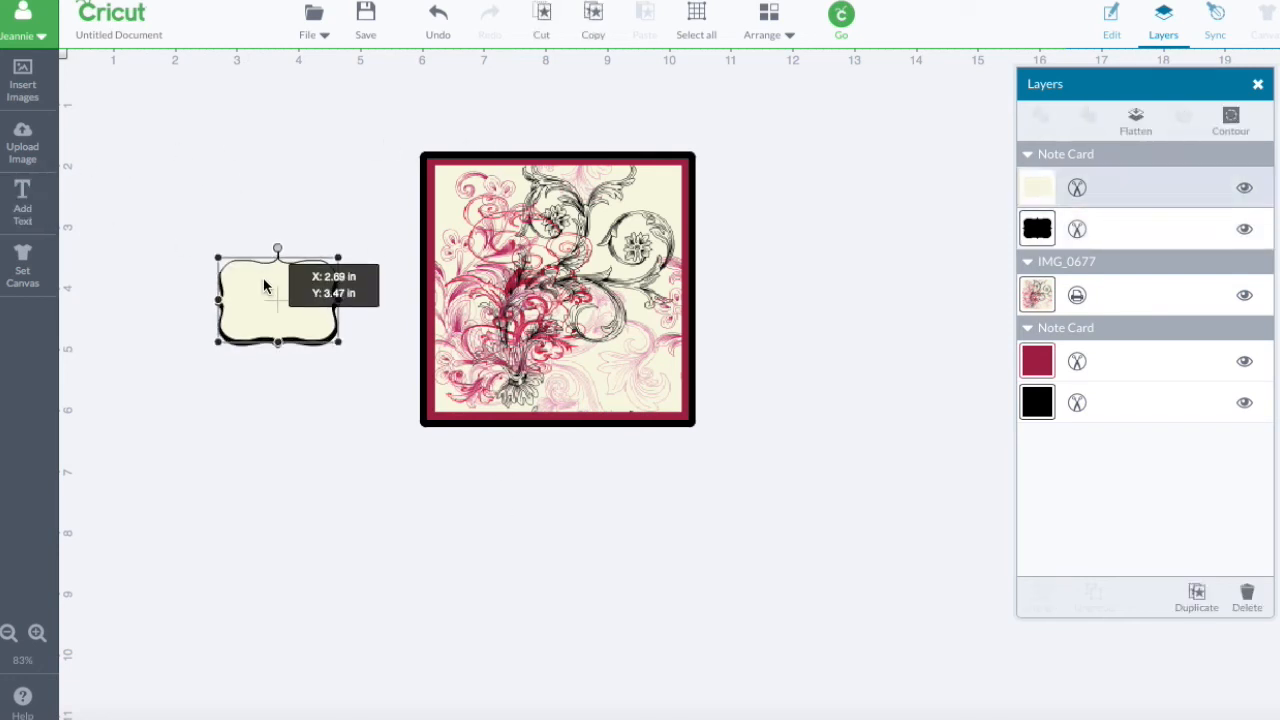
left_click_drag(276, 296, 178, 296)
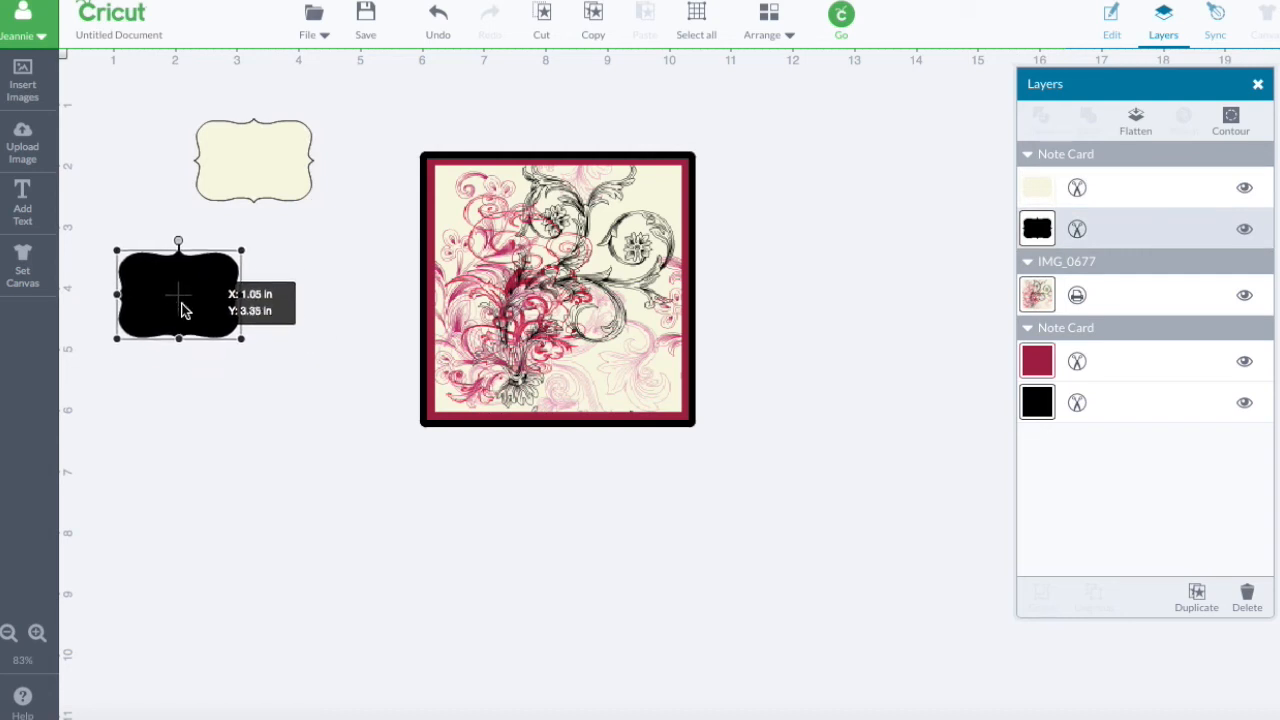
left_click(22, 200)
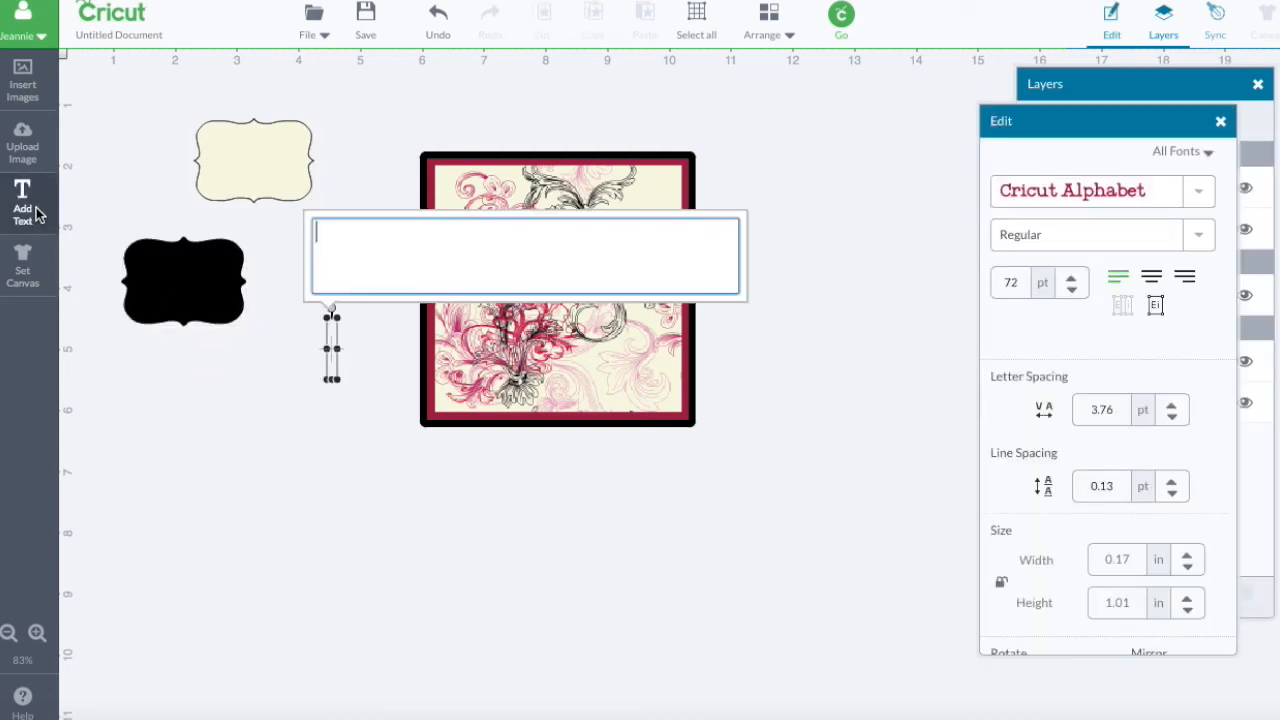
Step: Add 'Happy Birthday' as a new red text element below the card
type("Ha")
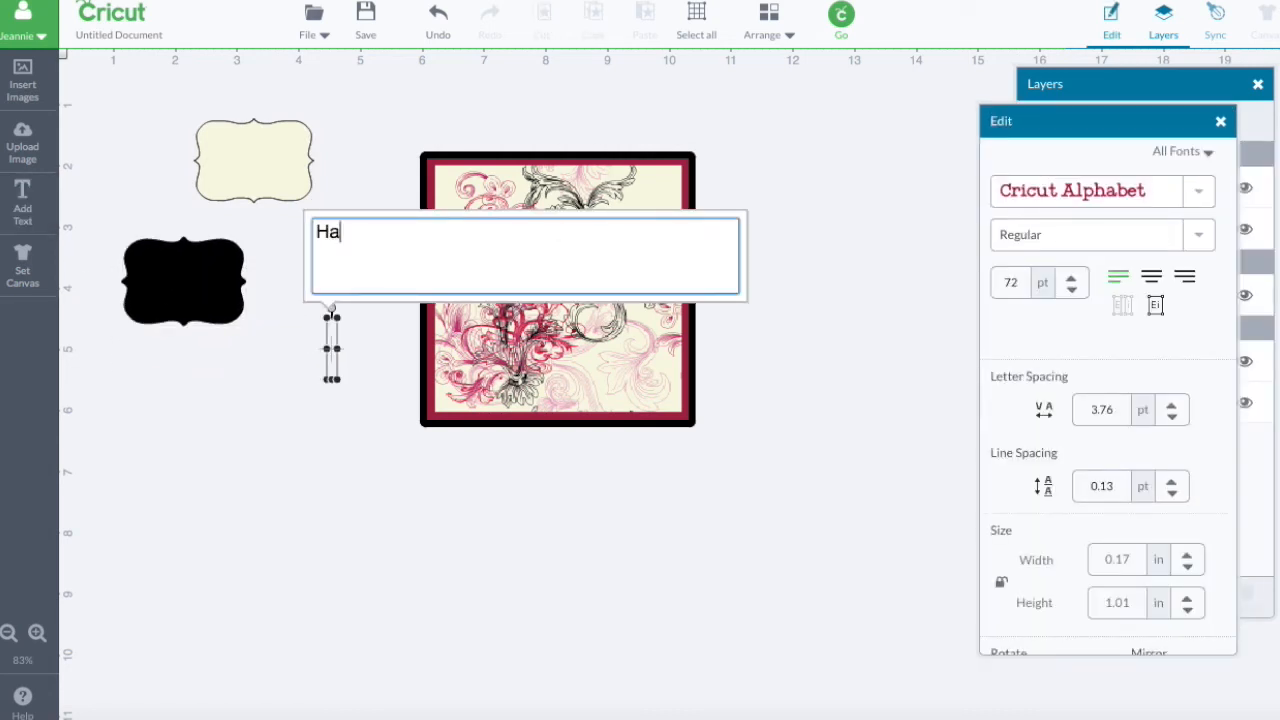
type("ppy Birth")
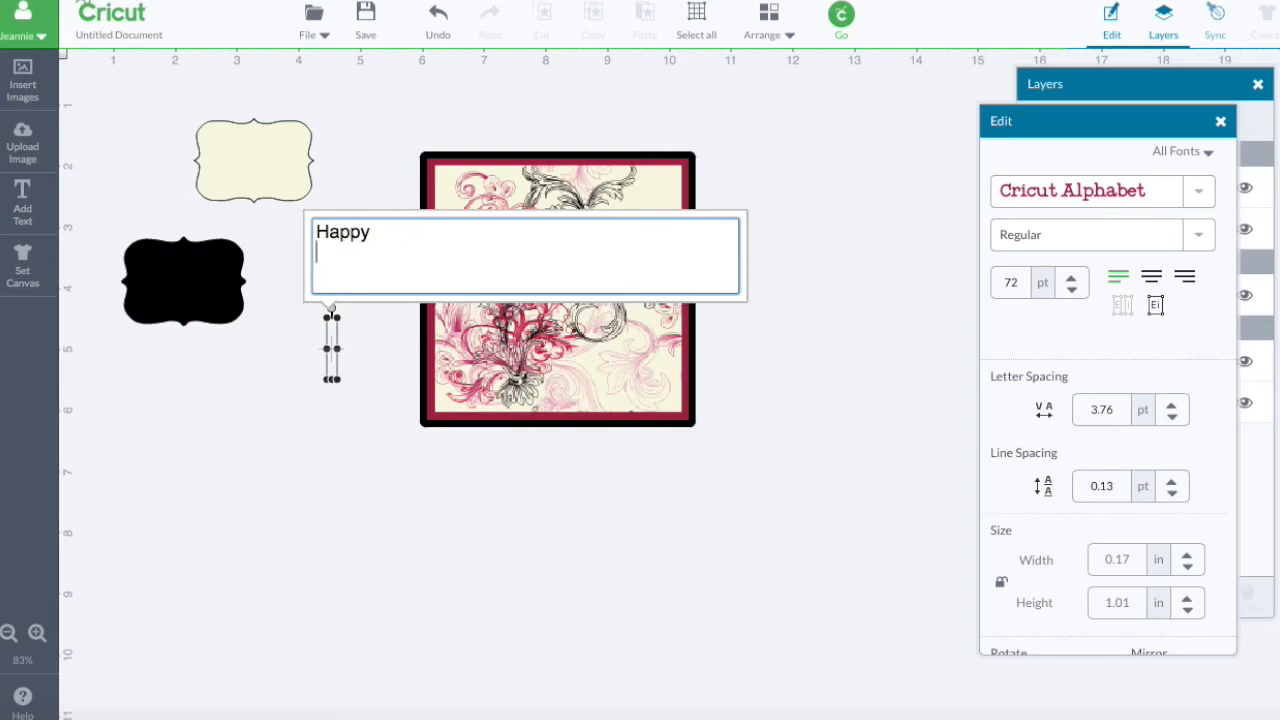
type("Birthday")
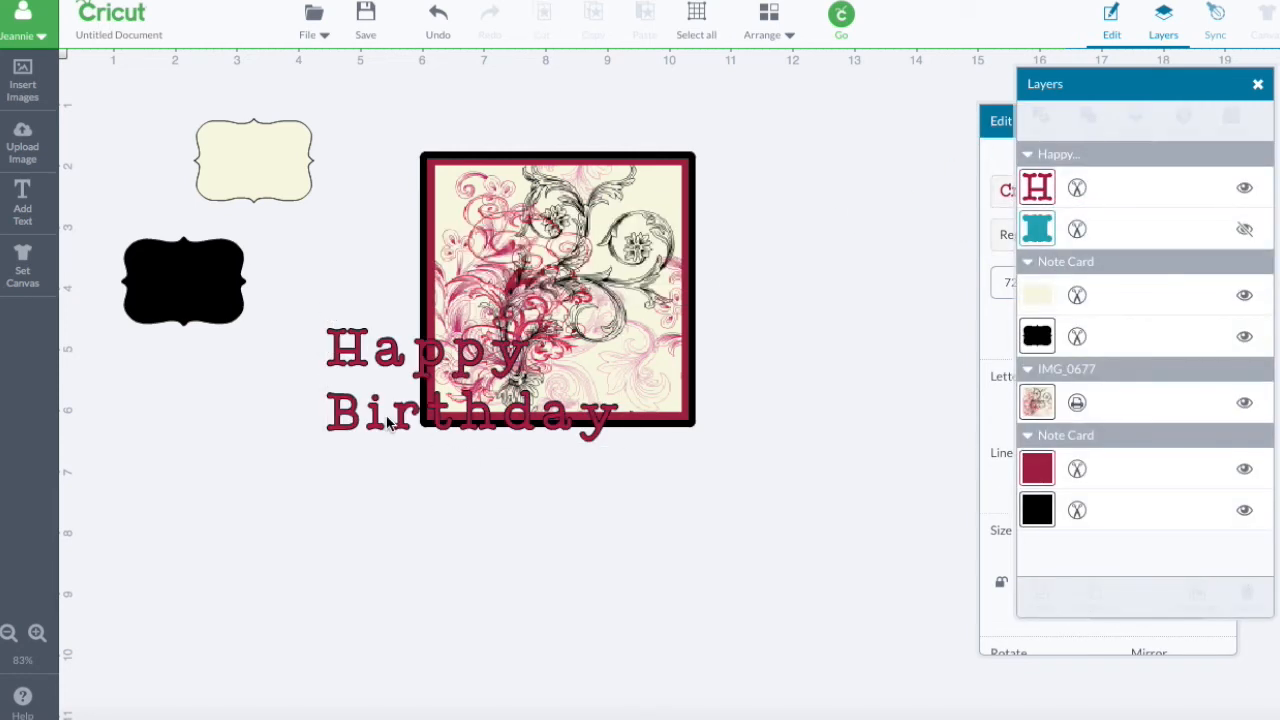
left_click(470, 380)
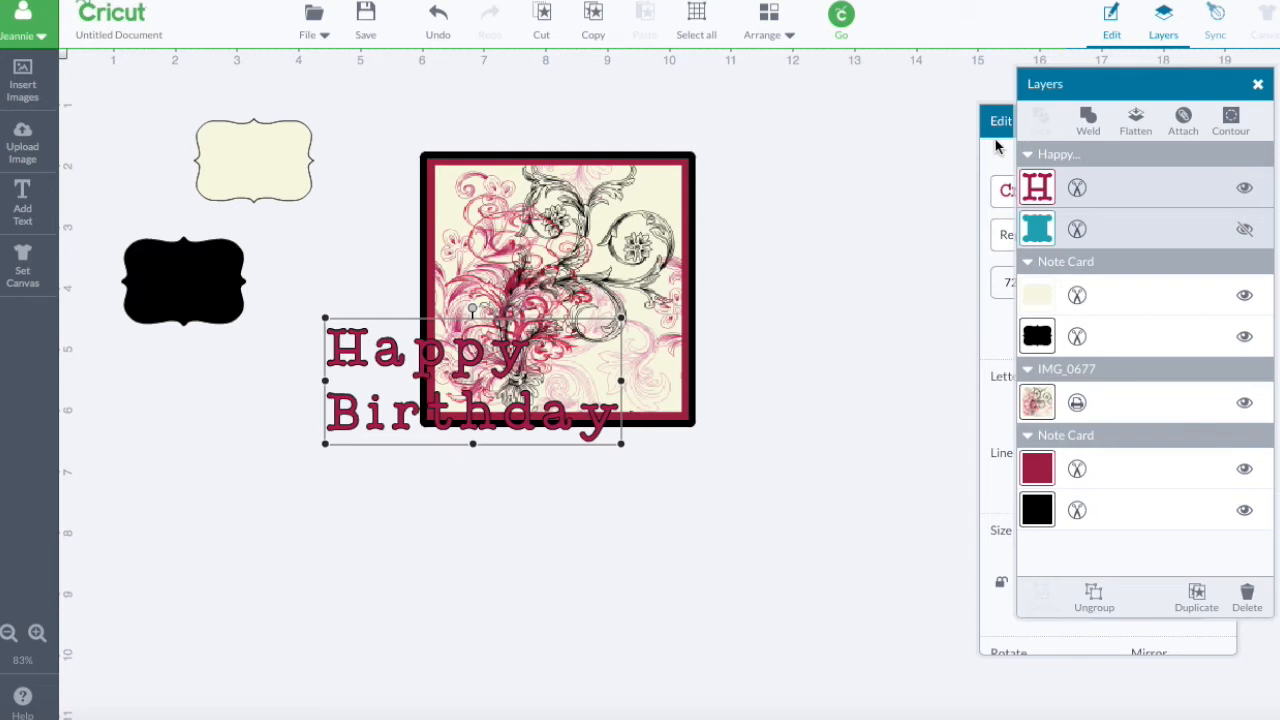
Step: Centre-align the text and set it in the George and Bee all-caps layered font
left_click(1000, 120)
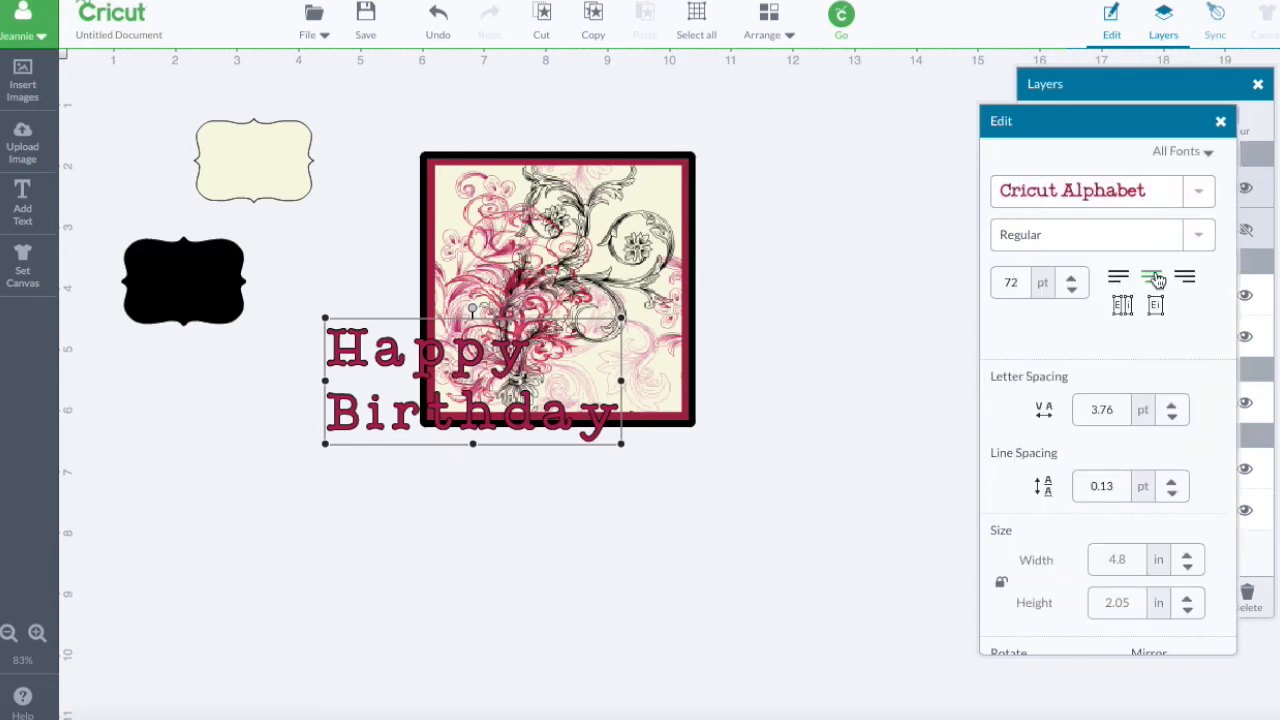
left_click(1152, 276)
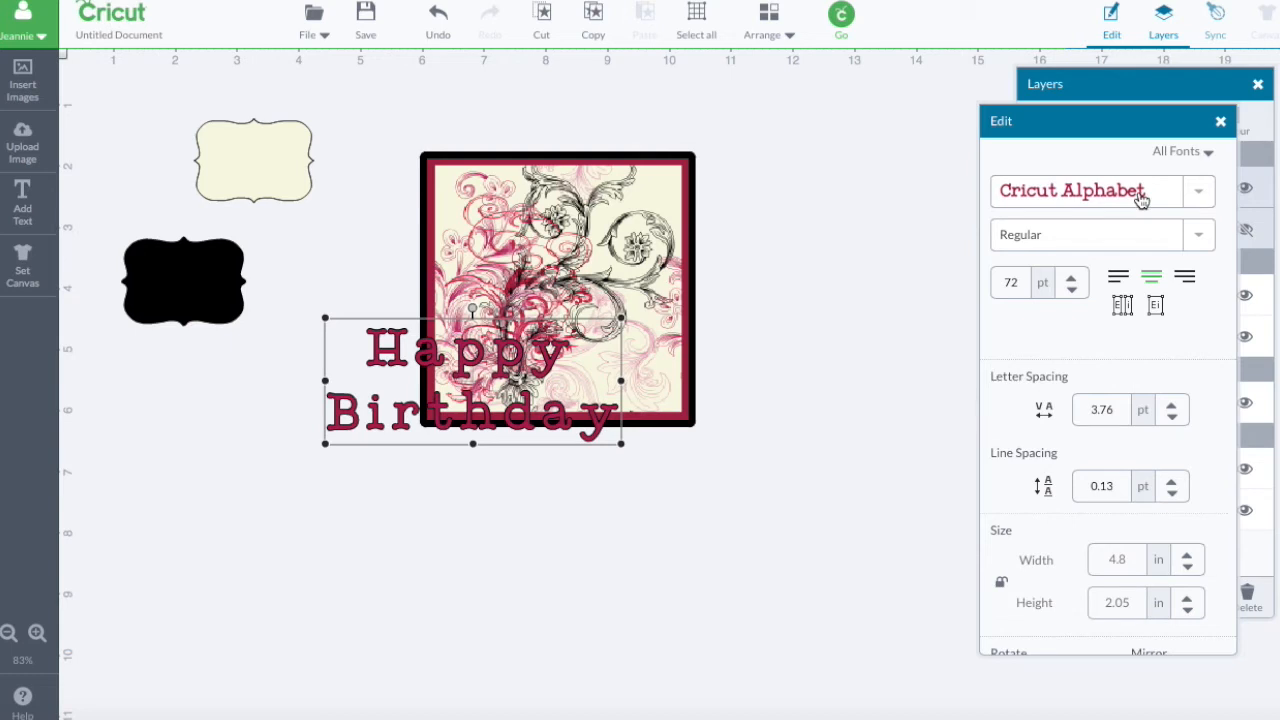
mouse_move(416, 430)
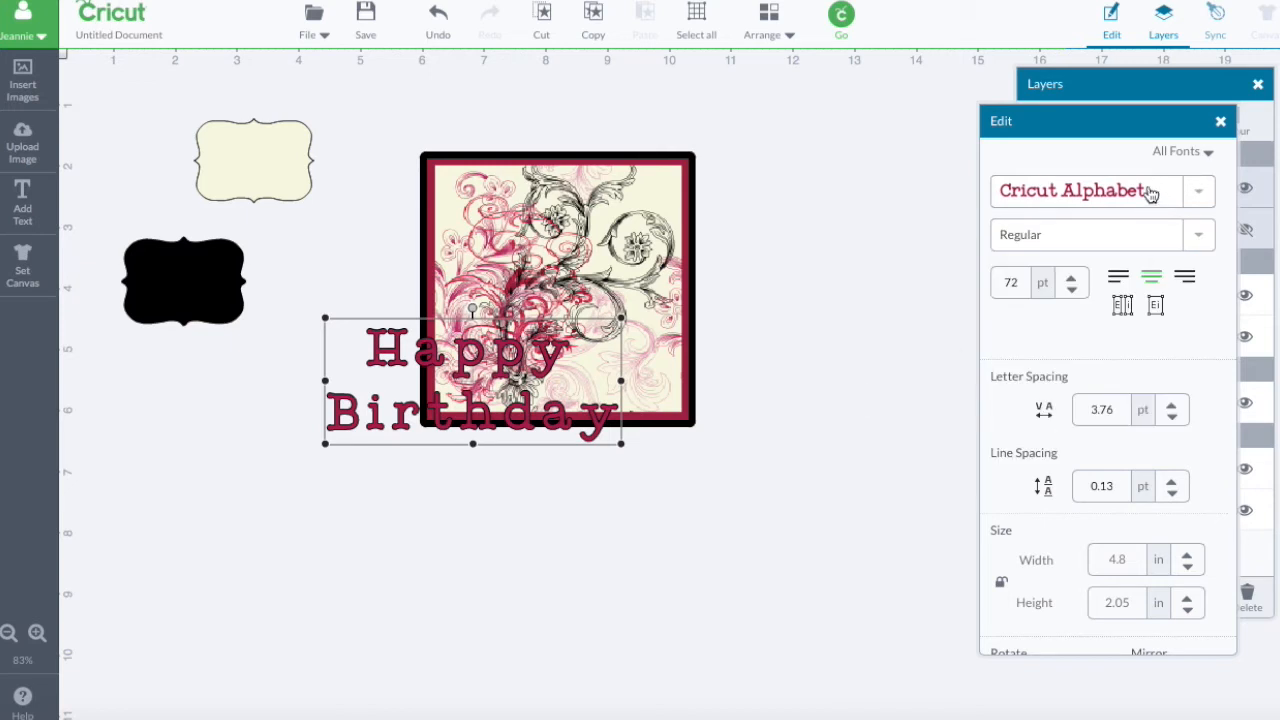
left_click(1072, 190)
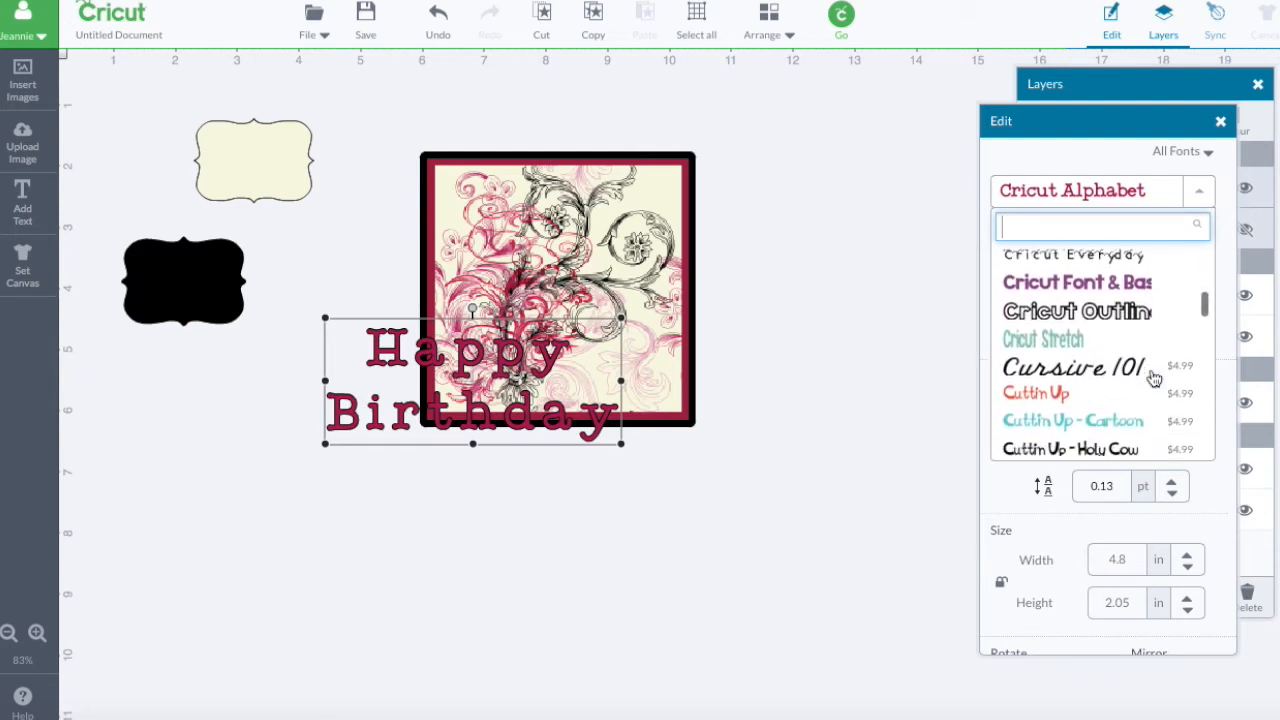
scroll("down", 3)
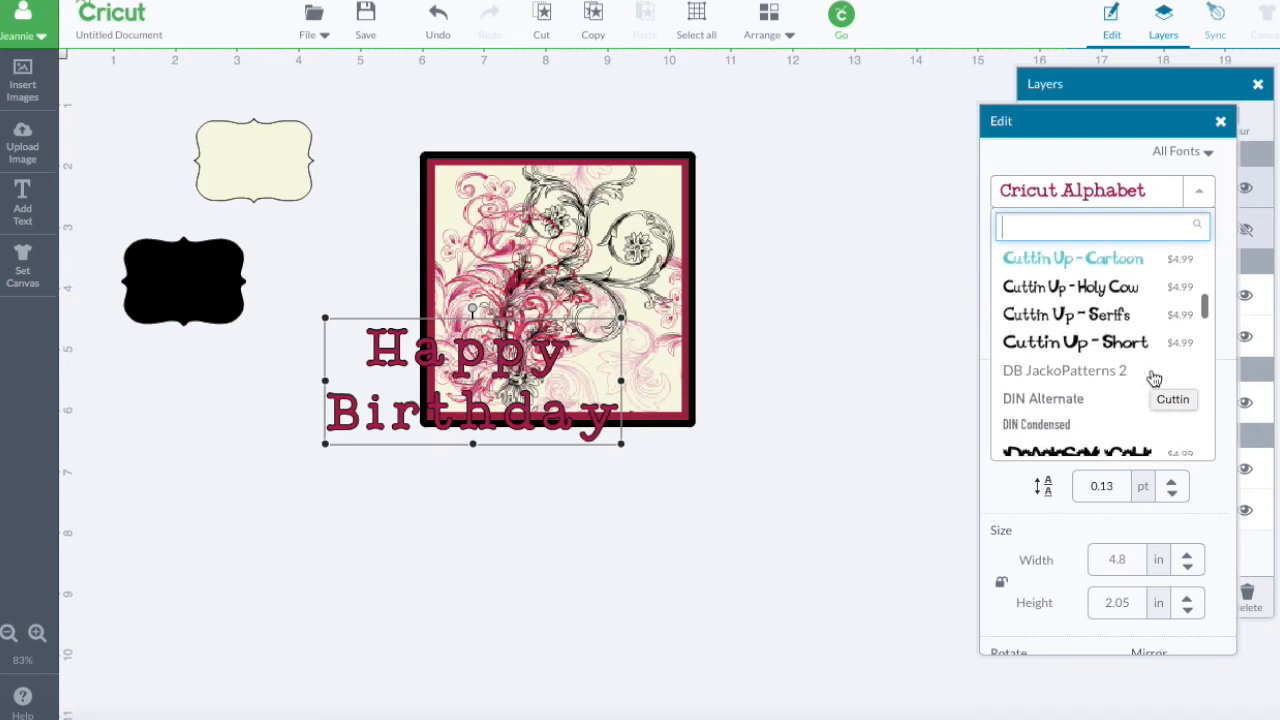
scroll("down", 3)
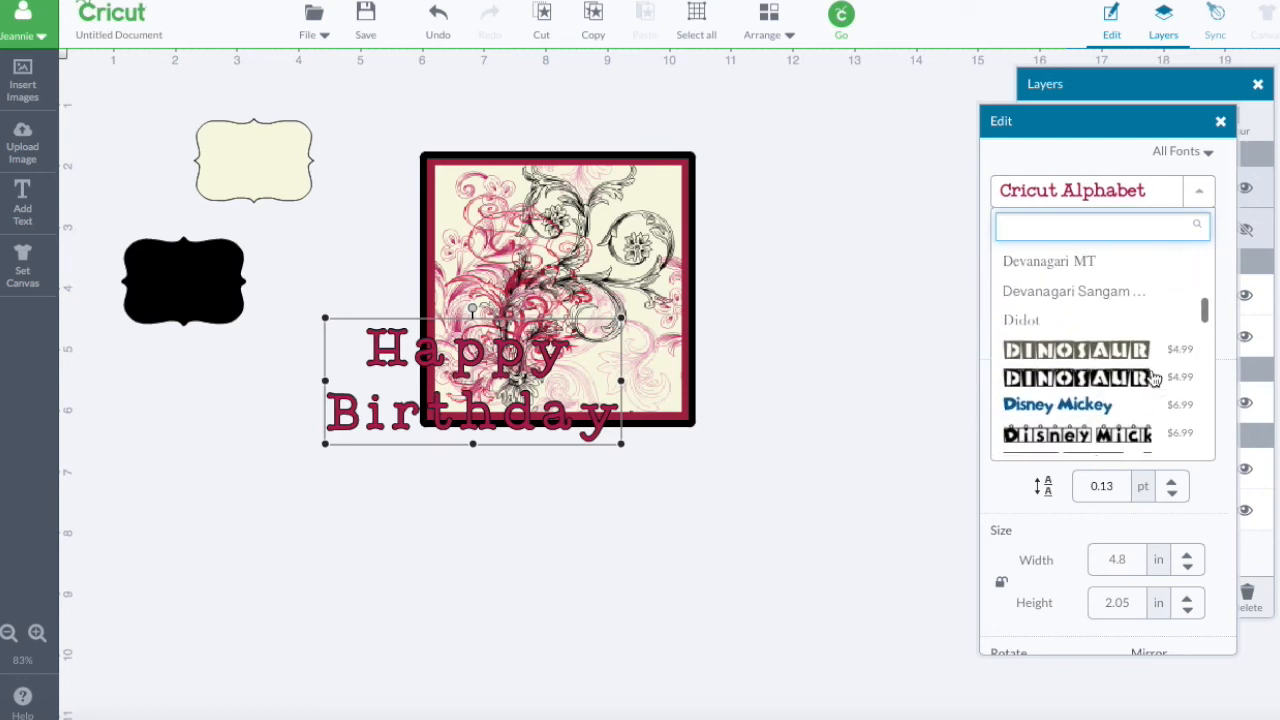
scroll("down", 3)
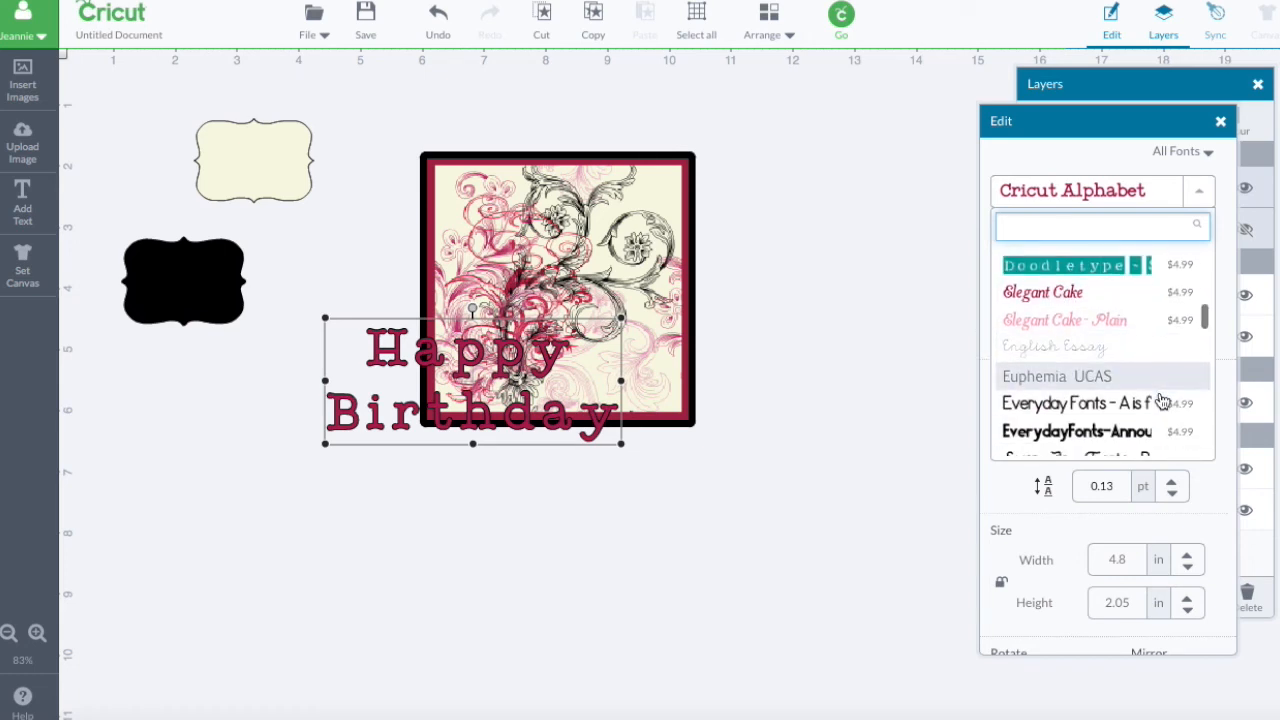
scroll("down", 3)
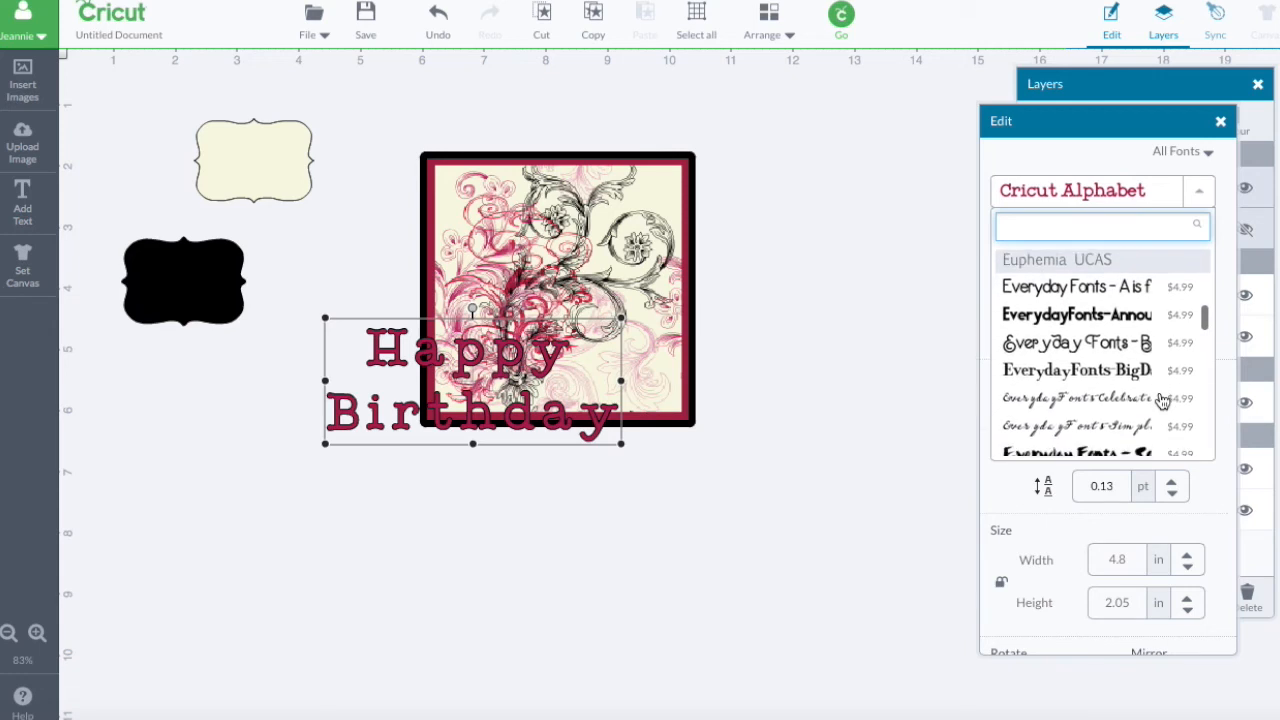
scroll("down", 3)
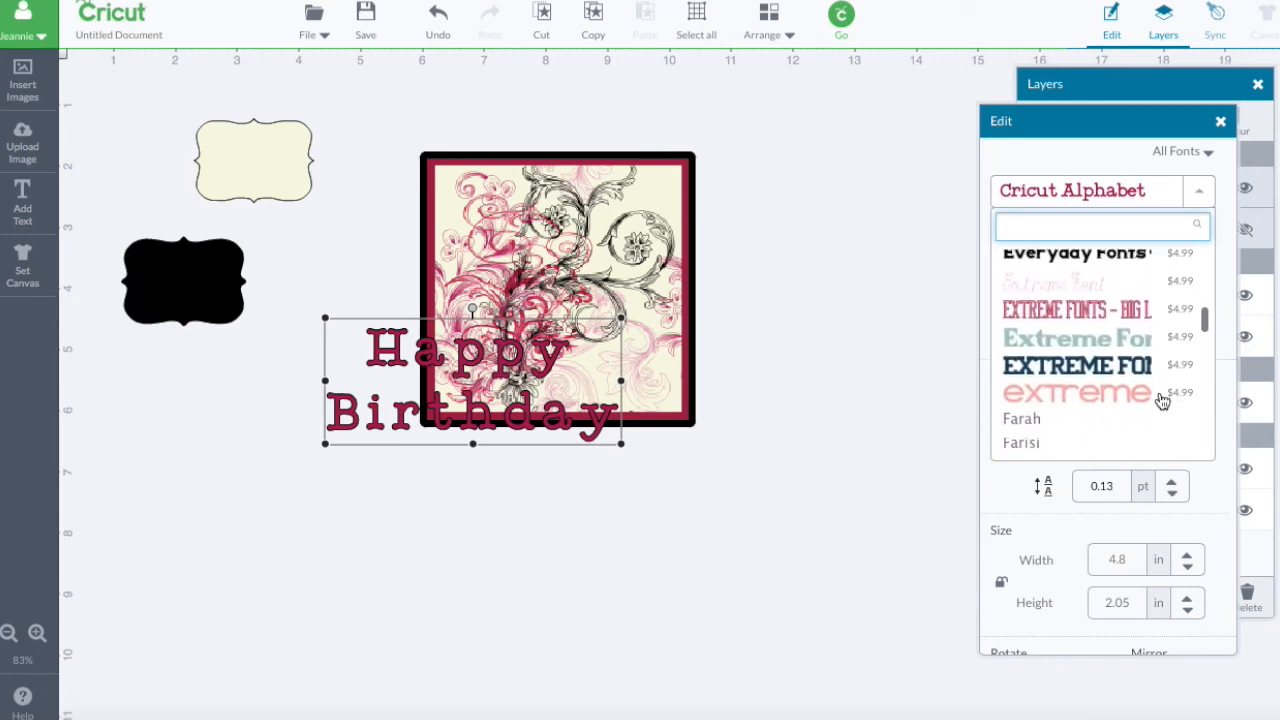
scroll("down", 3)
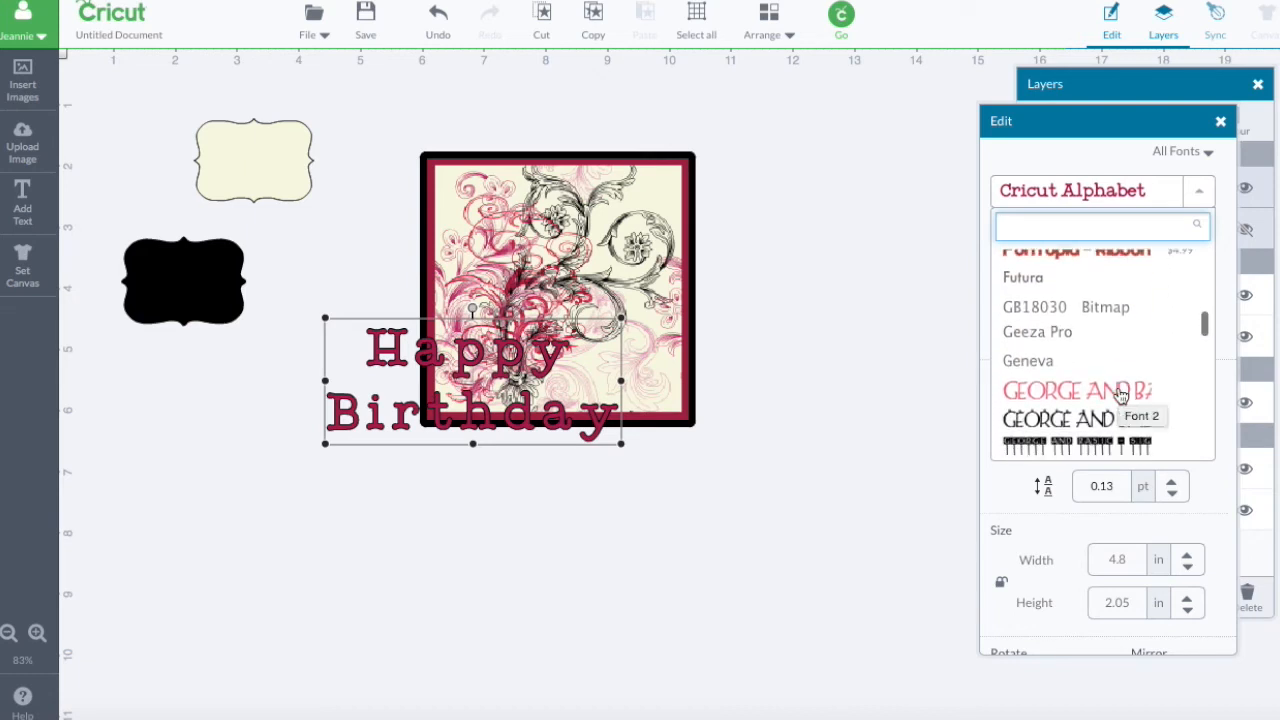
left_click(1076, 390)
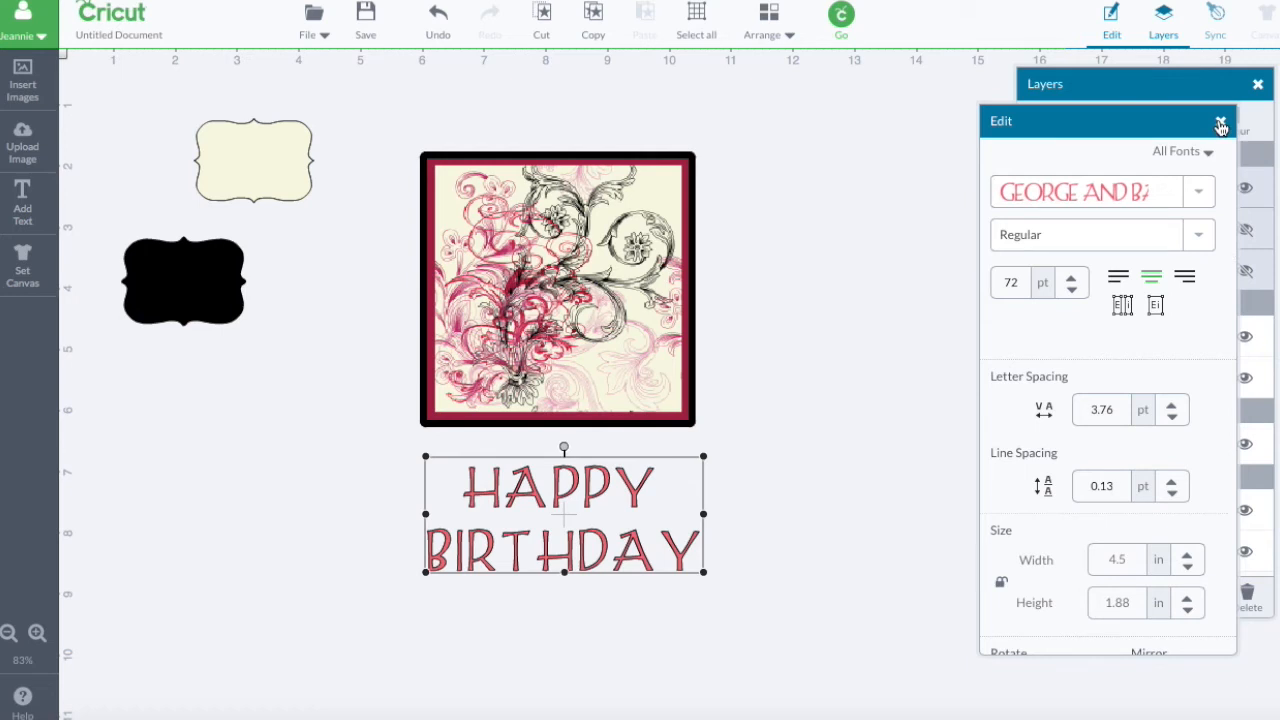
mouse_move(1072, 292)
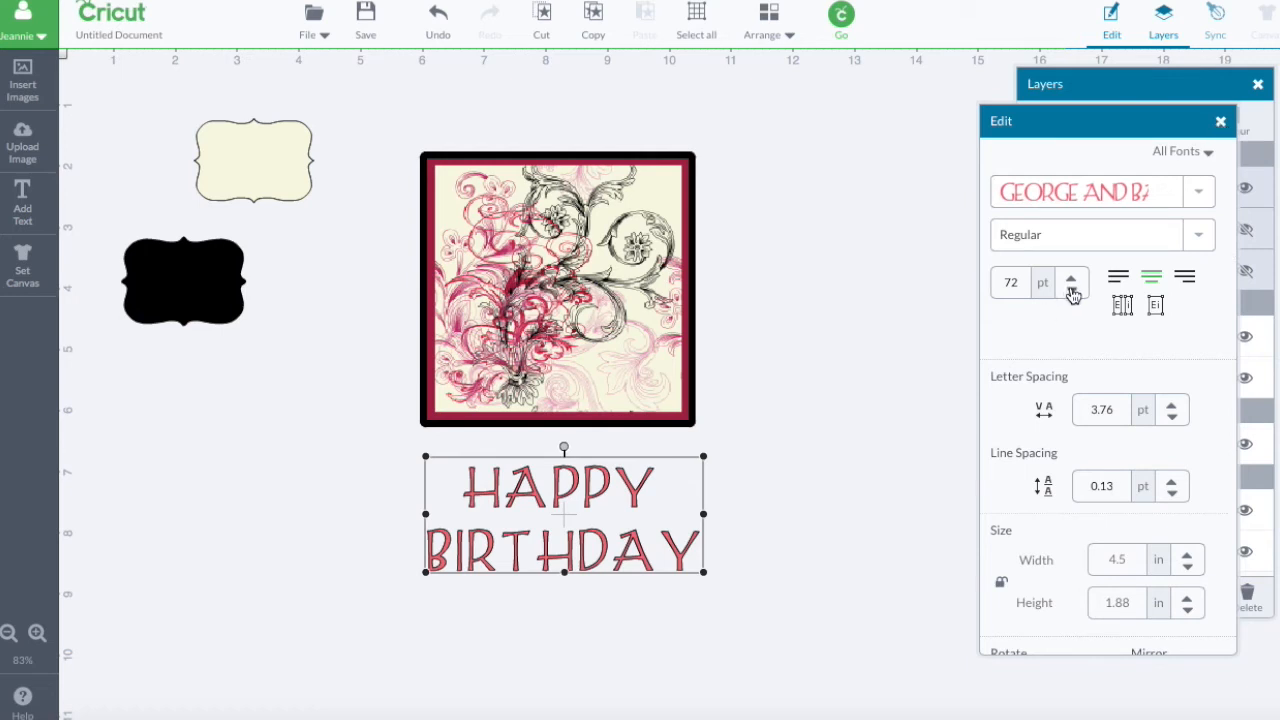
left_click(1072, 288)
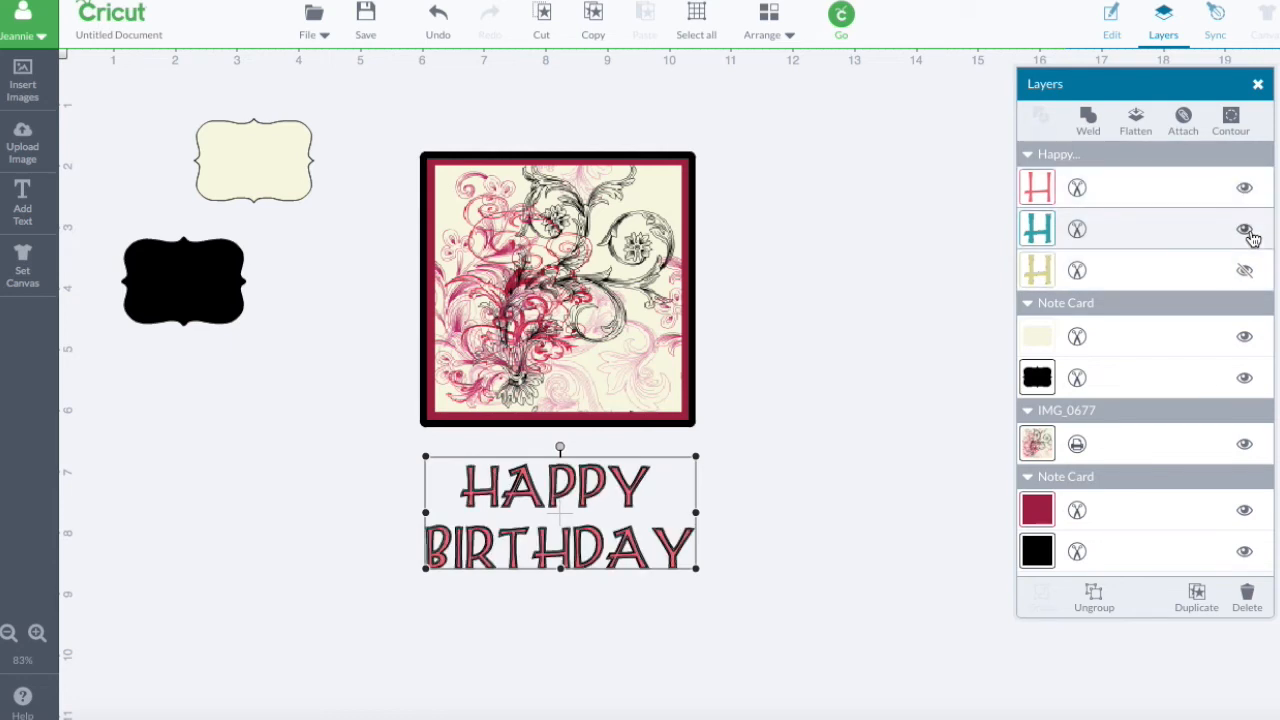
mouse_move(1244, 228)
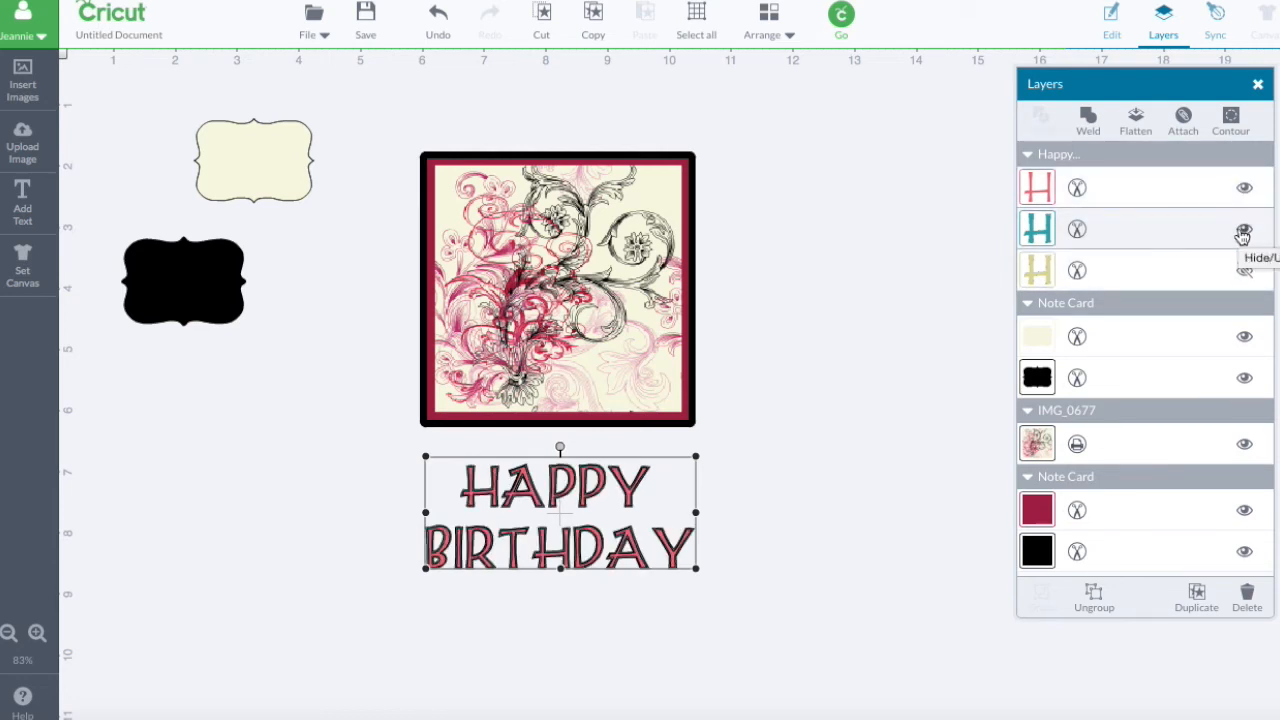
Step: Recolour the lettering's front layer to deep red #9a2041
left_click(1244, 270)
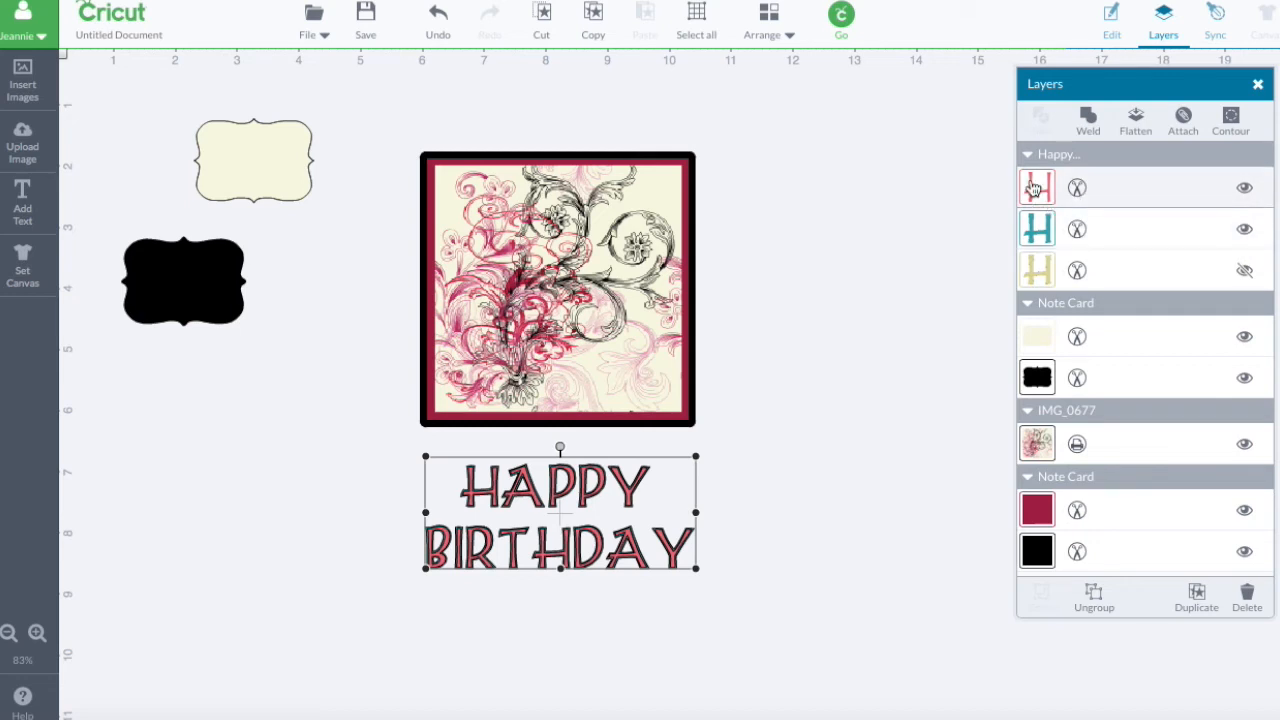
mouse_move(1040, 188)
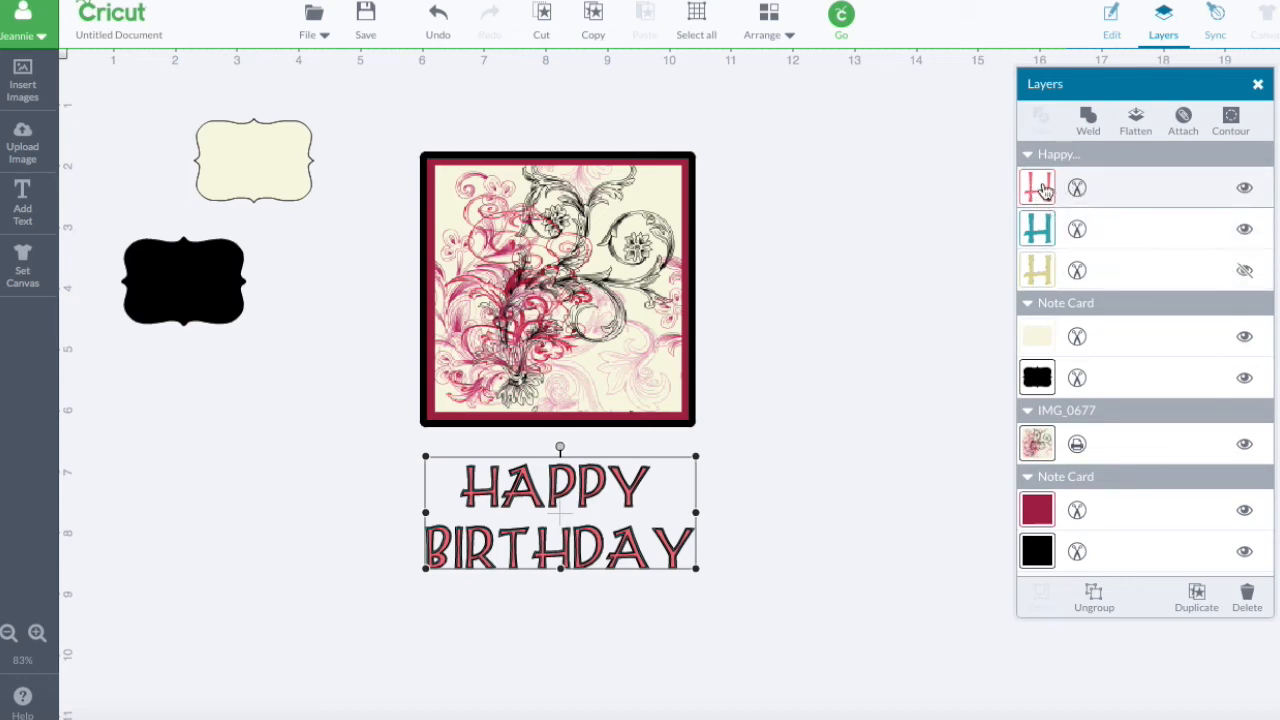
left_click(1036, 188)
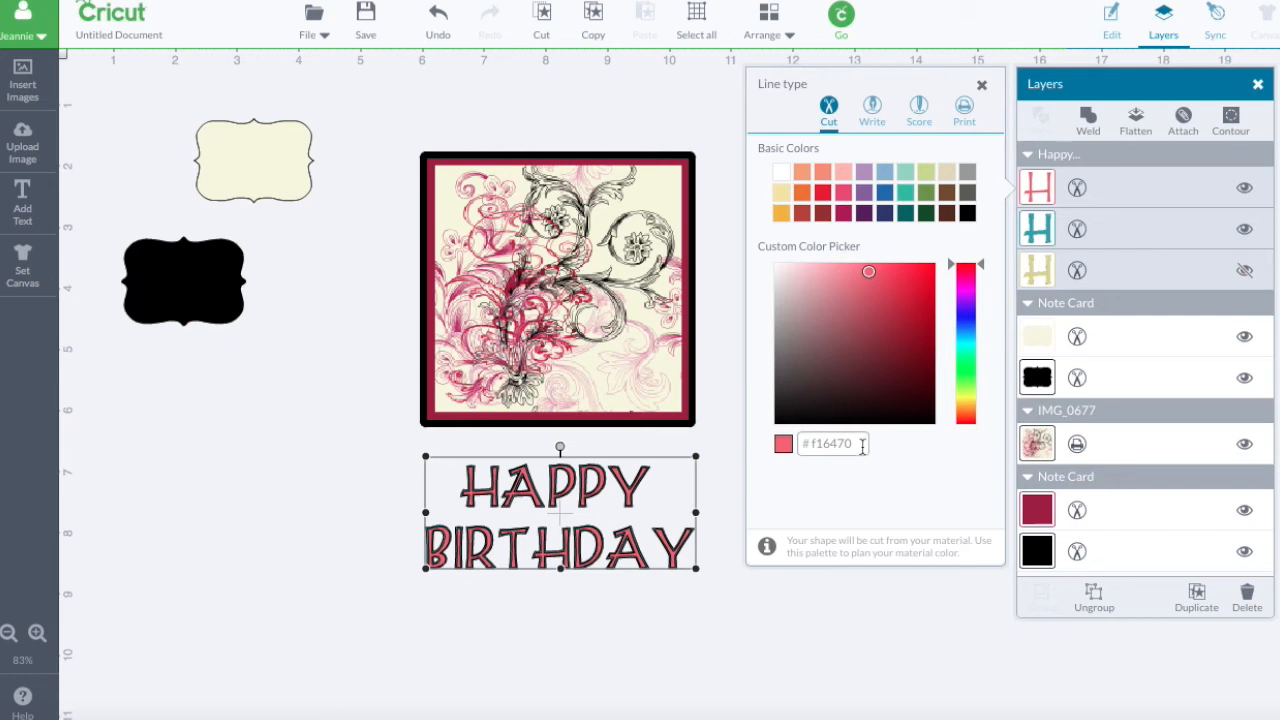
triple_click(828, 444)
type("#9a2041")
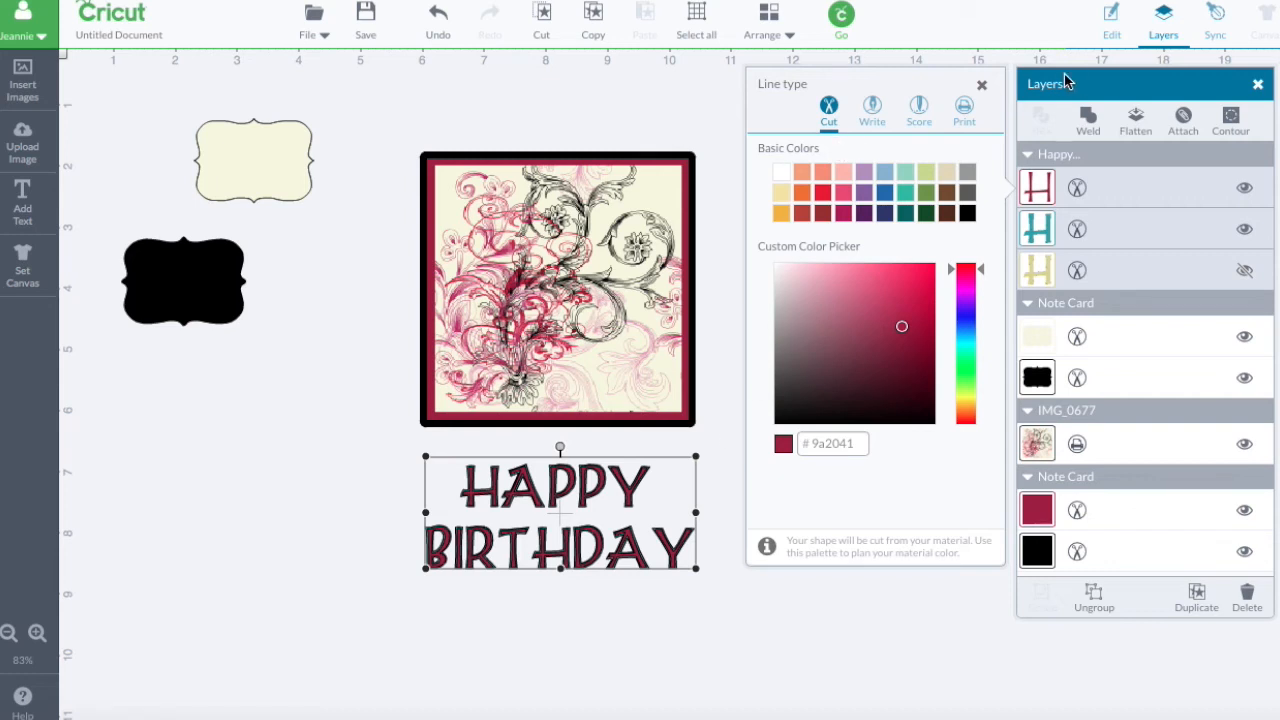
left_click(980, 84)
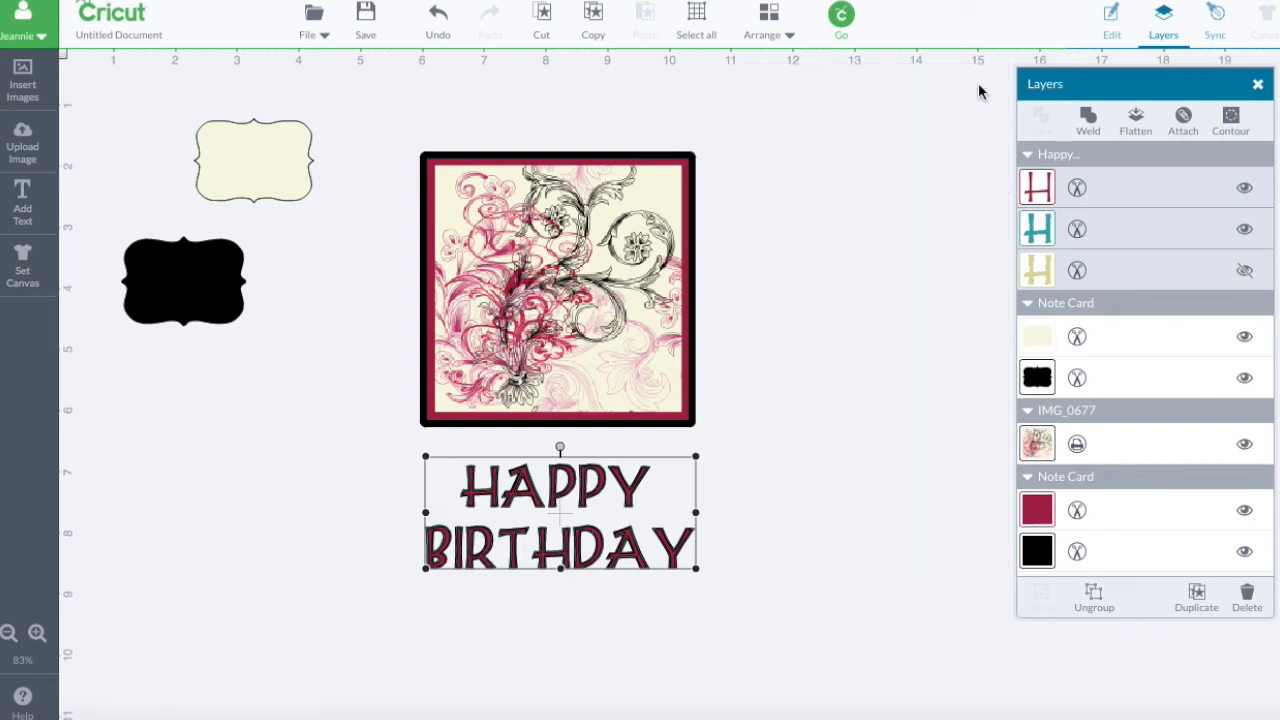
mouse_move(896, 296)
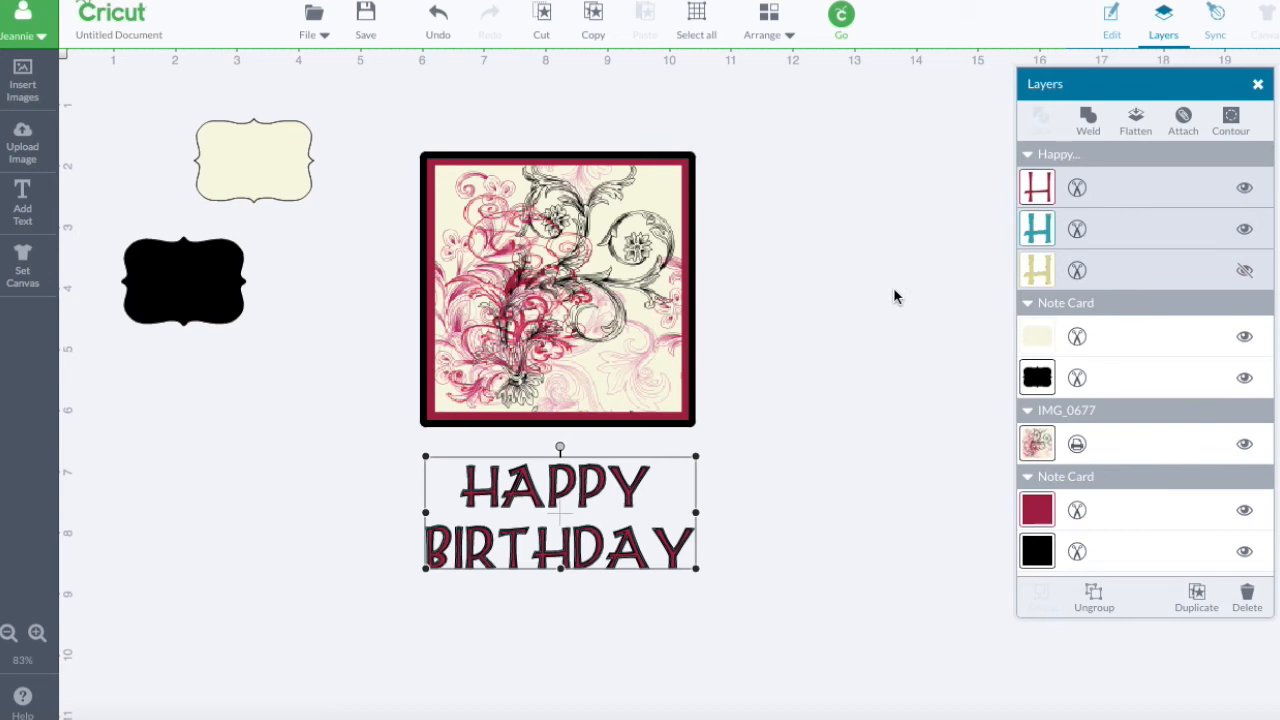
mouse_move(696, 544)
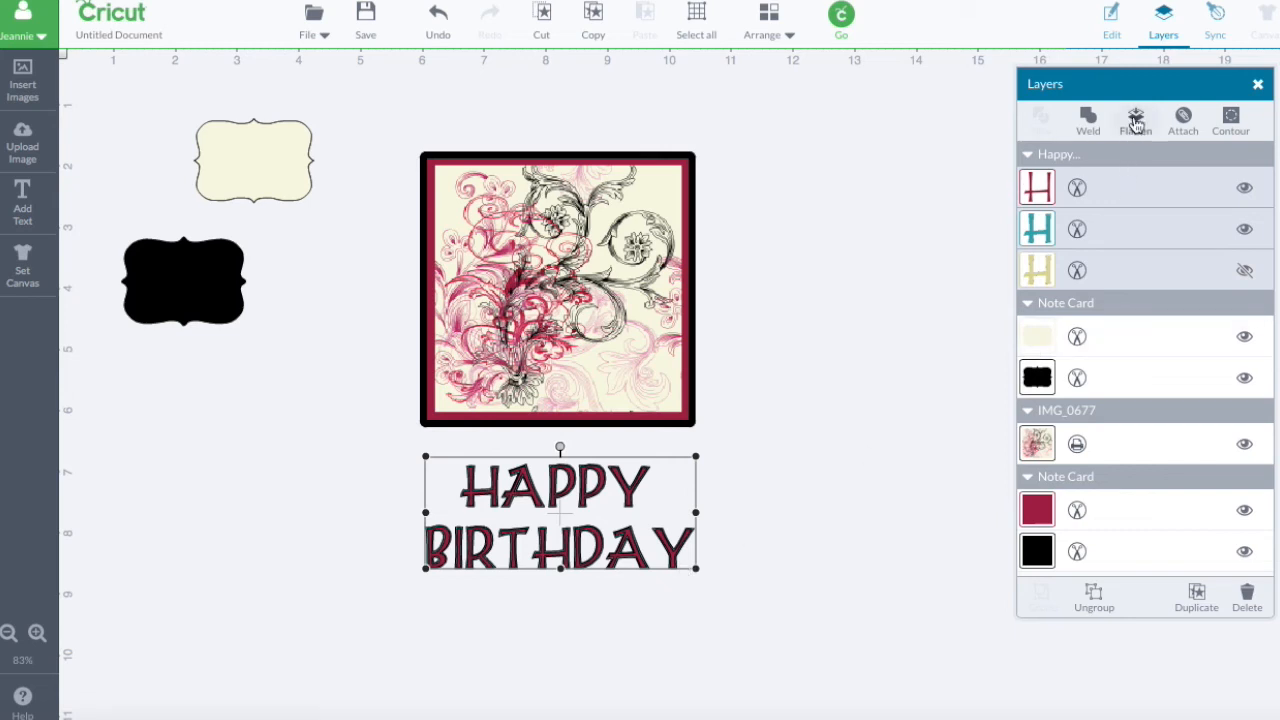
Step: Flatten the lettering into one print image and delete the leftover yellow letter layer
left_click(1136, 120)
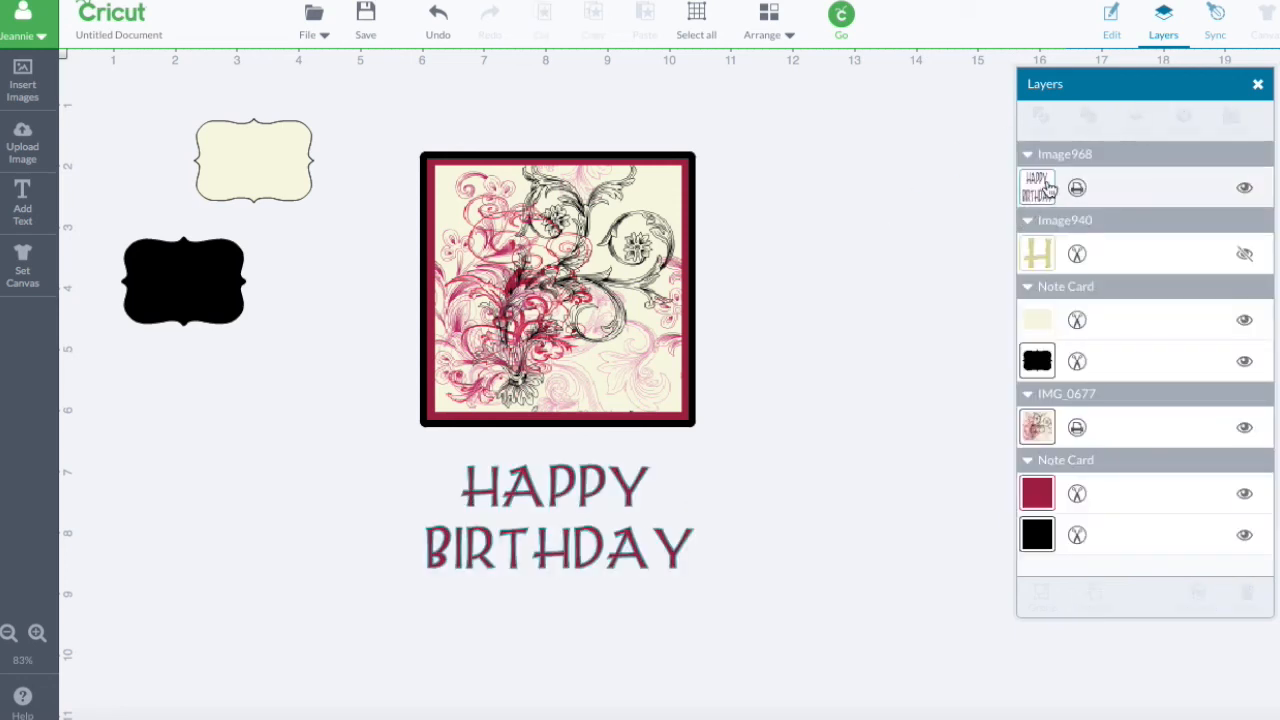
mouse_move(1064, 252)
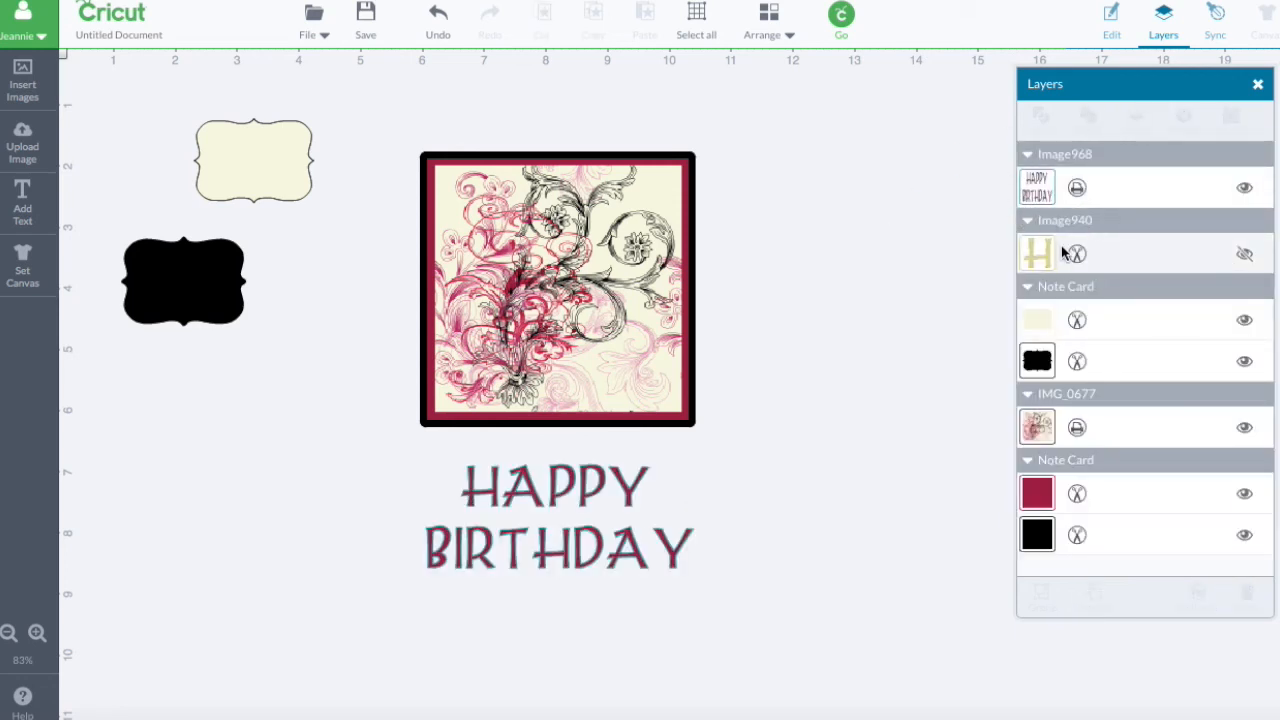
left_click(1244, 252)
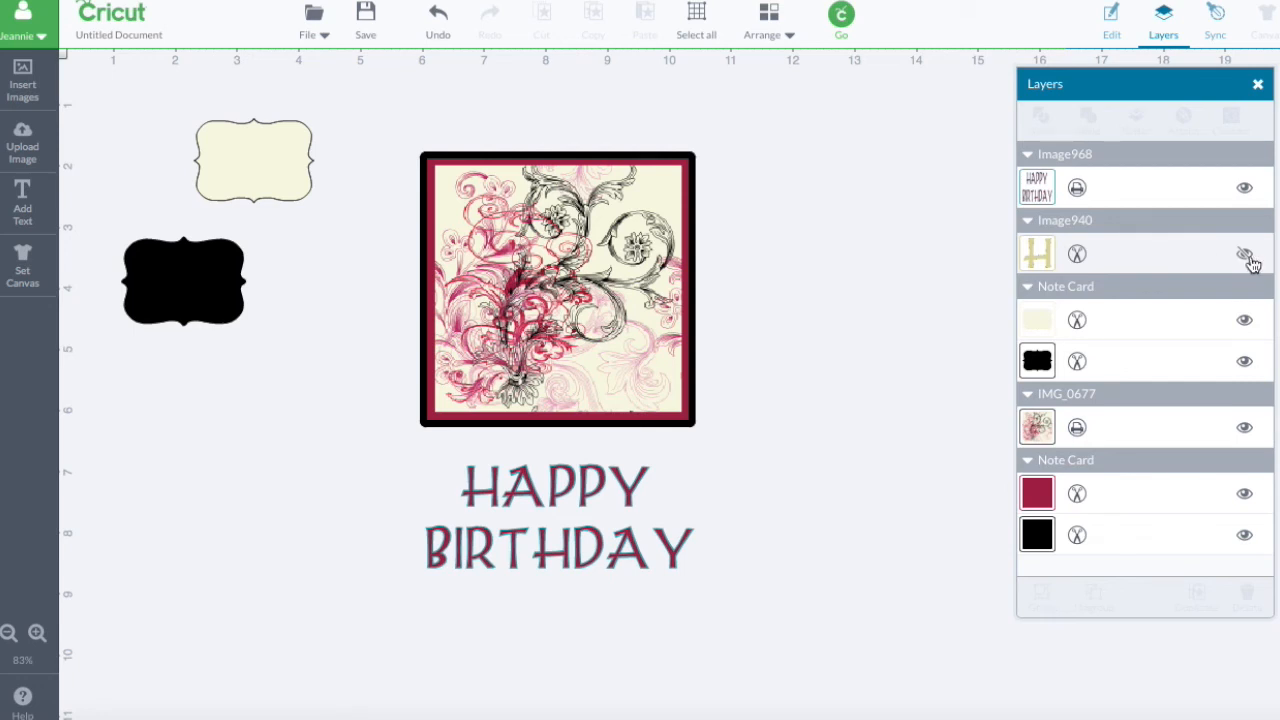
left_click(558, 516)
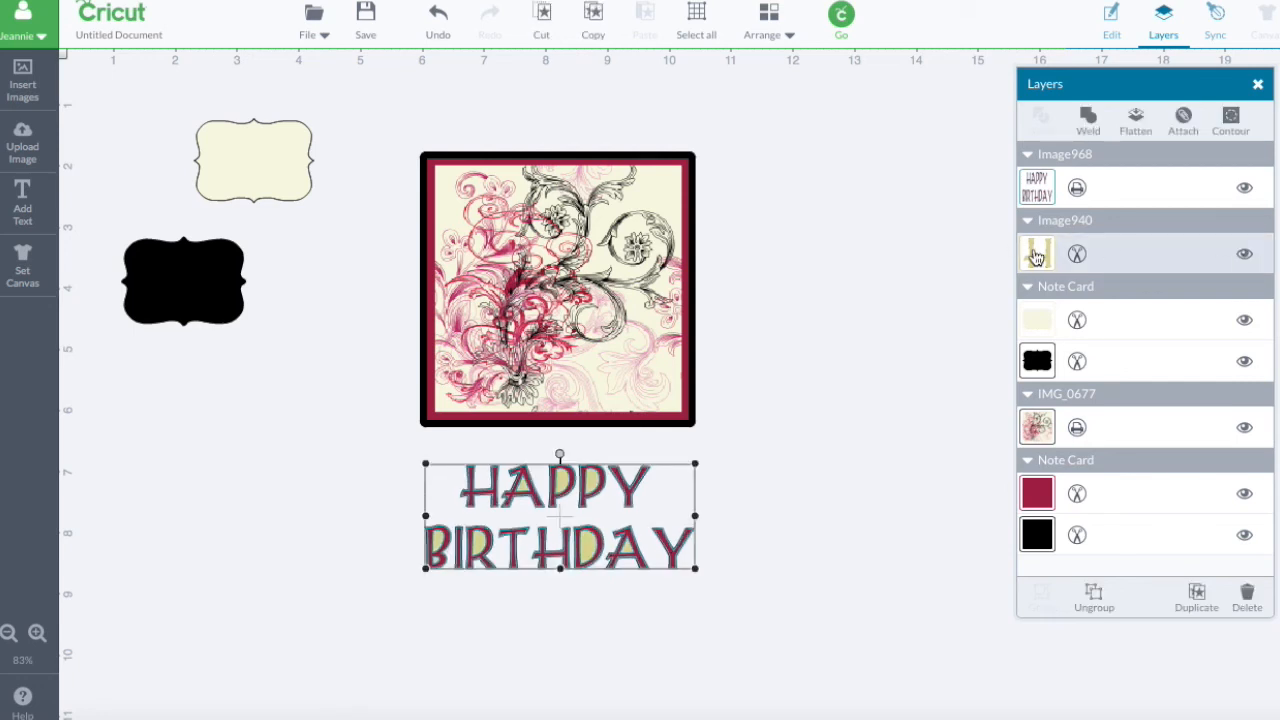
right_click(1036, 252)
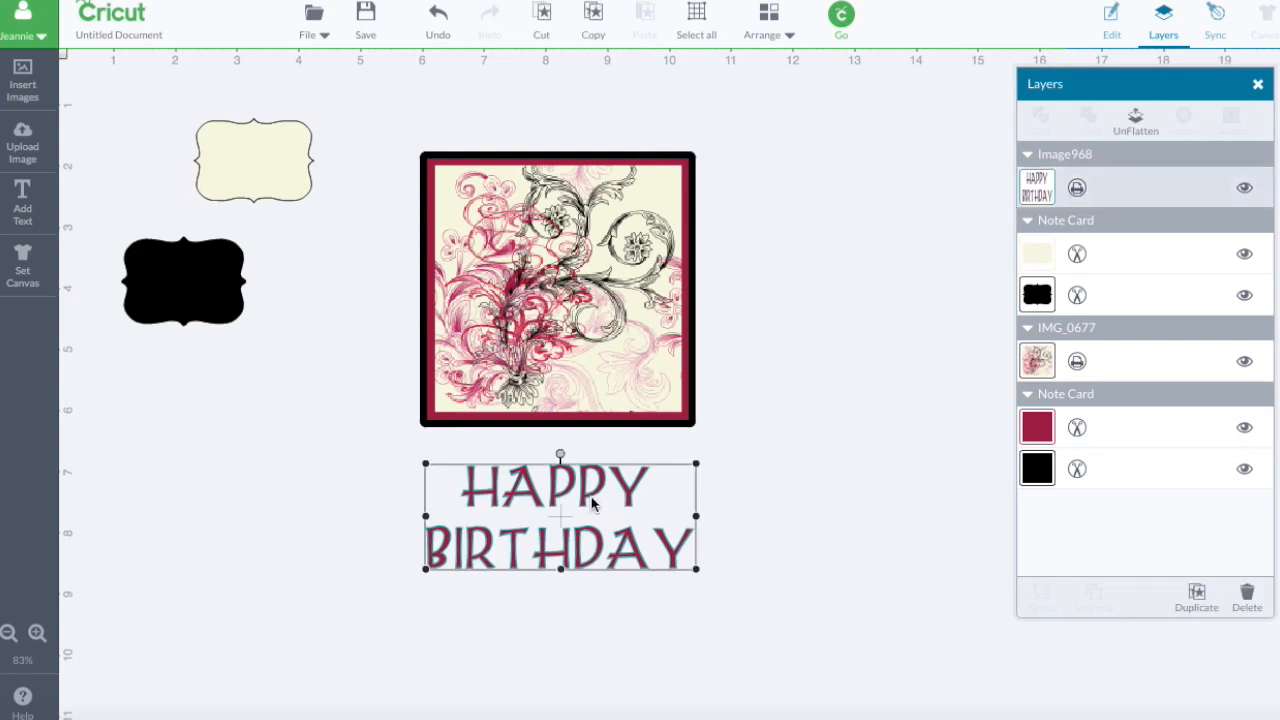
Step: Centre the HAPPY BIRTHDAY lettering on the cream label and flatten them into one print-and-cut tag
left_click_drag(560, 516, 336, 160)
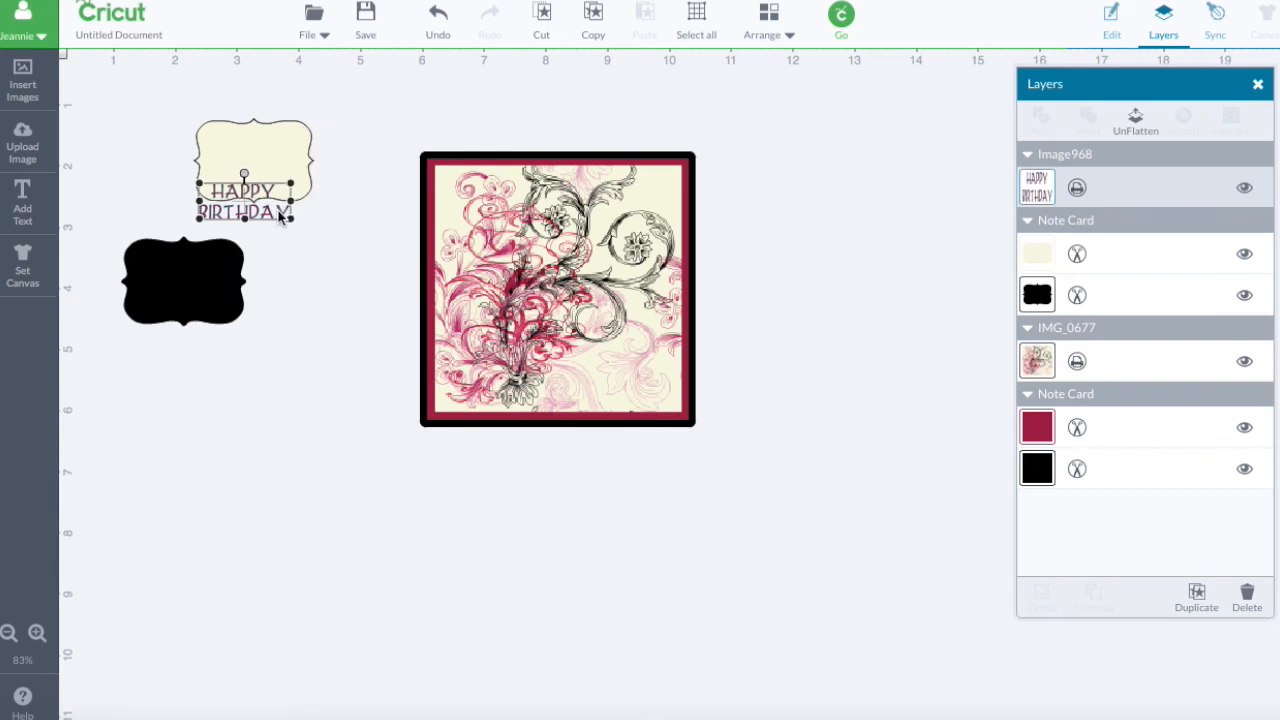
left_click_drag(252, 204, 252, 160)
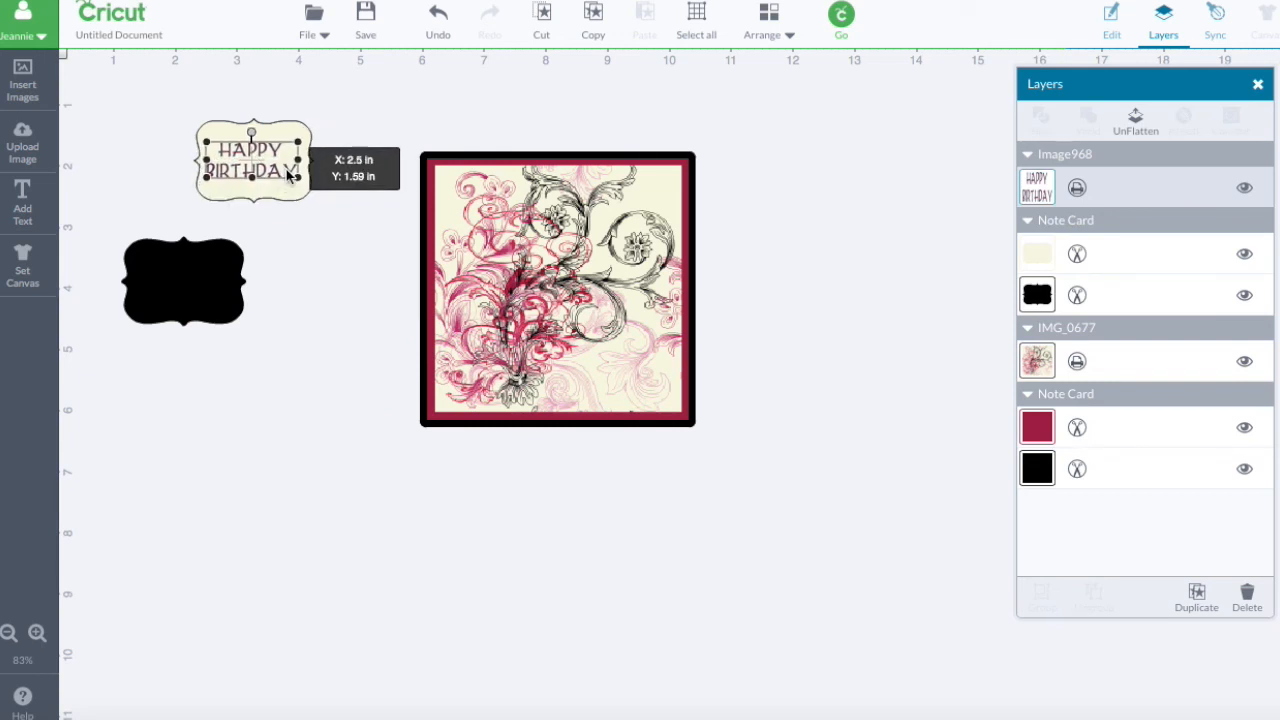
mouse_move(348, 138)
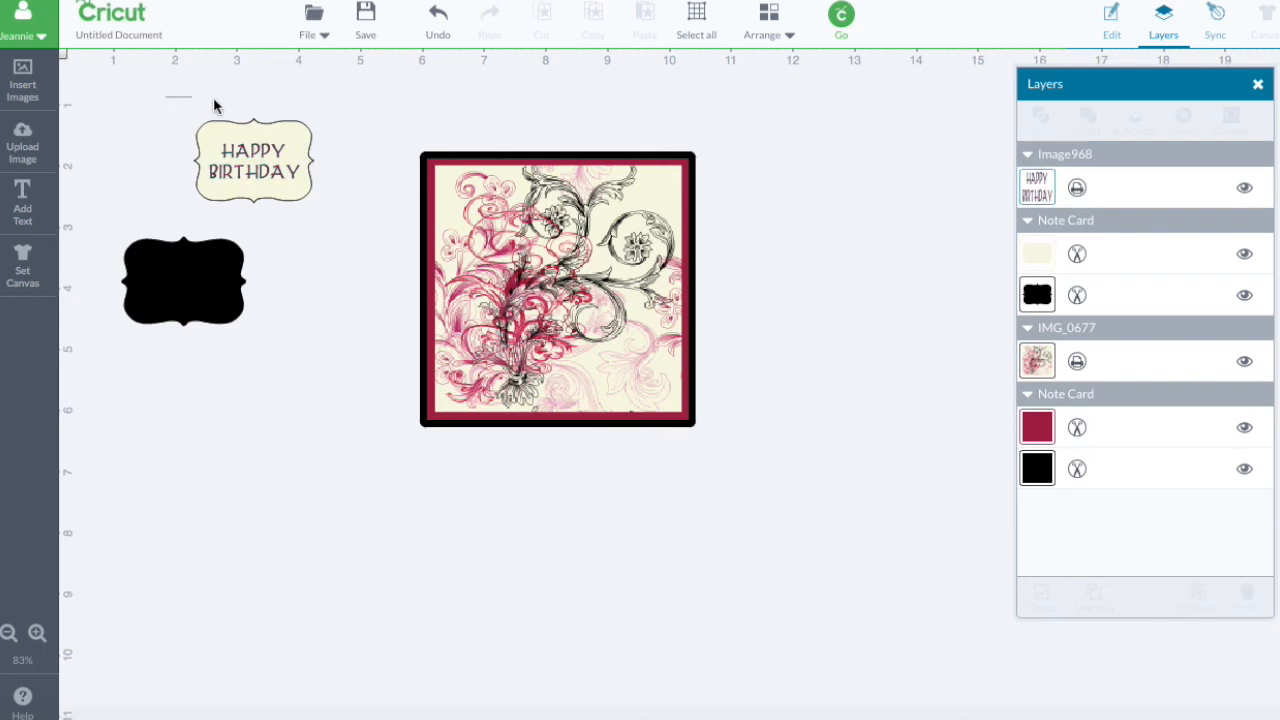
left_click(254, 160)
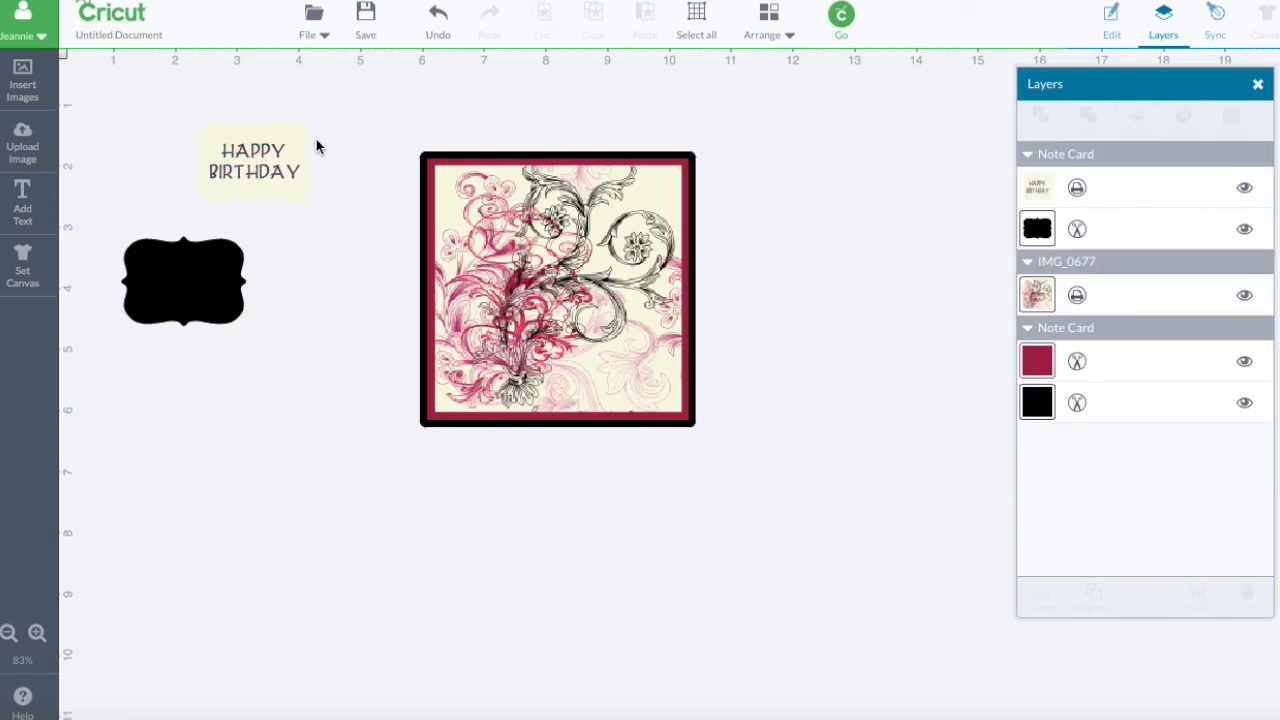
mouse_move(312, 150)
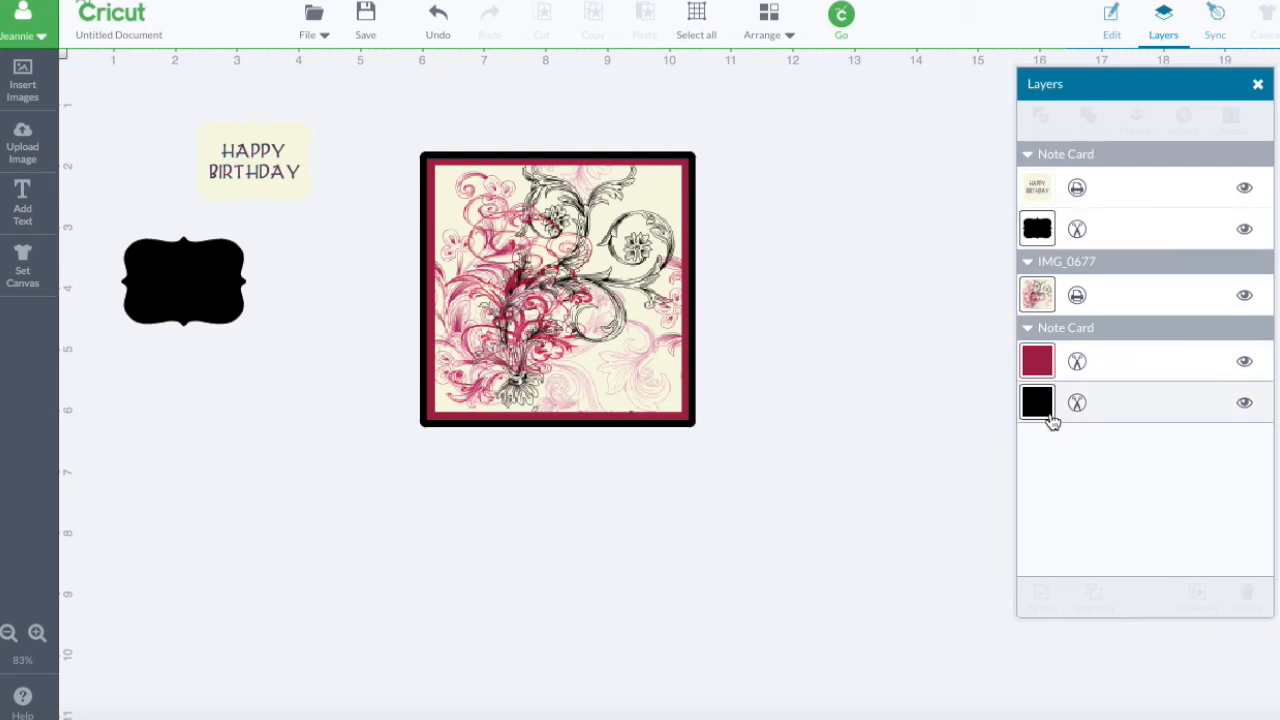
Step: Pull the stacked card pieces apart and select the red mat square
left_click_drag(556, 290, 348, 444)
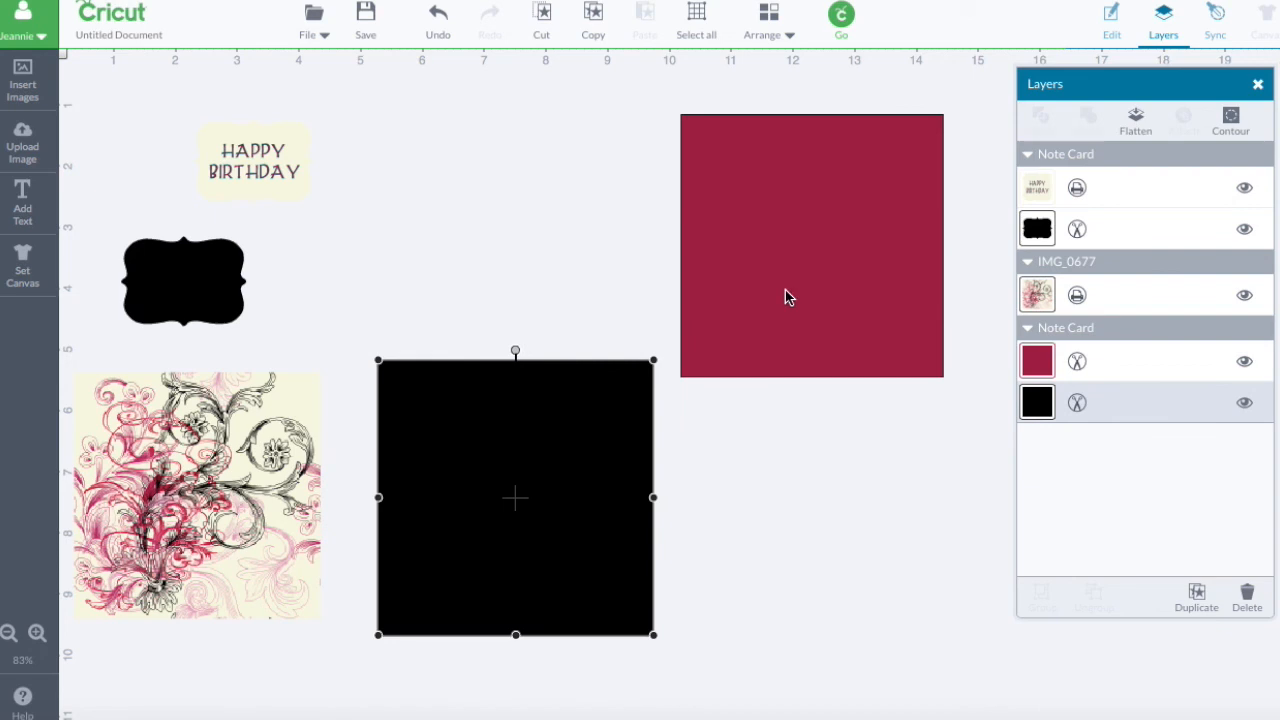
left_click(812, 244)
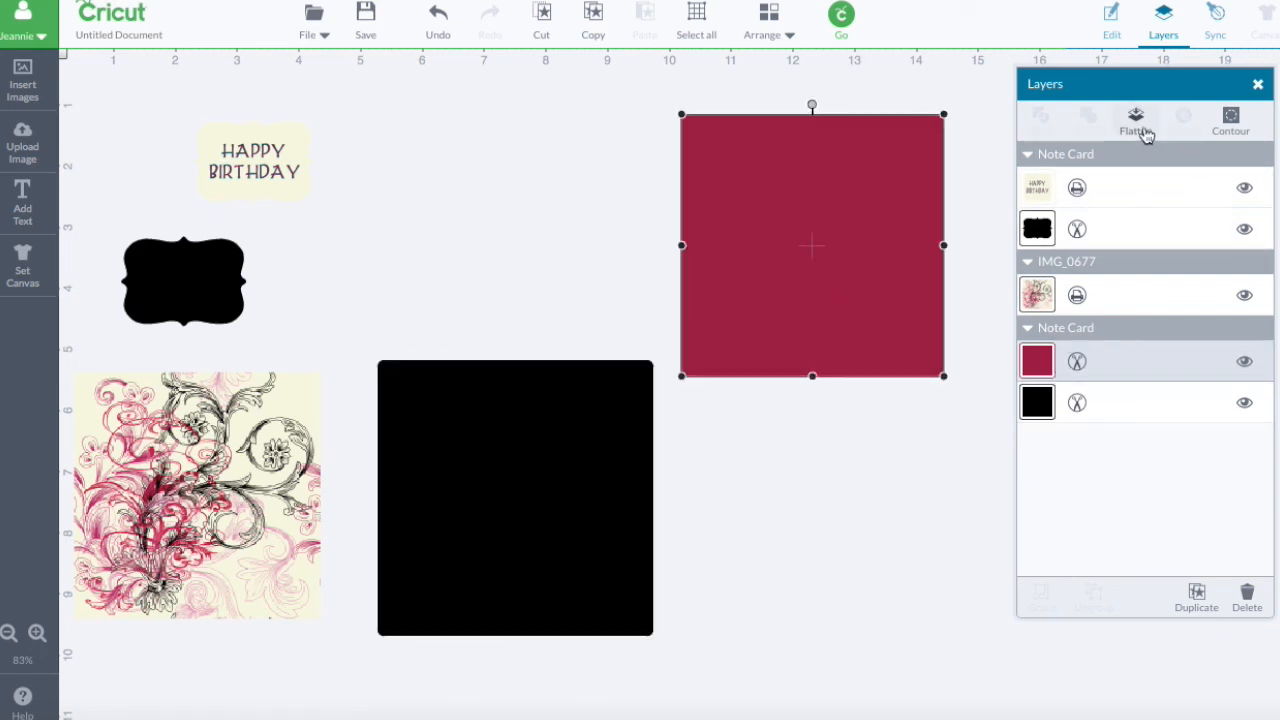
mouse_move(1118, 308)
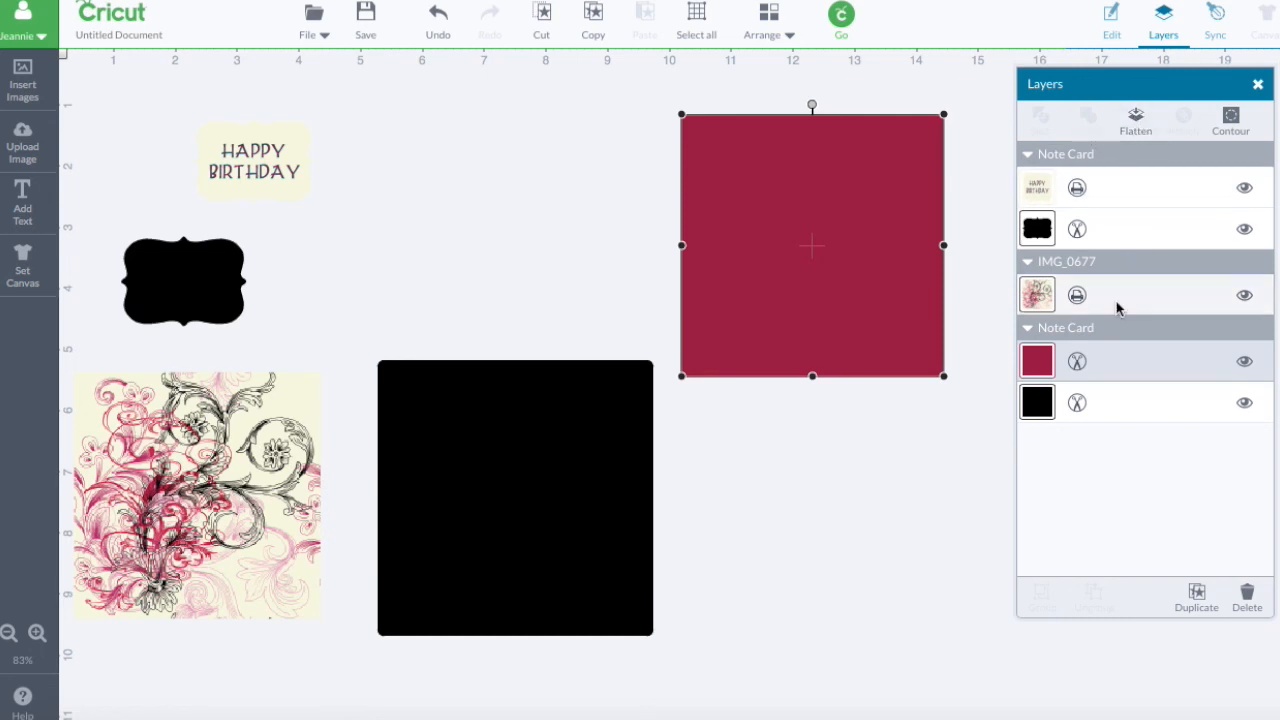